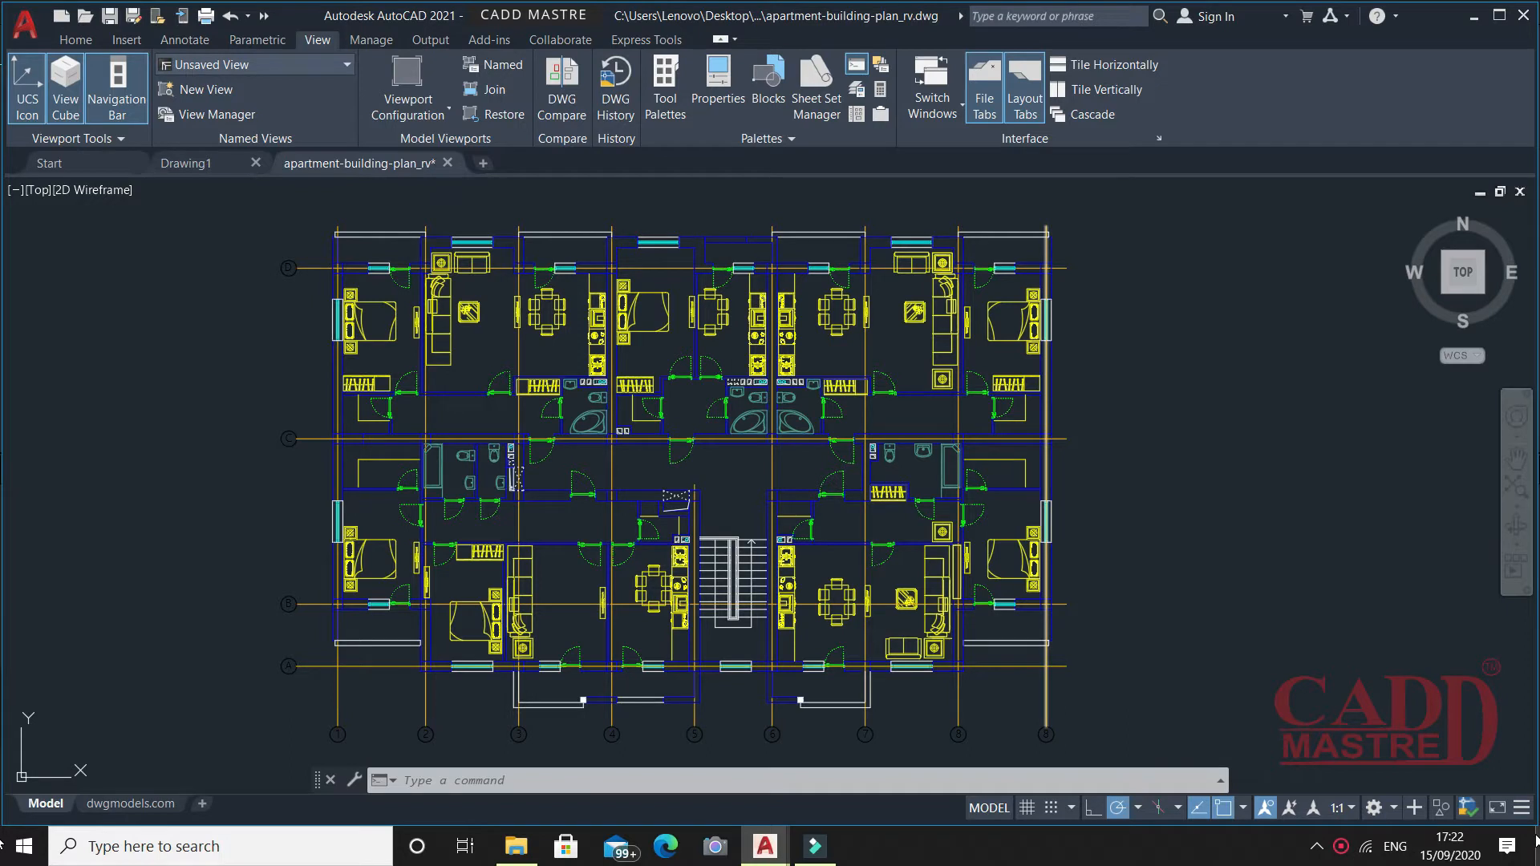
mouse_move(1503, 845)
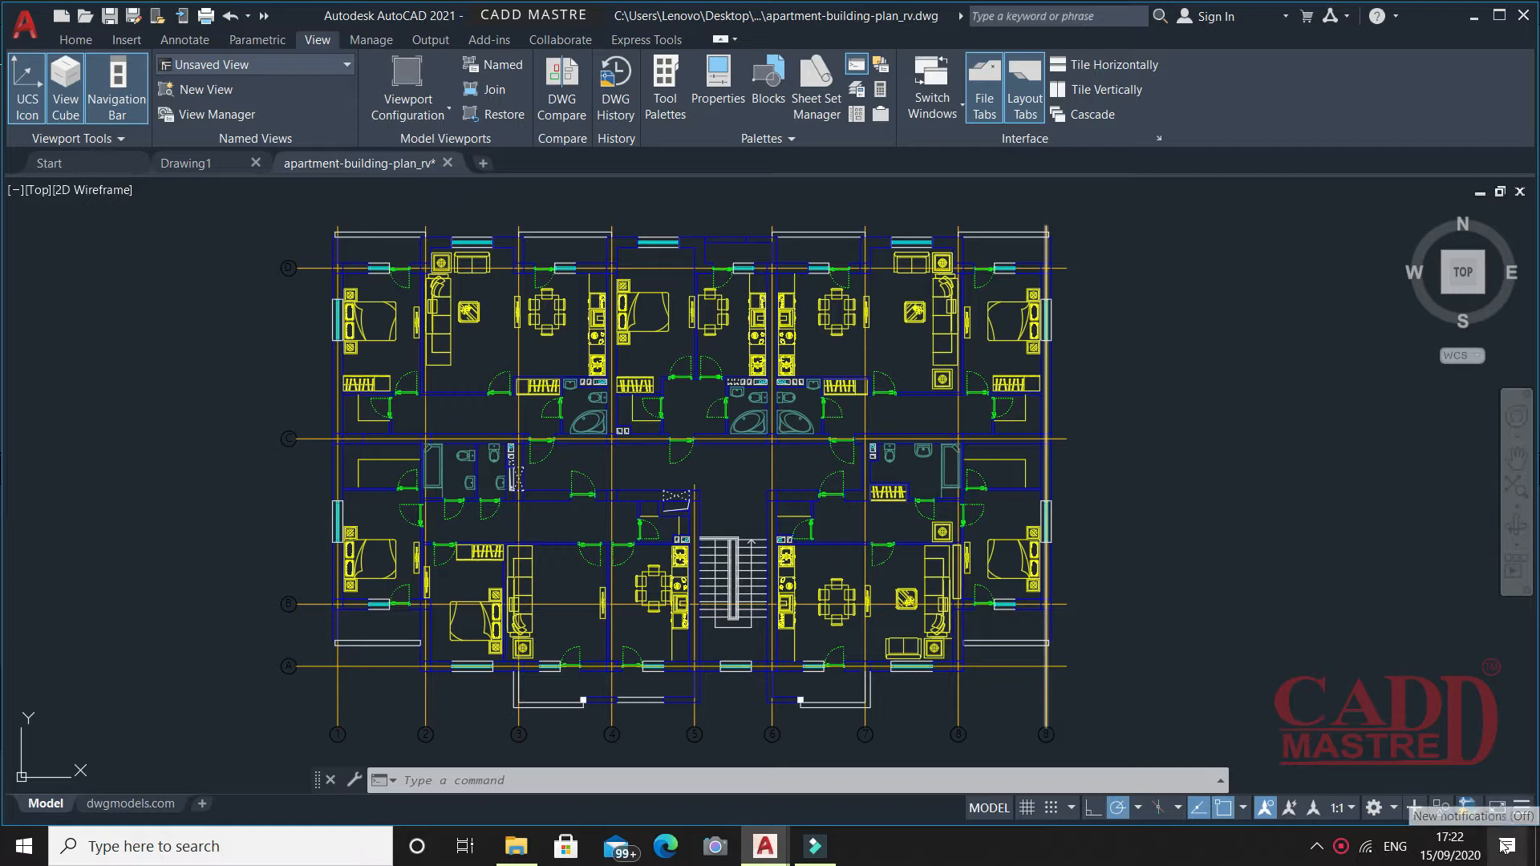
mouse_move(1520, 810)
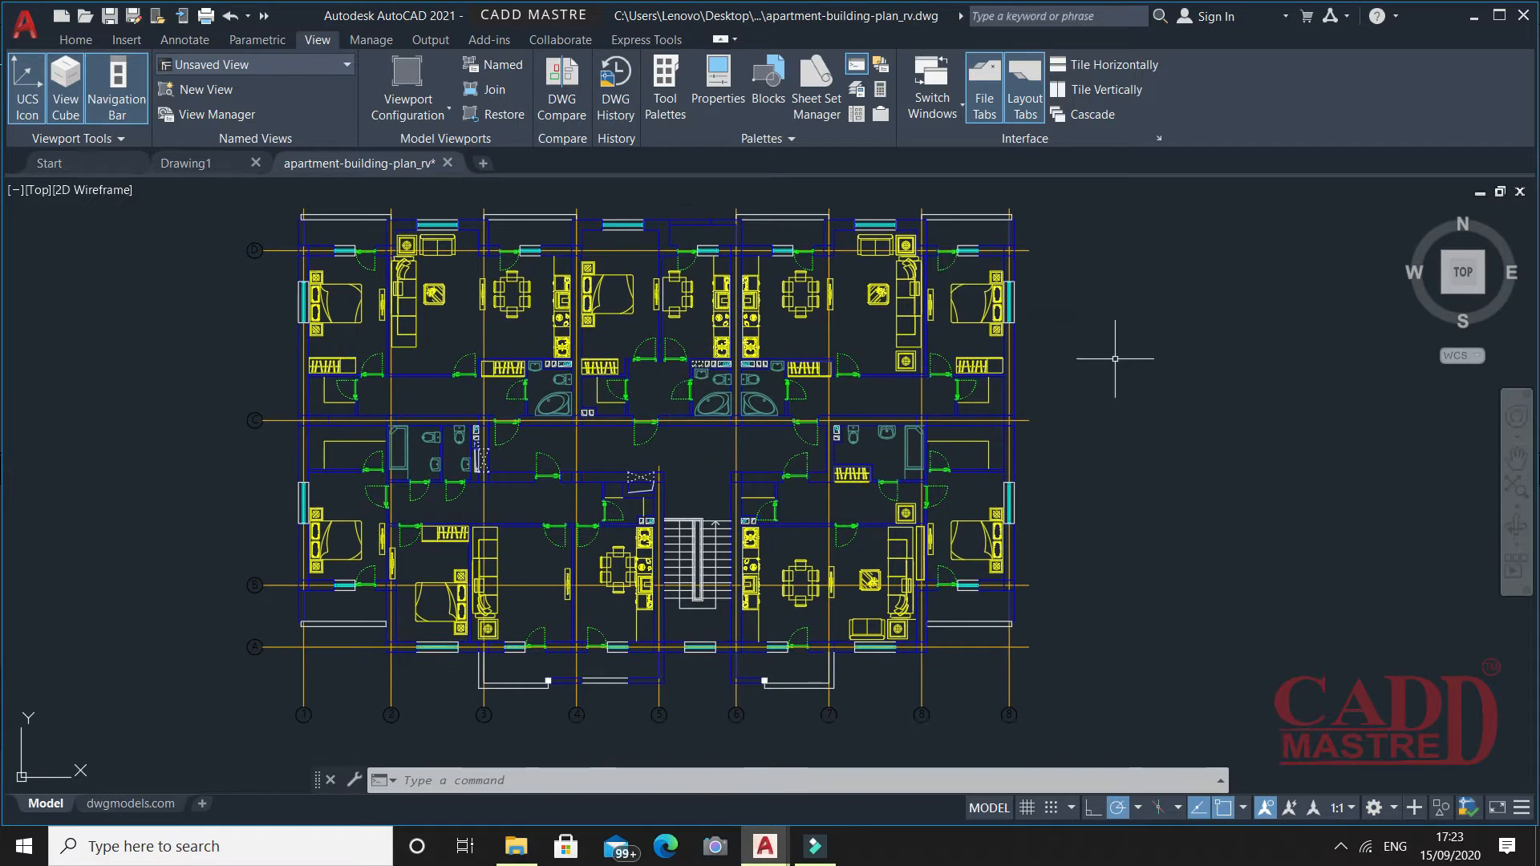
mouse_move(1078, 320)
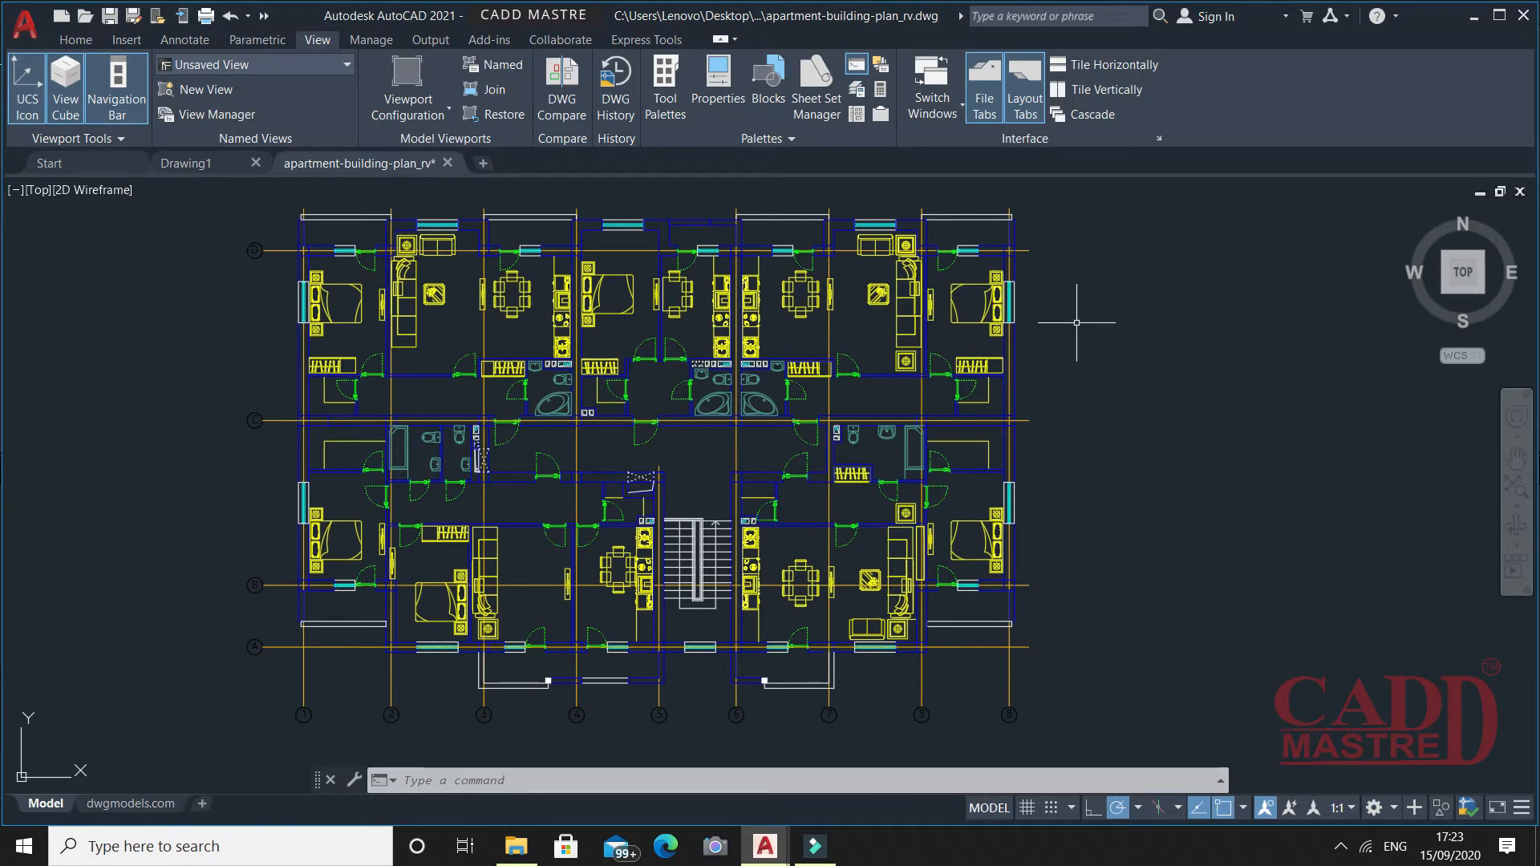
mouse_move(515, 320)
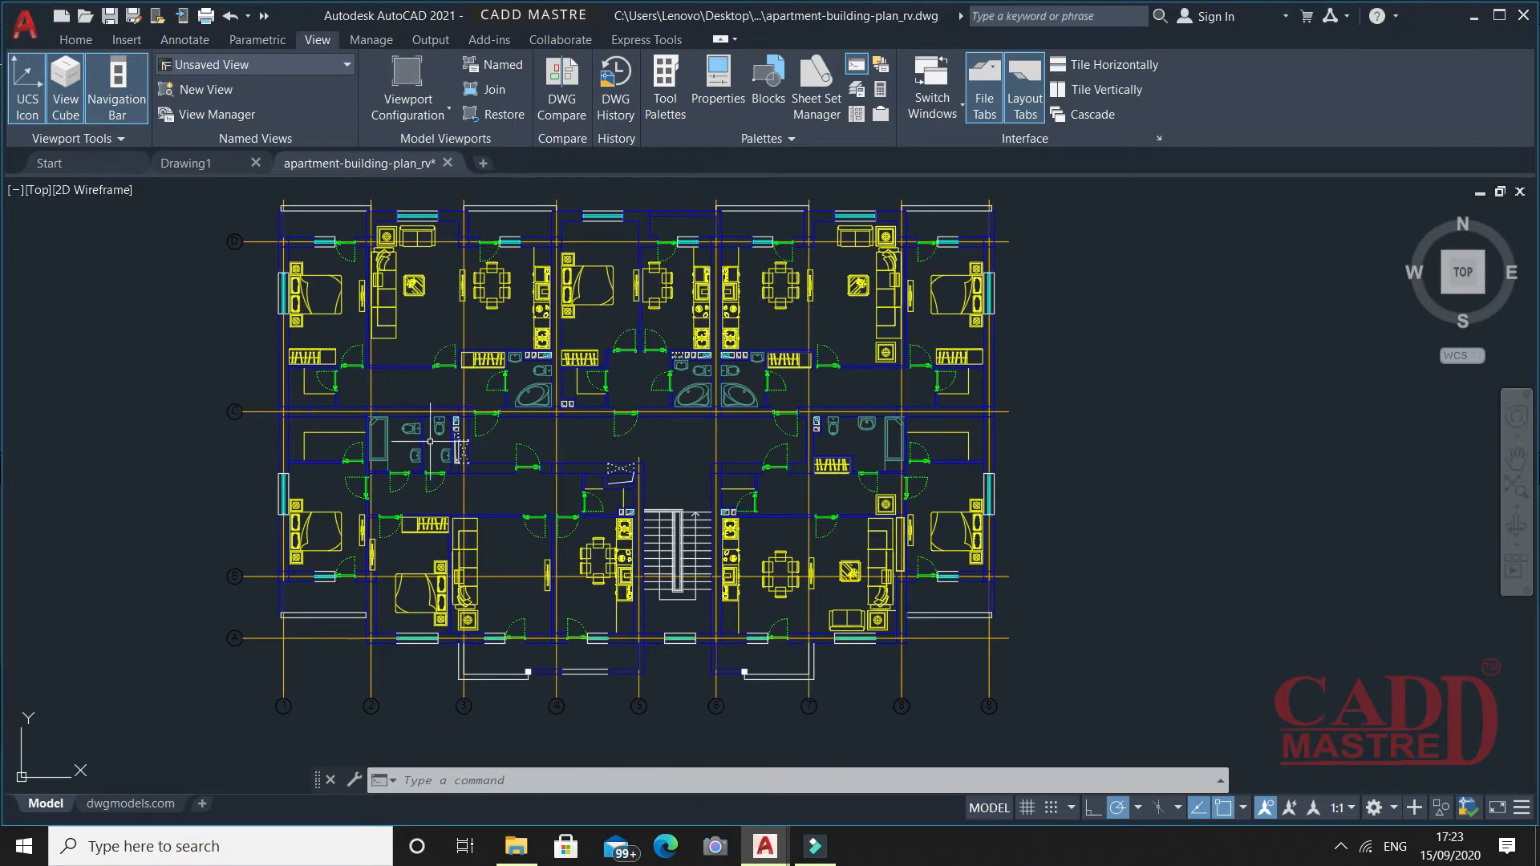
- Place a multiline text label reading TABLE-1 in cyan beside the flower-patterned side table
scroll("up", 3)
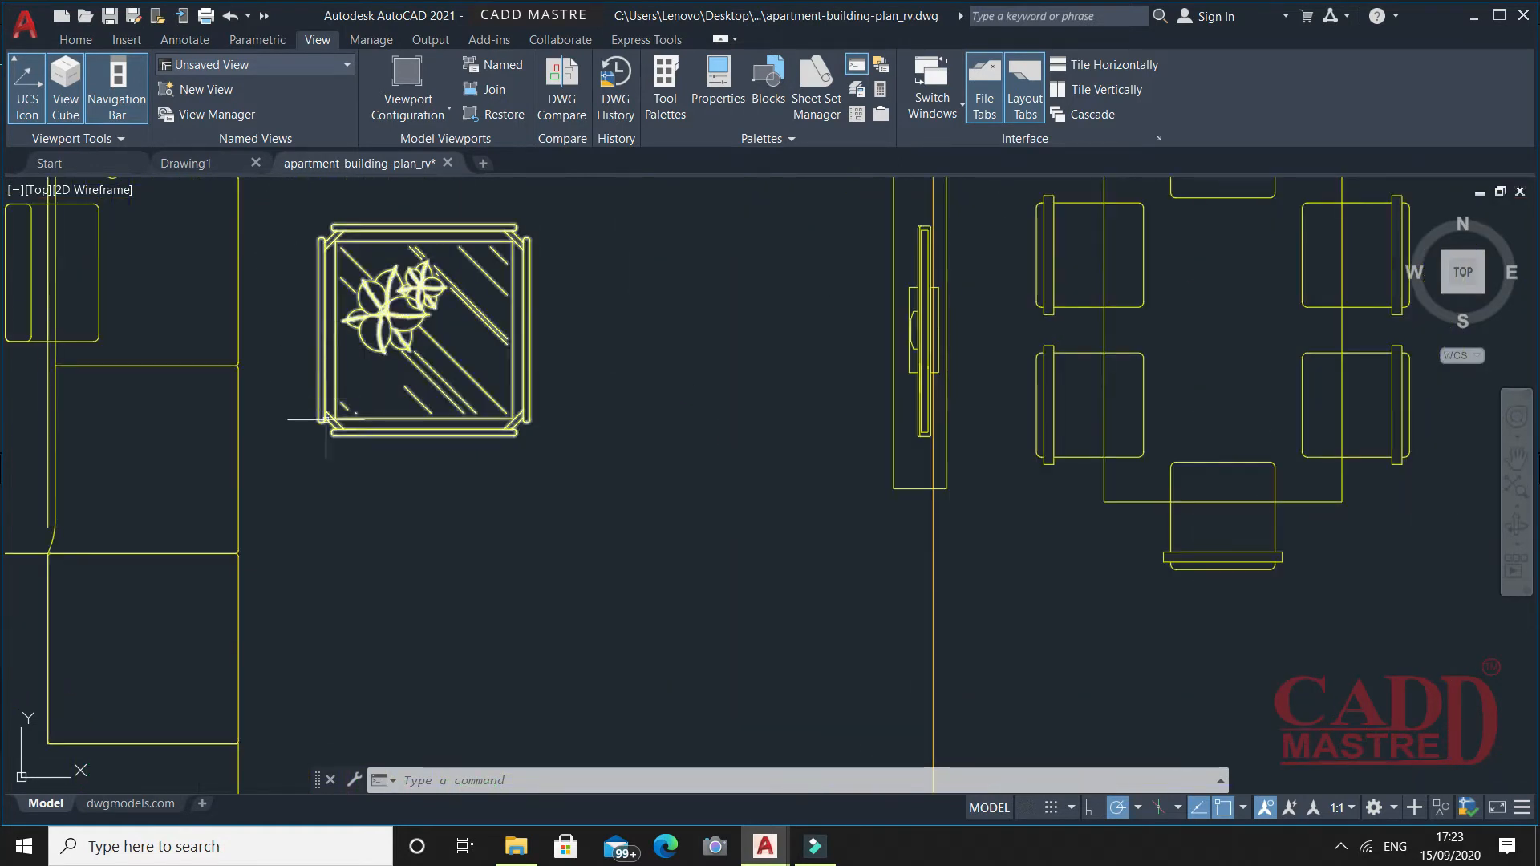
scroll("down", 3)
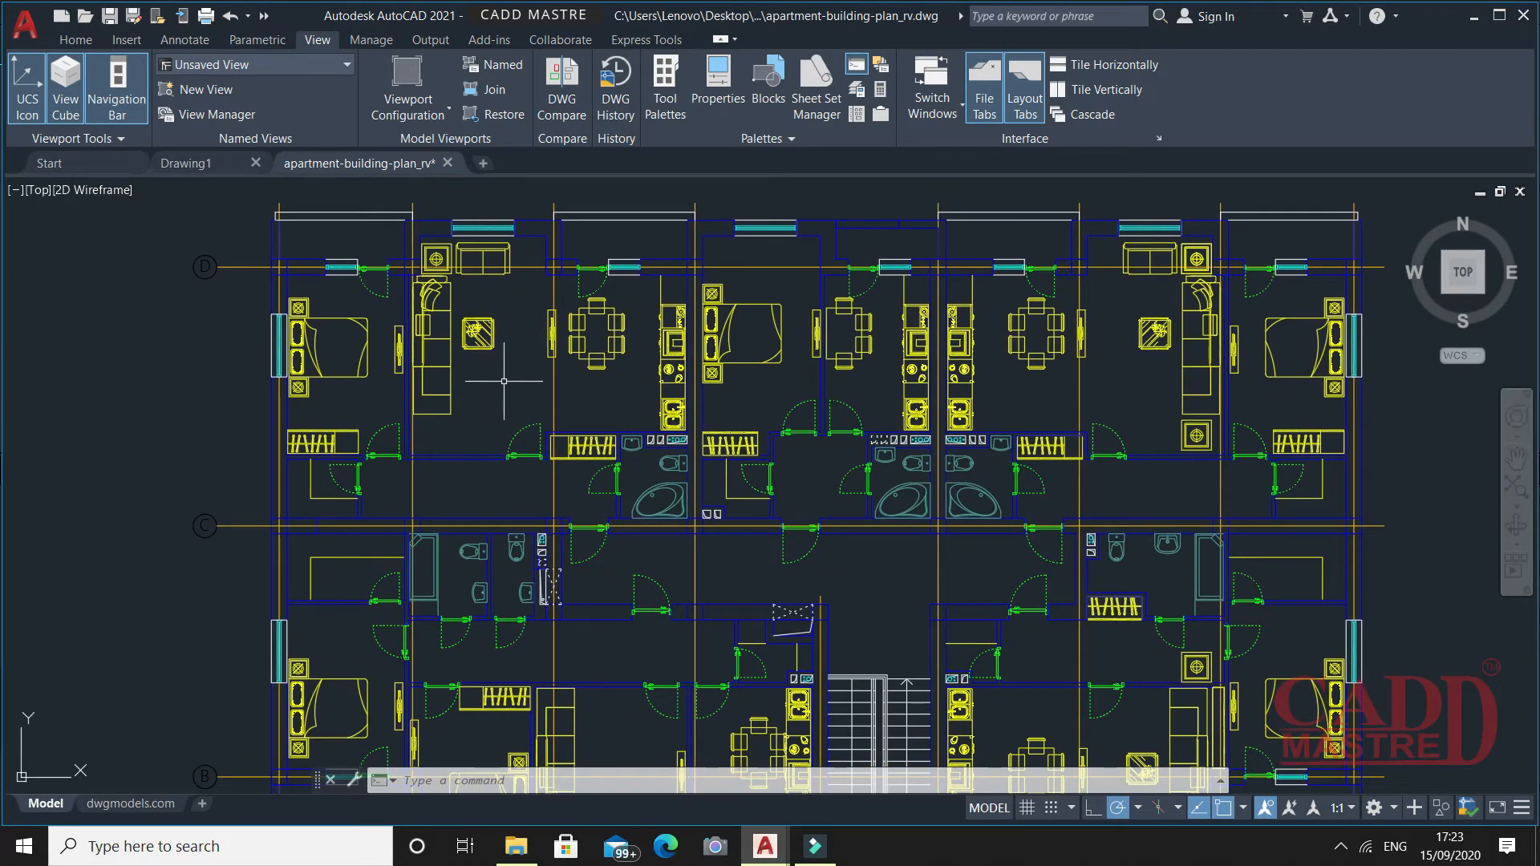
mouse_move(472, 358)
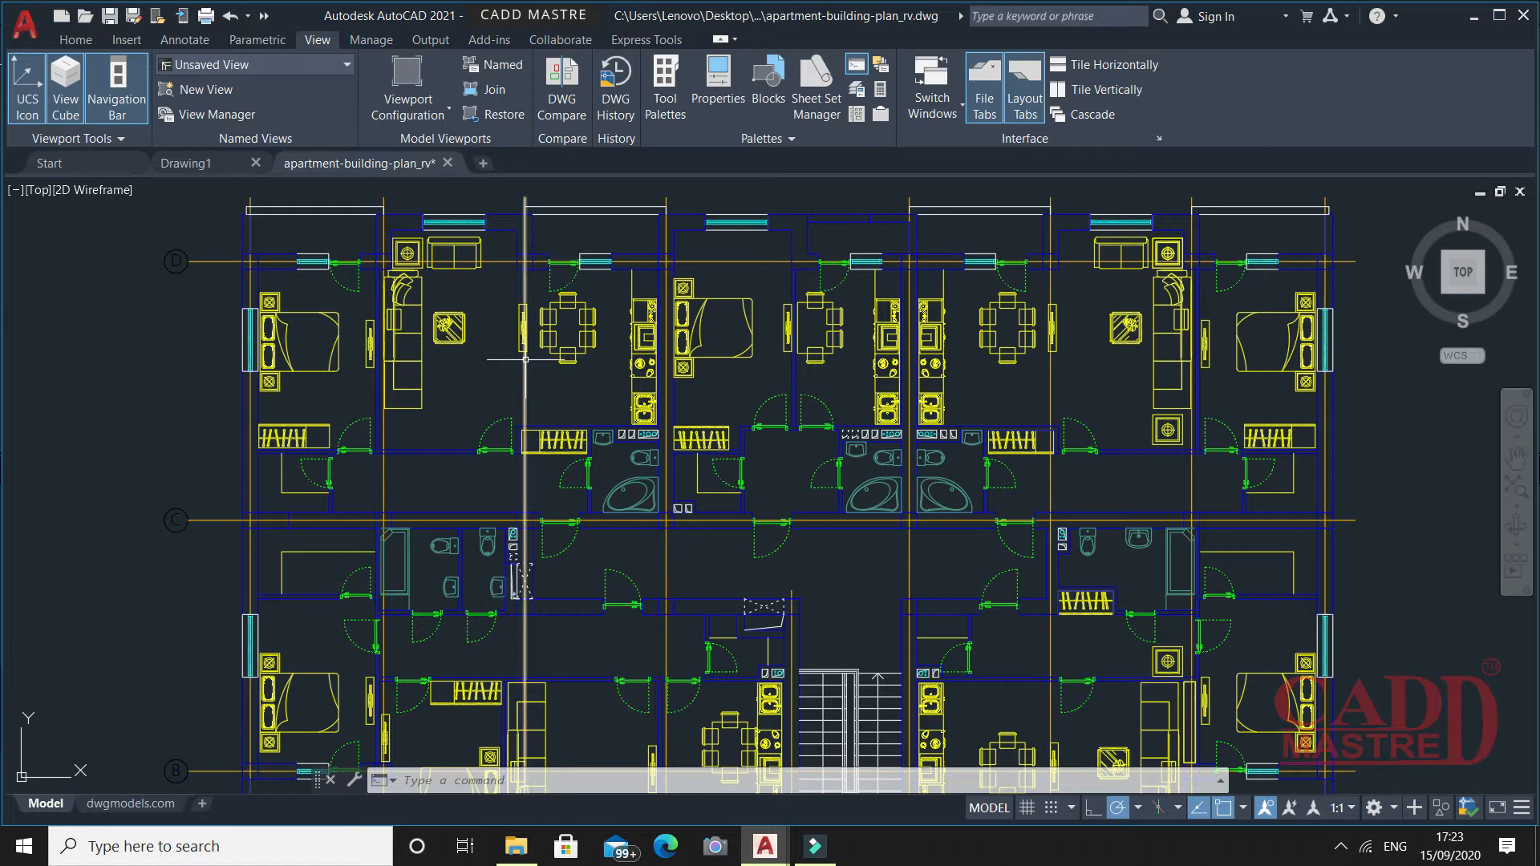
mouse_move(514, 356)
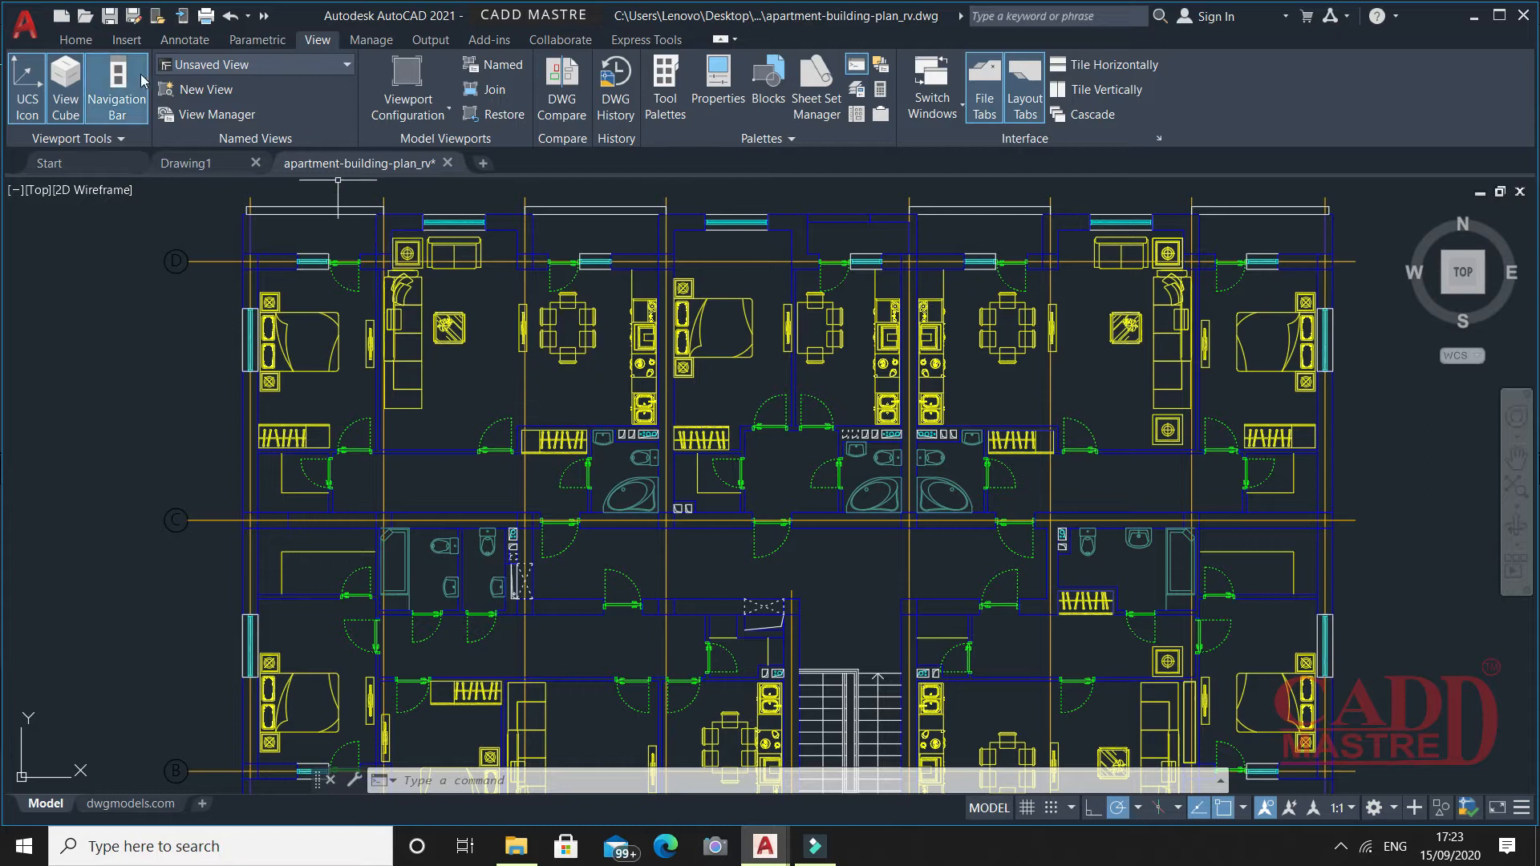
left_click(75, 38)
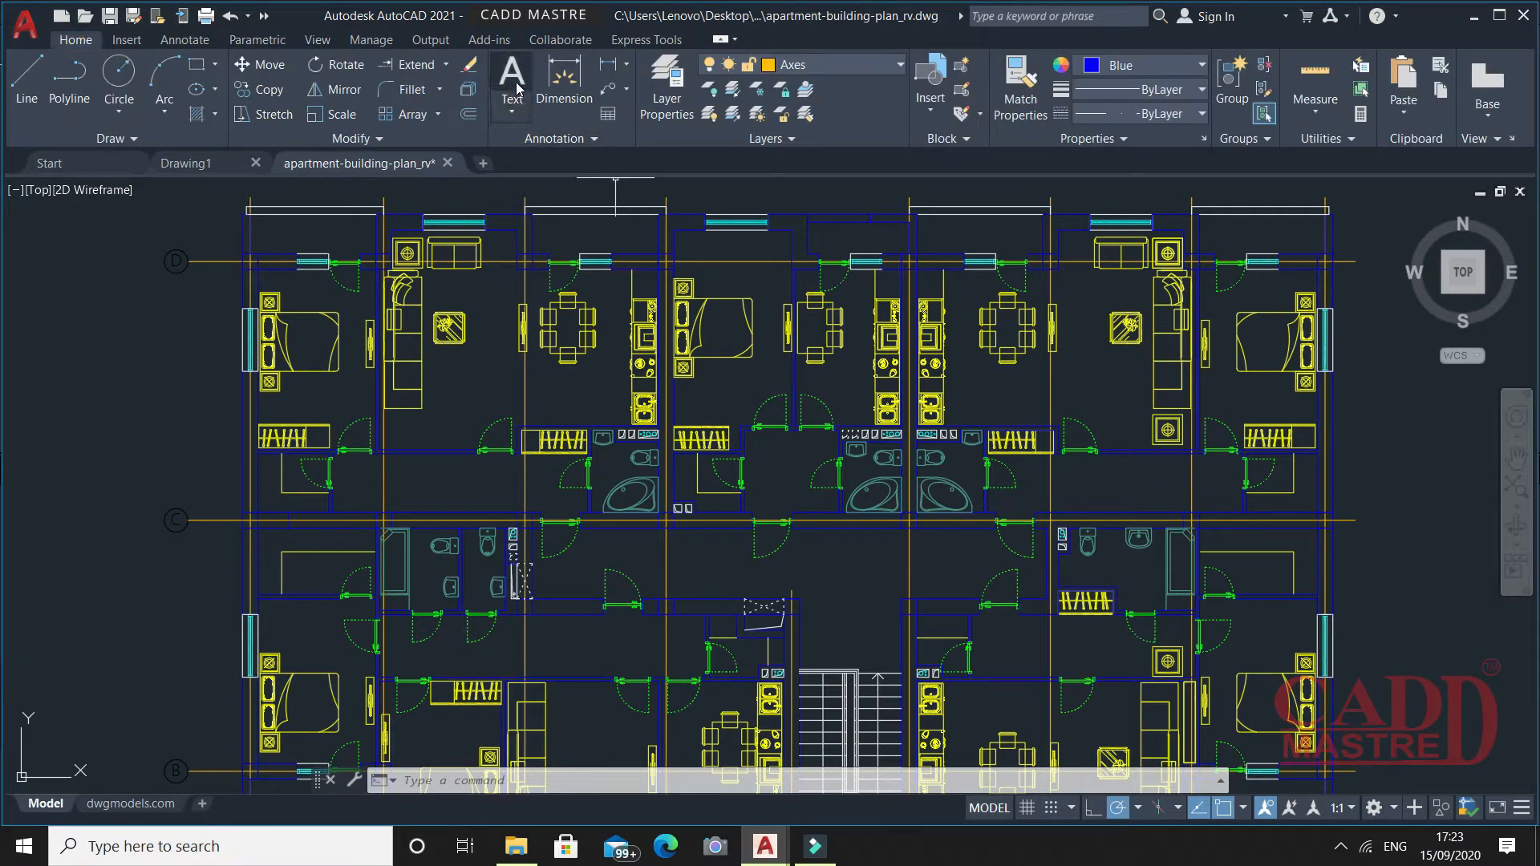
left_click(510, 78)
type("TABLE-1")
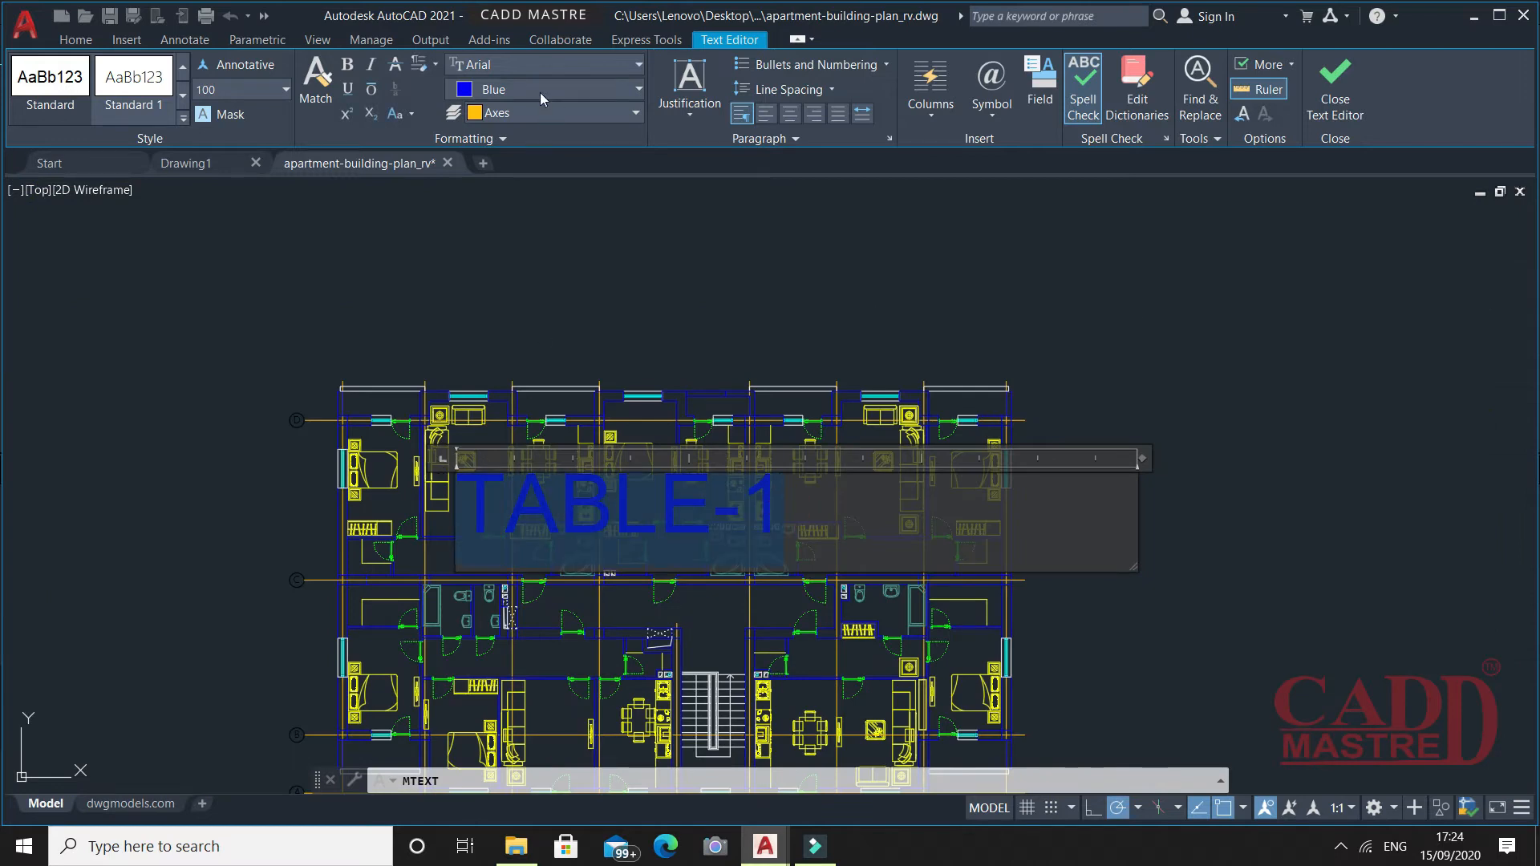
left_click(637, 88)
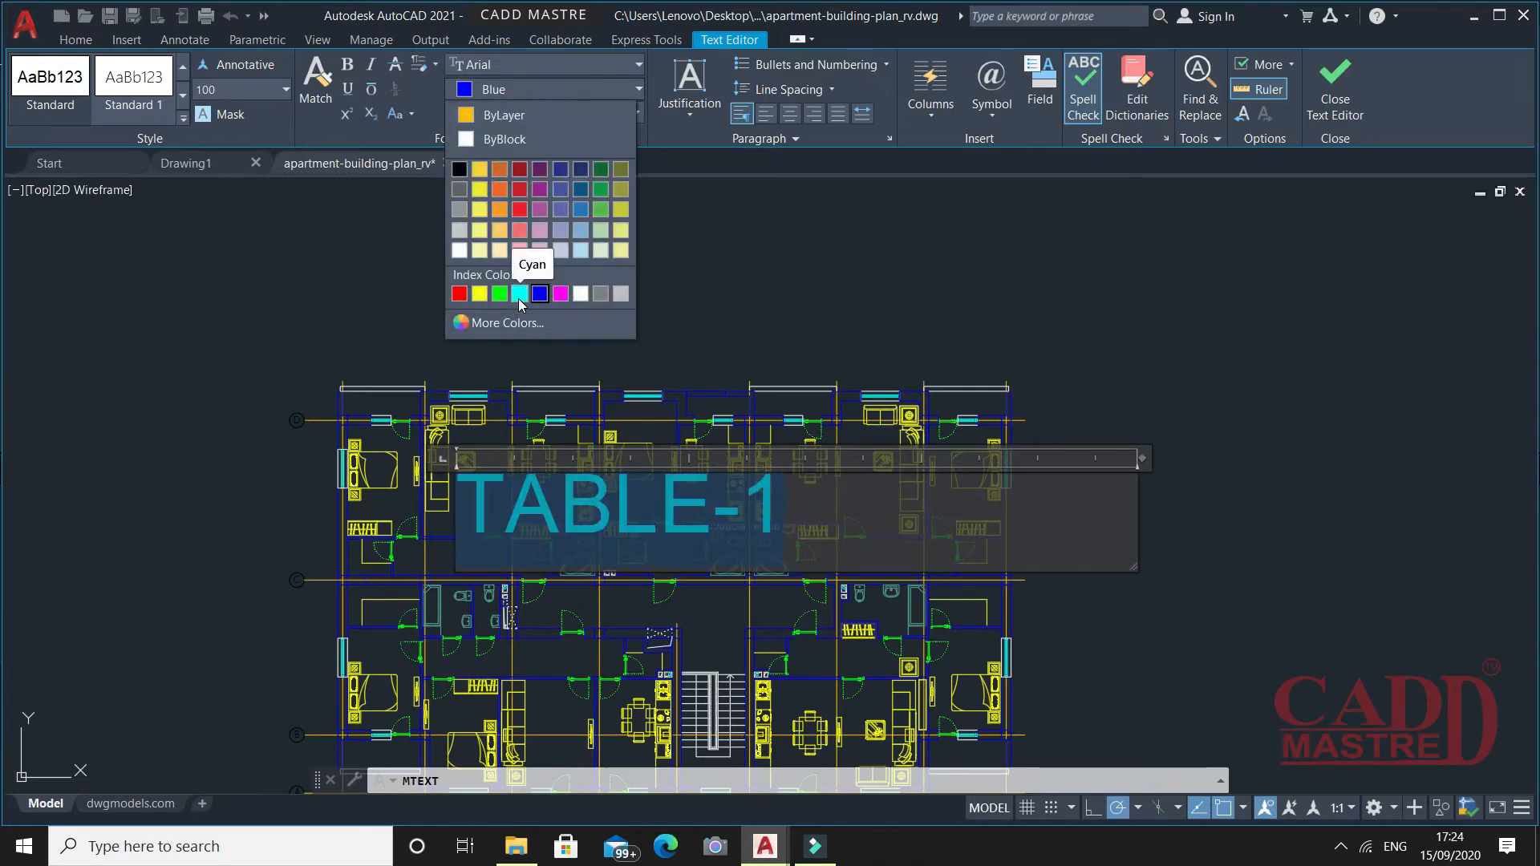
left_click(518, 292)
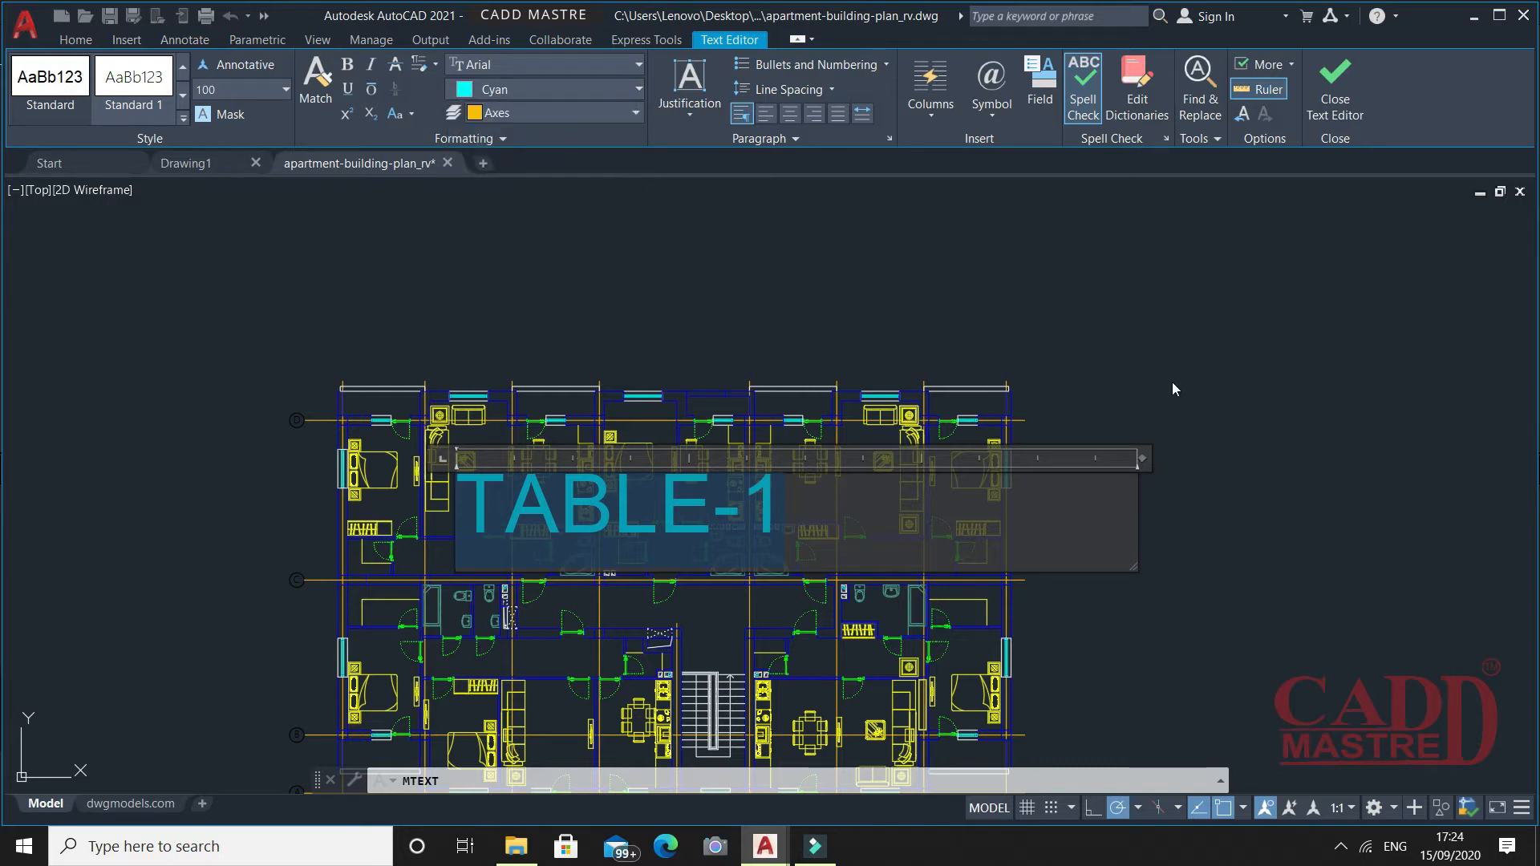
left_click(1333, 89)
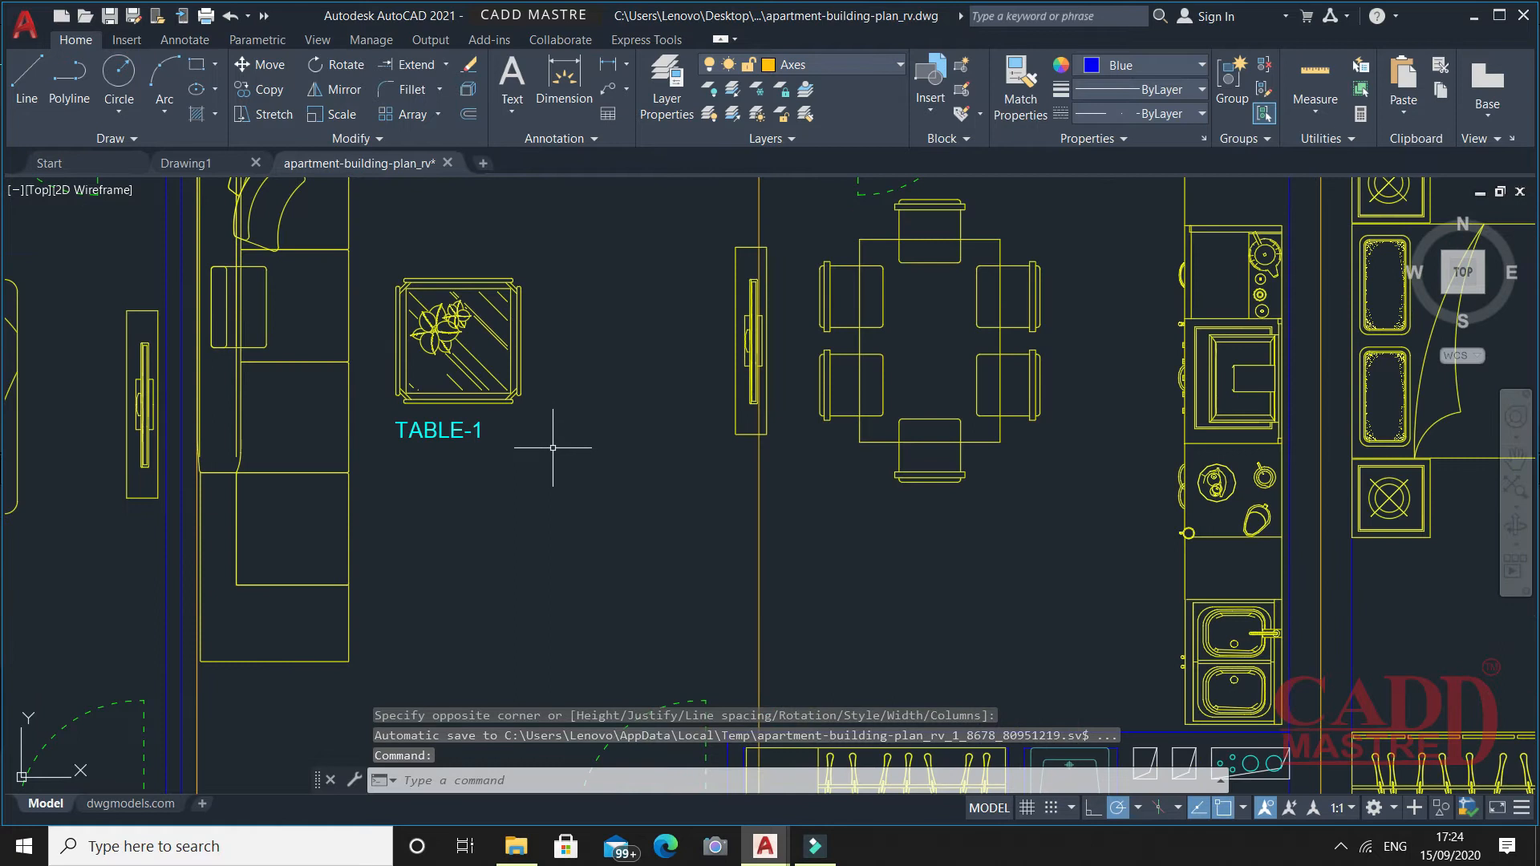
- Check the TABLE-1 label in the editor and leave it unchanged
scroll("down", 3)
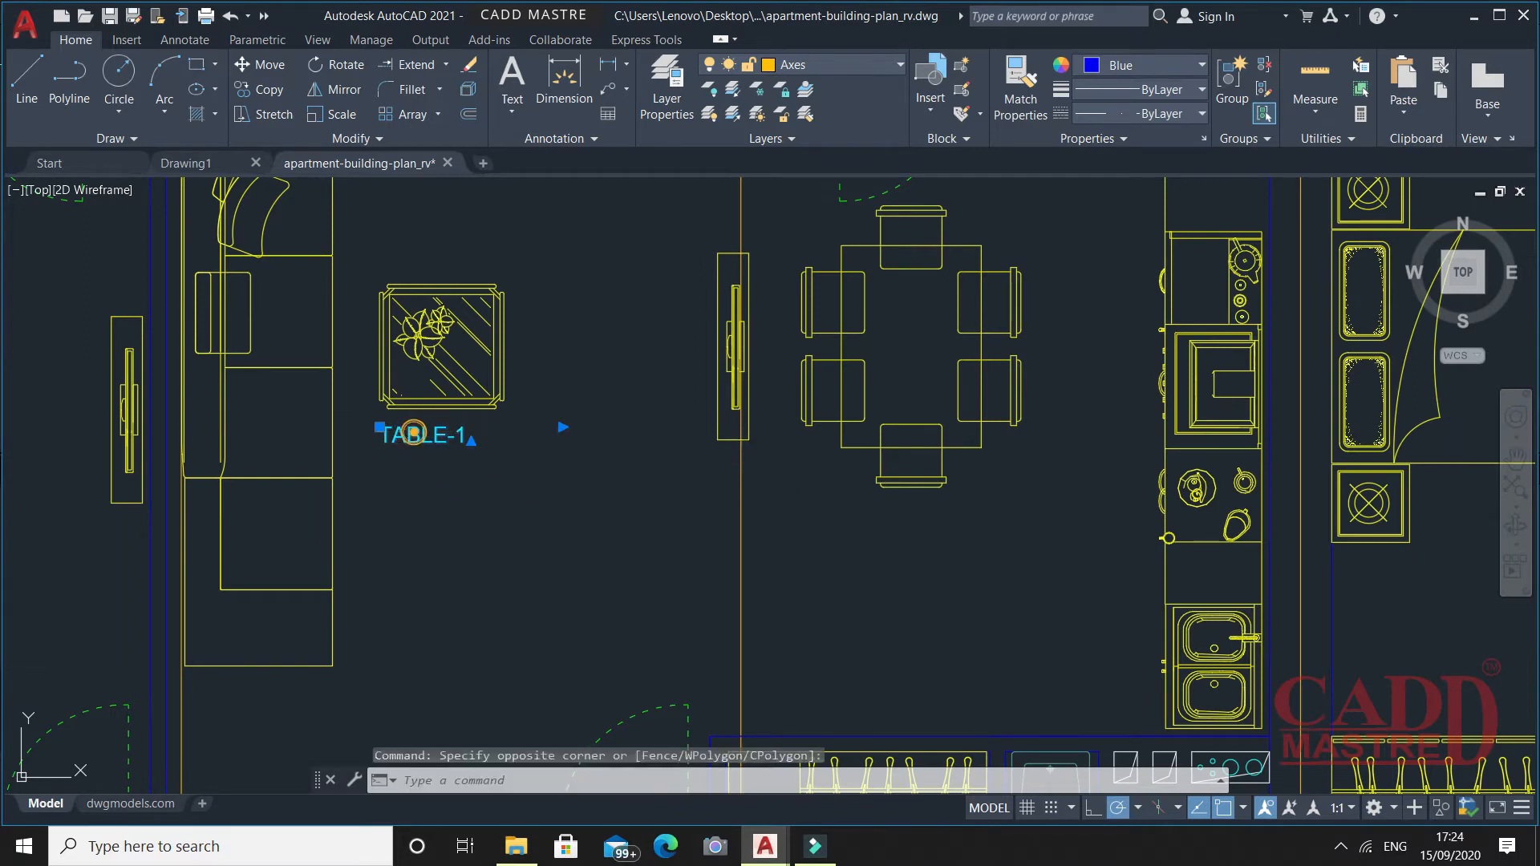
double_click(423, 434)
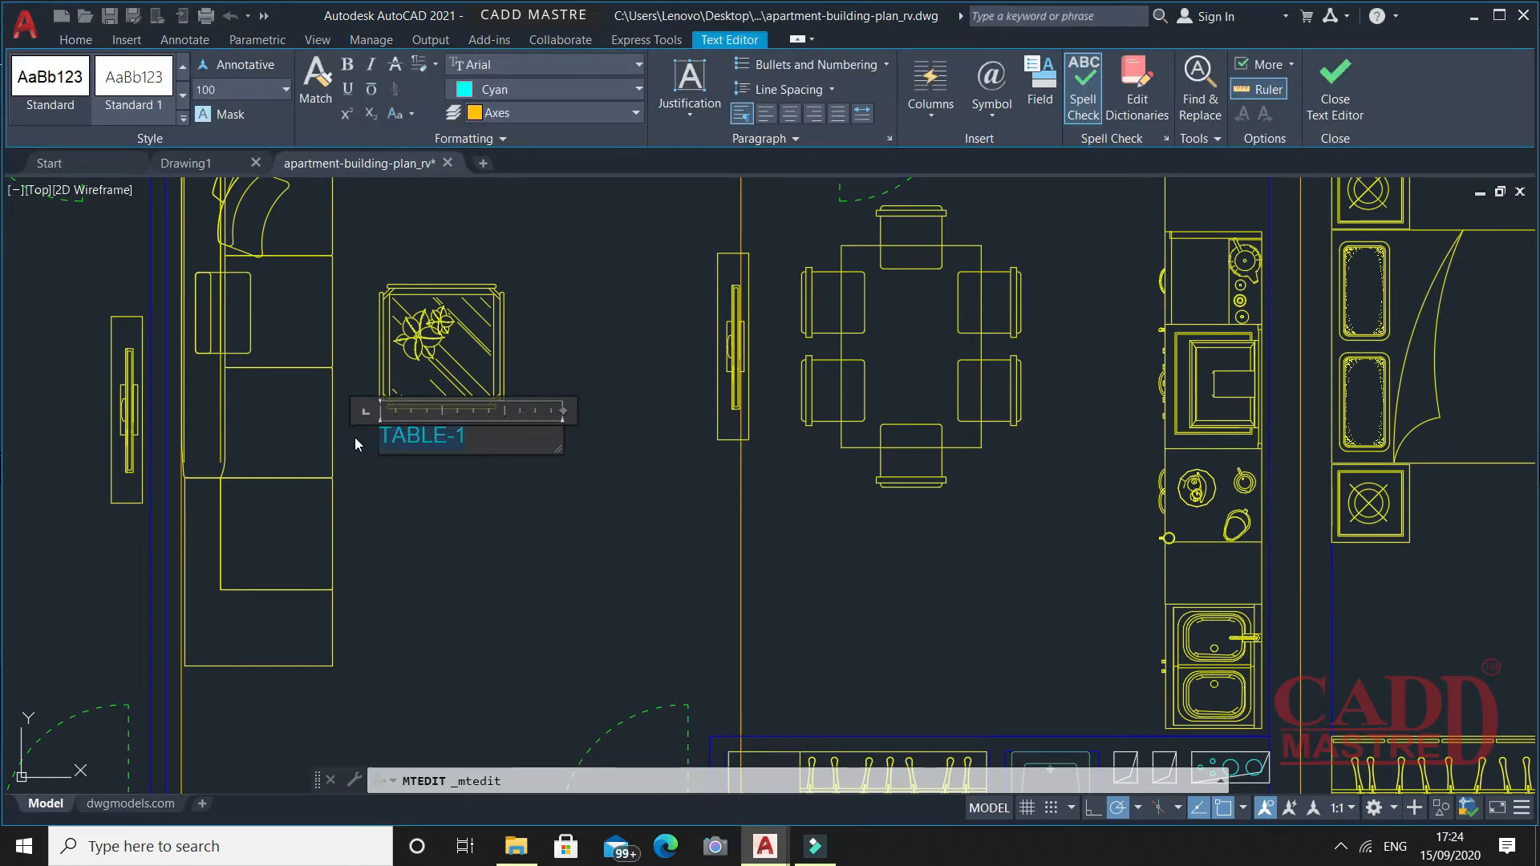
left_click(1332, 88)
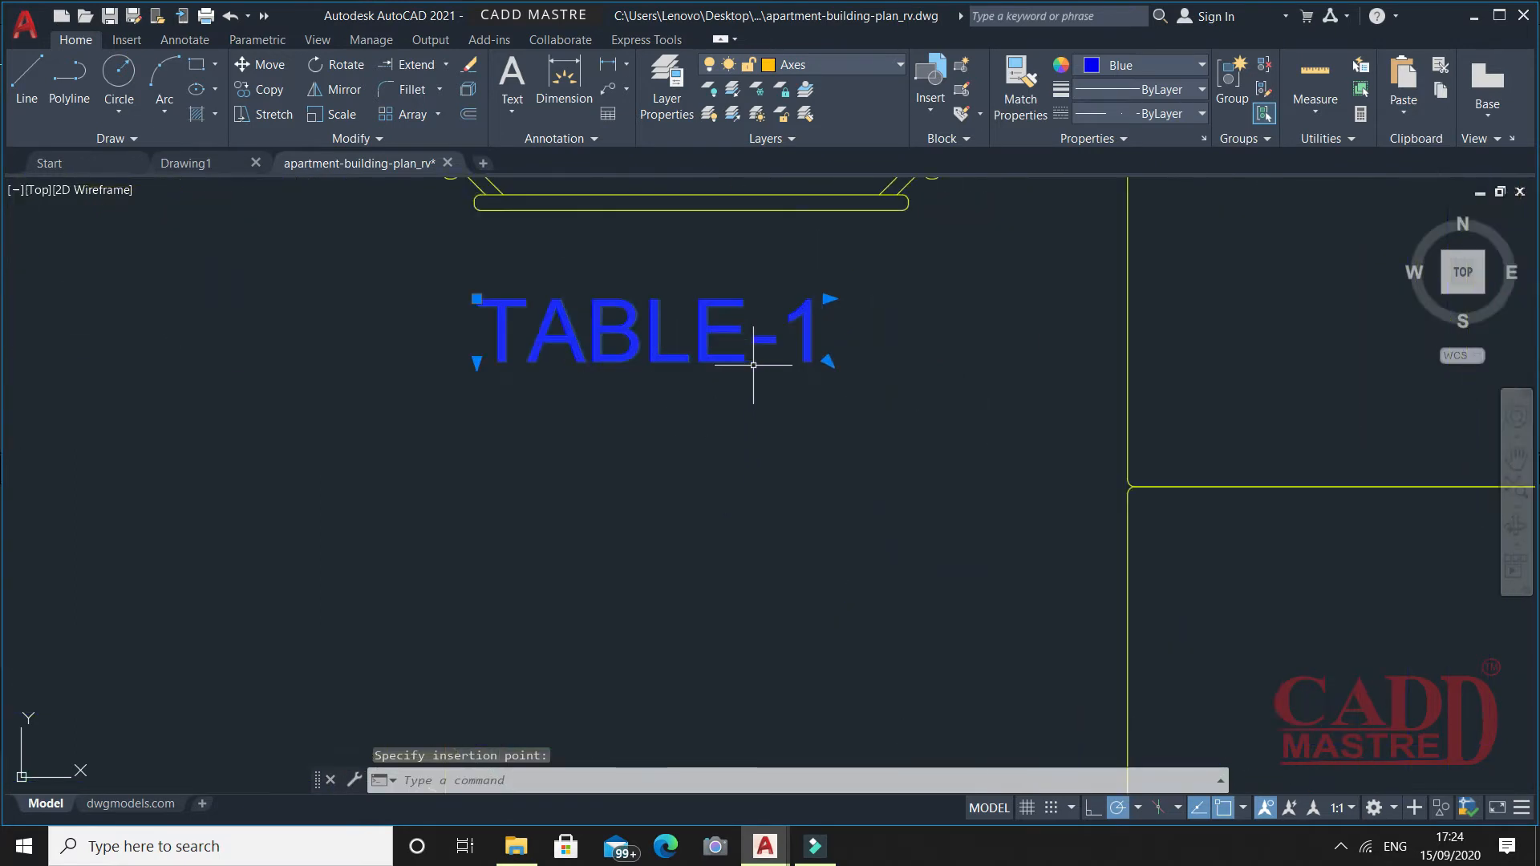
- Edit the copied labels to read TABLE-2 and TABLE-3 on the other side tables
double_click(648, 332)
type("2")
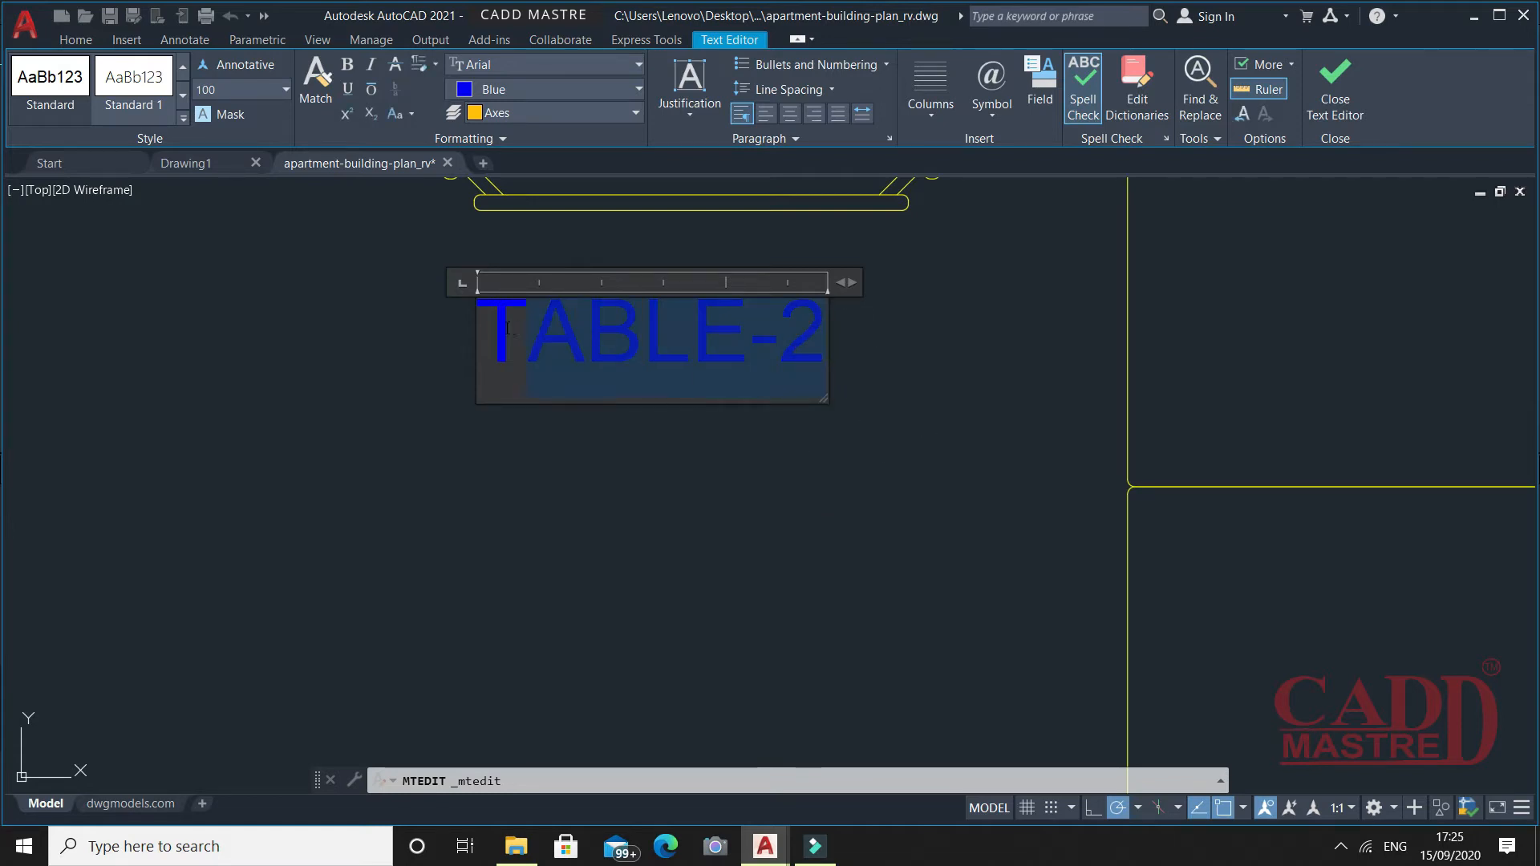
left_click(637, 88)
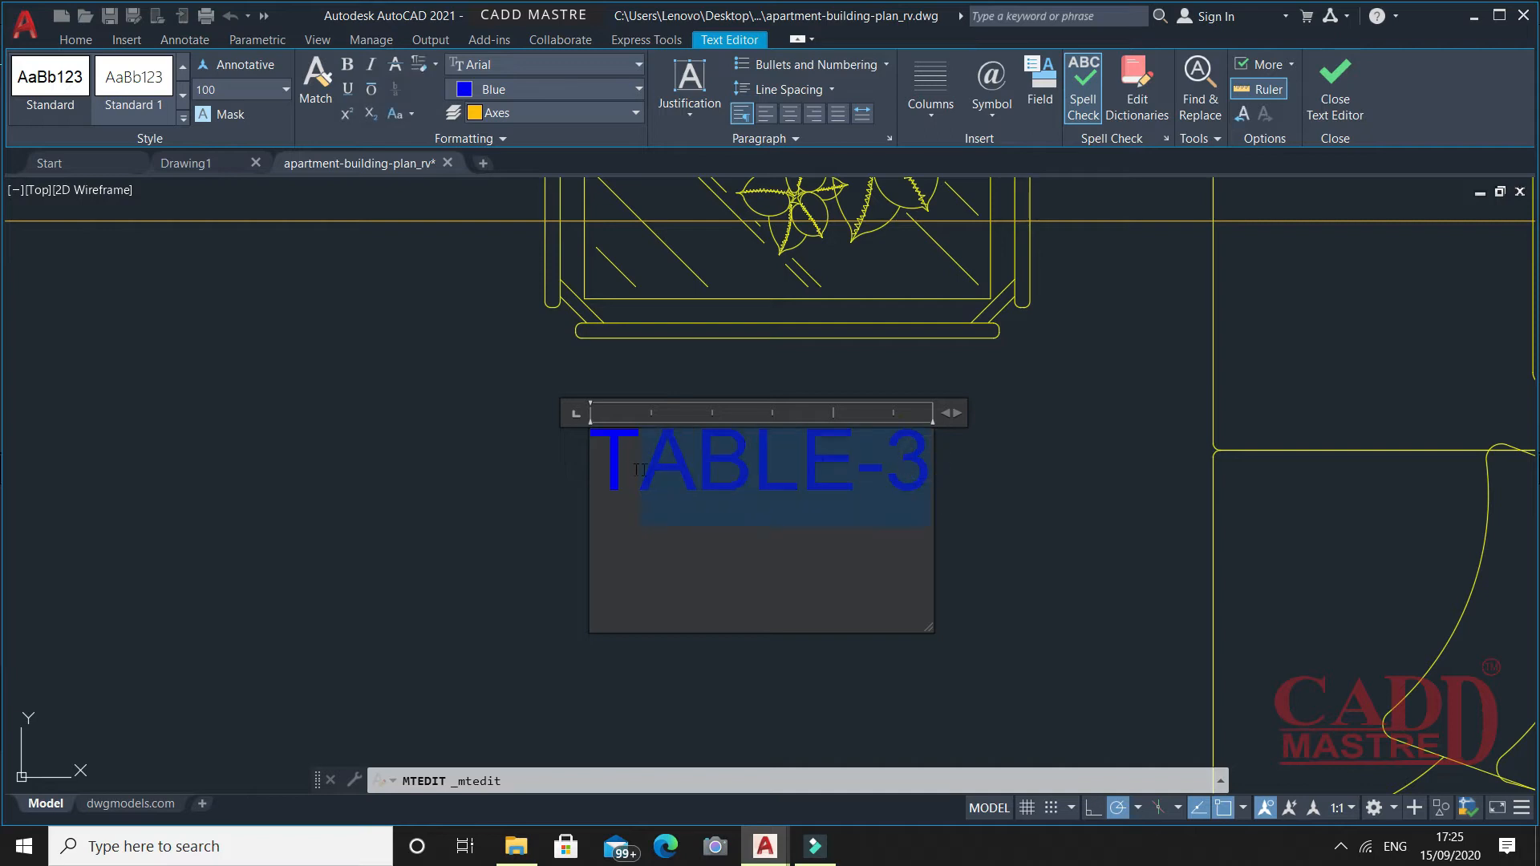
left_click(637, 88)
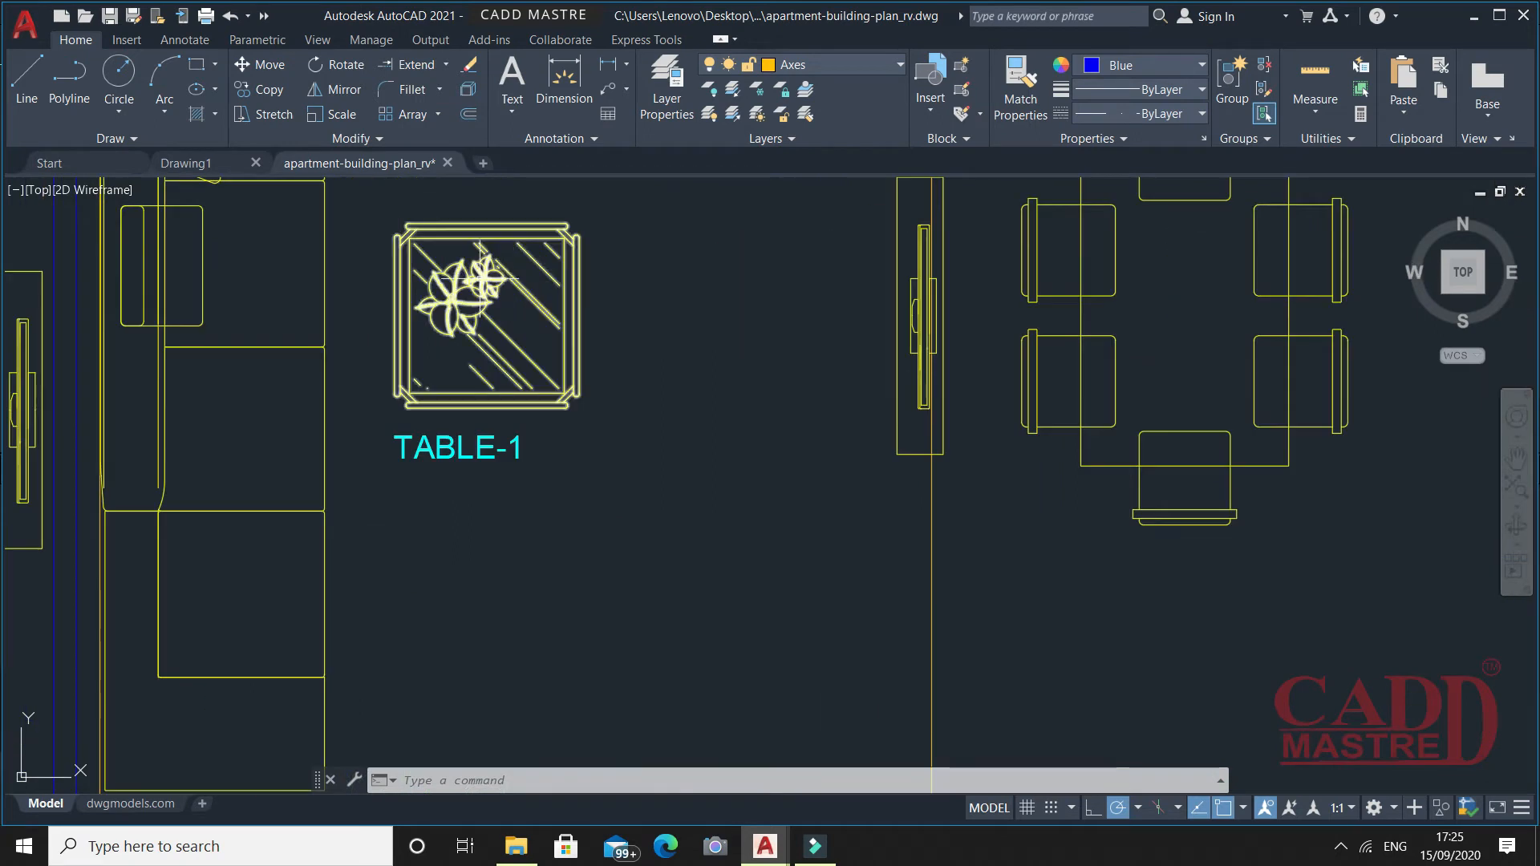
- Delete one selected object, keeping the TABLE-2 and TABLE-3 labels in the plan
left_click(481, 314)
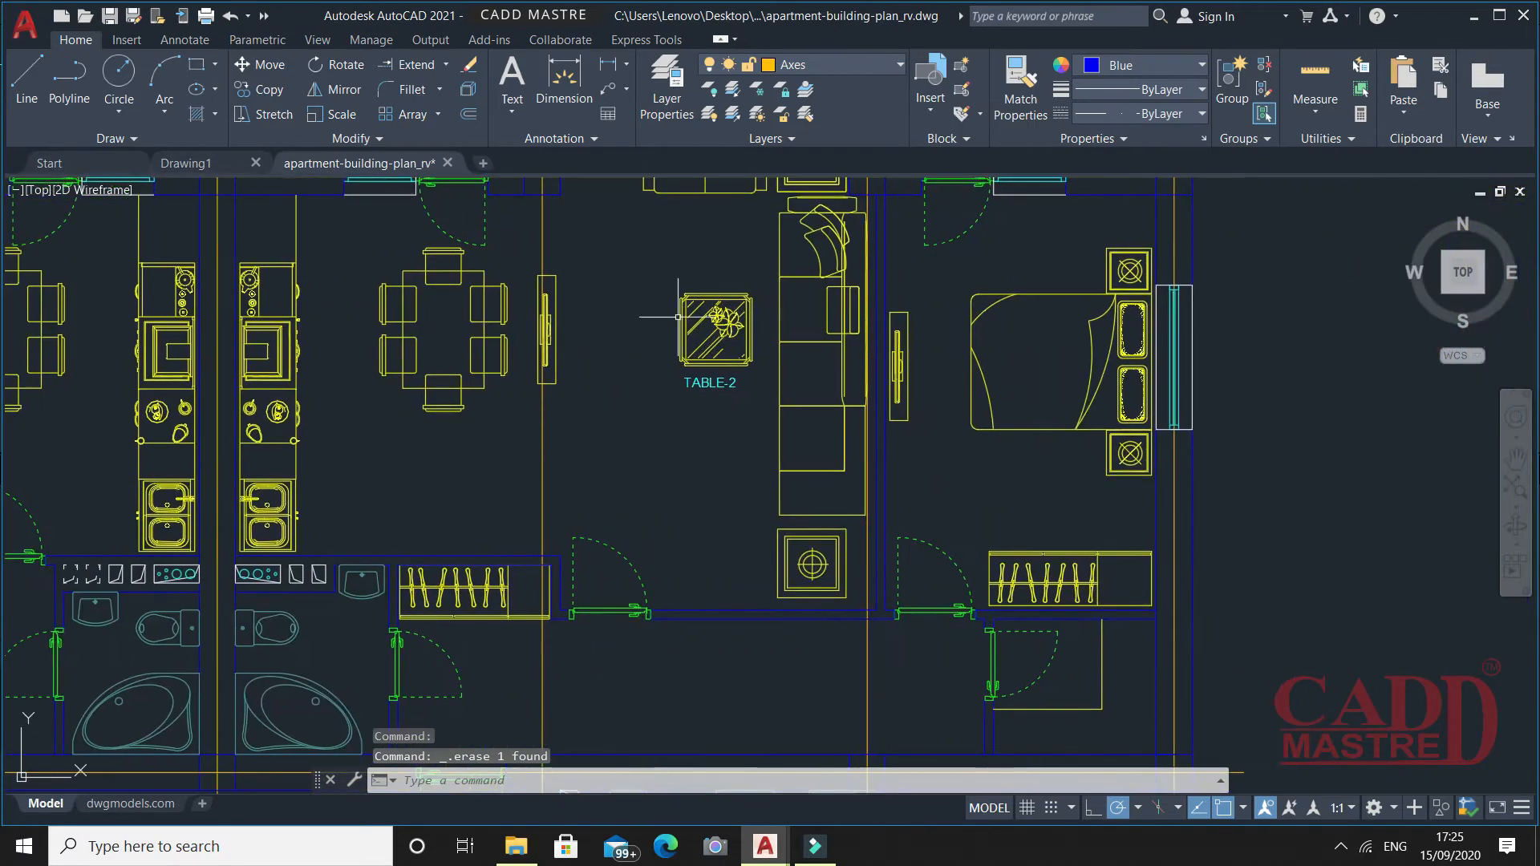
scroll("down", 3)
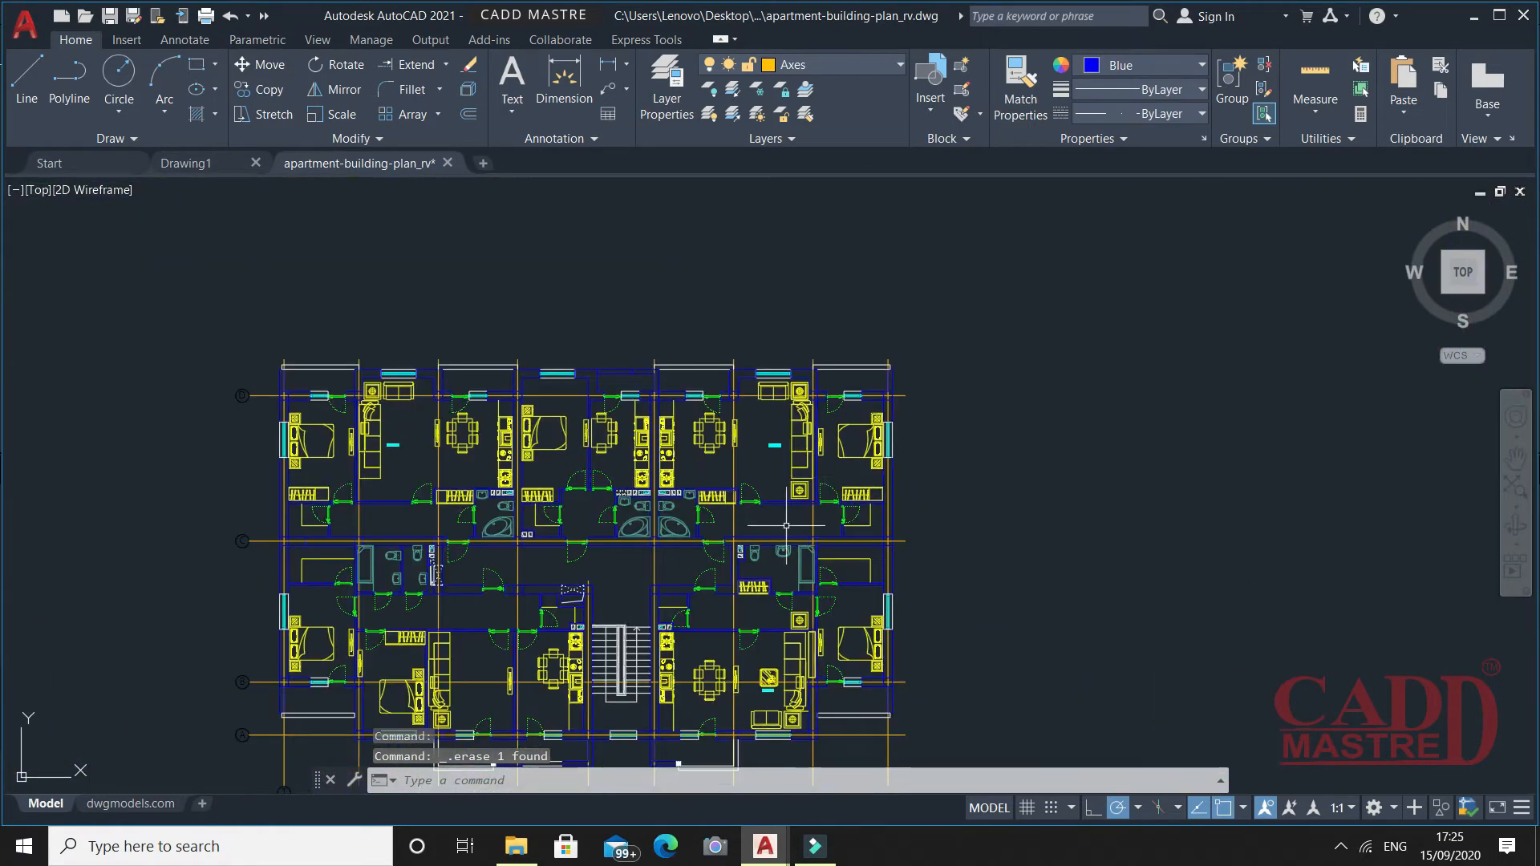
scroll("up", 3)
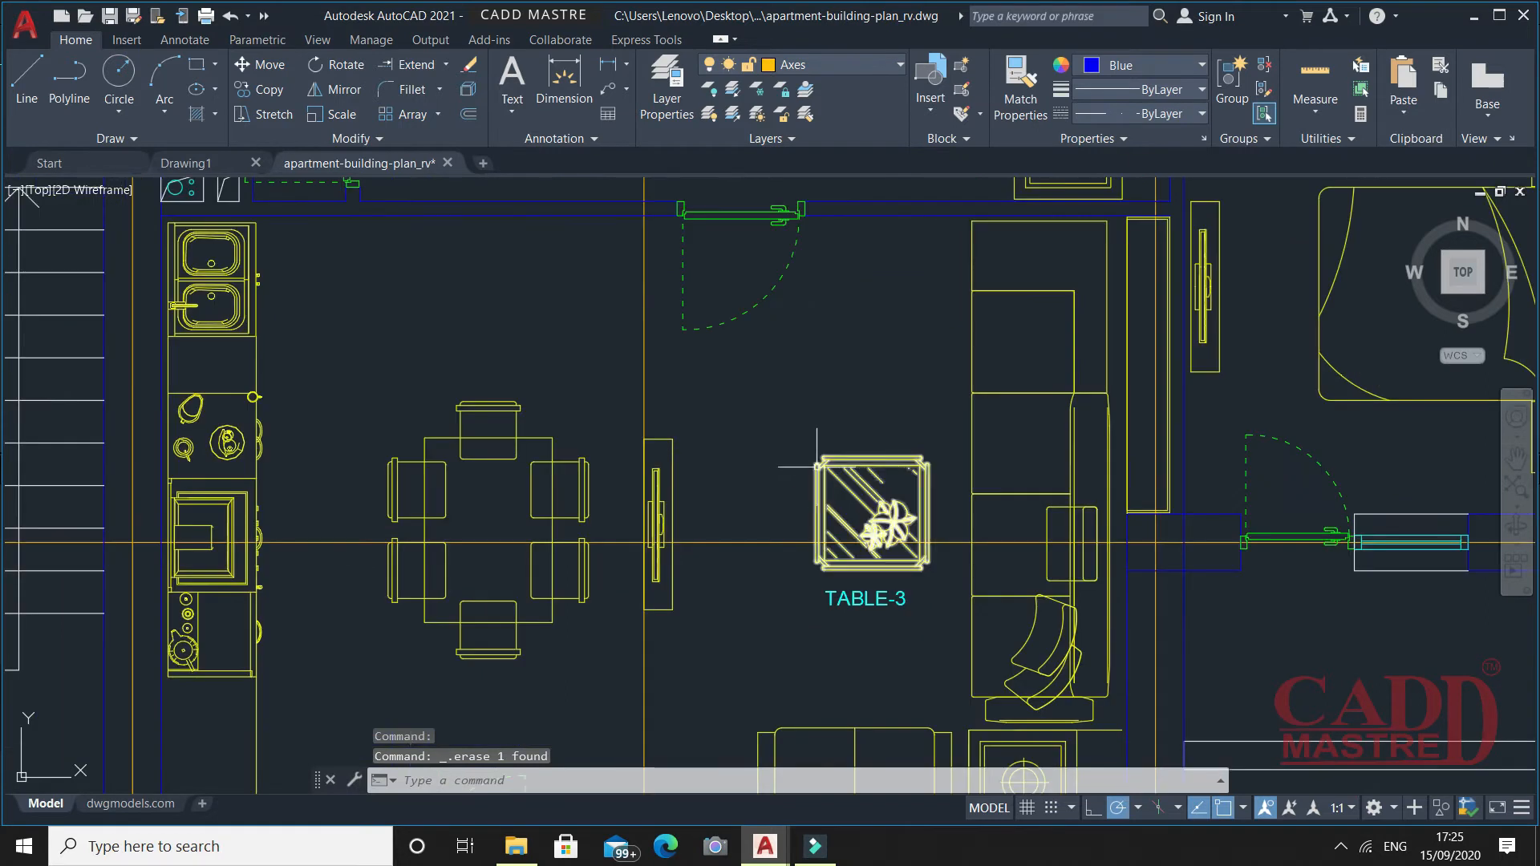
scroll("down", 3)
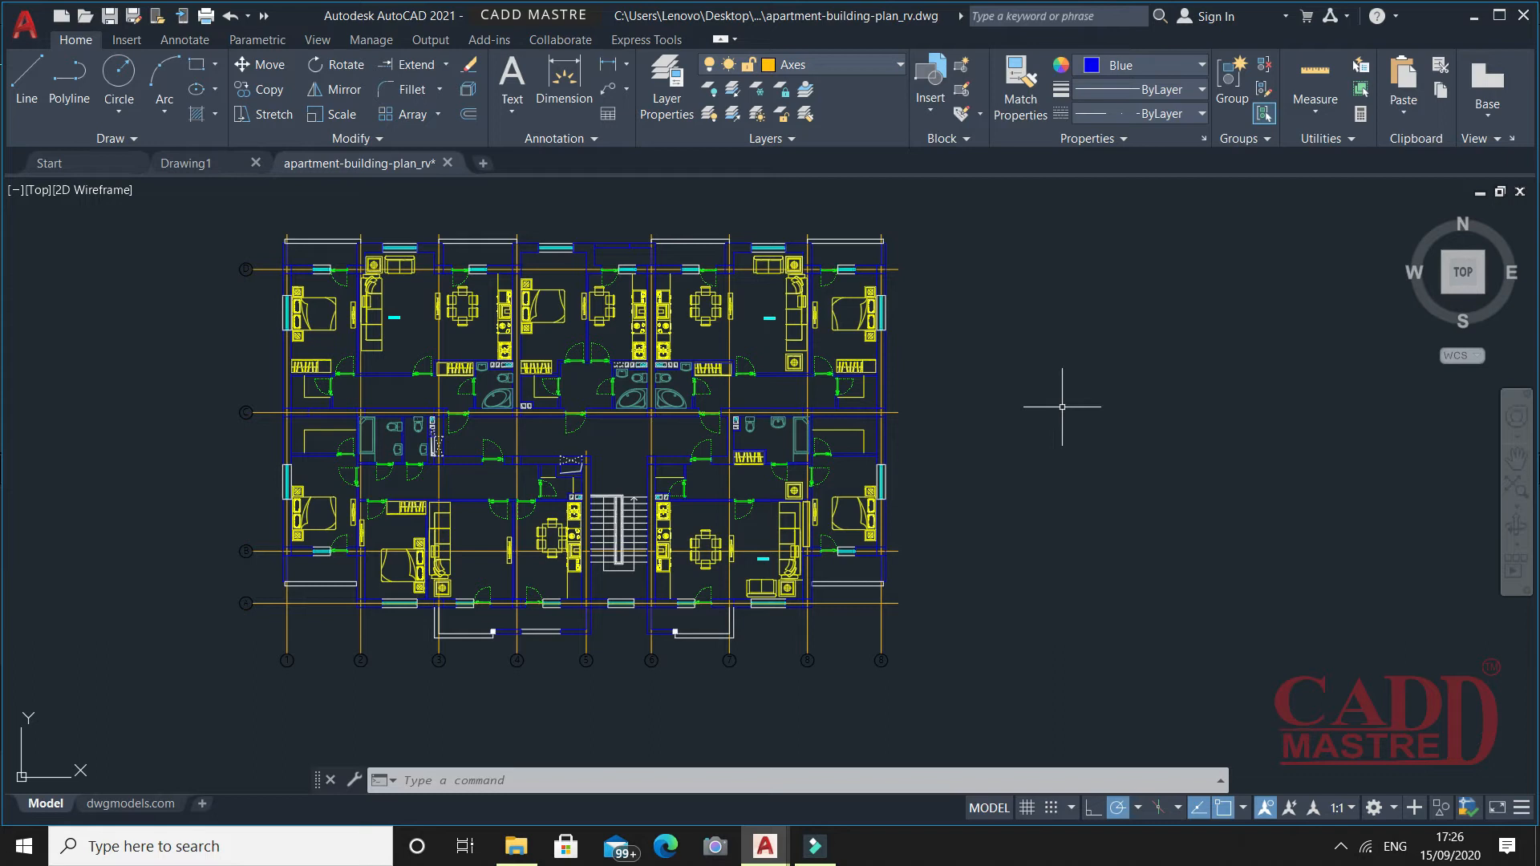
mouse_move(1060, 405)
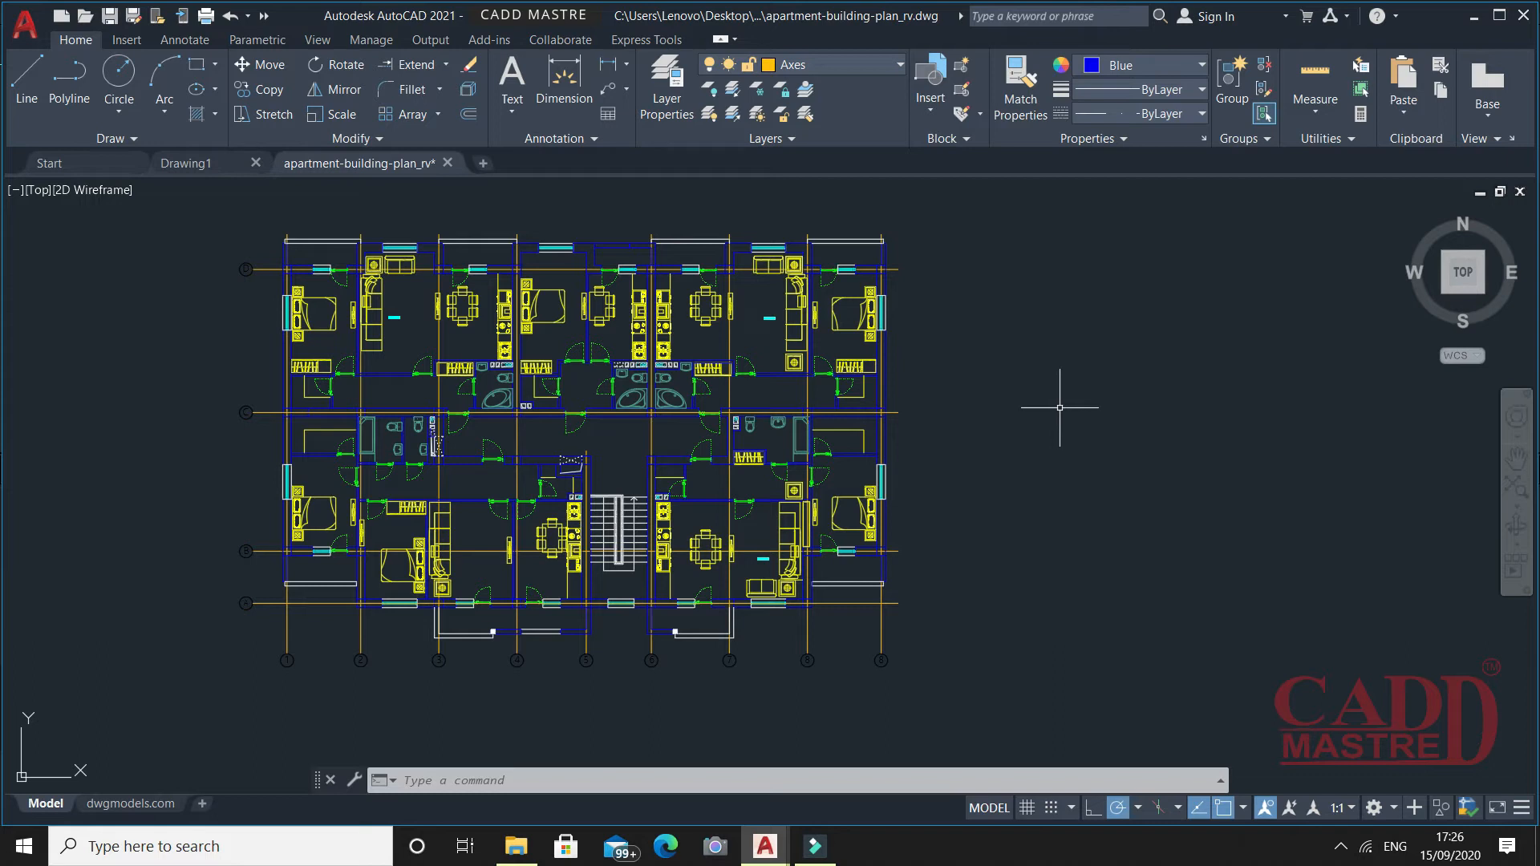
mouse_move(316, 46)
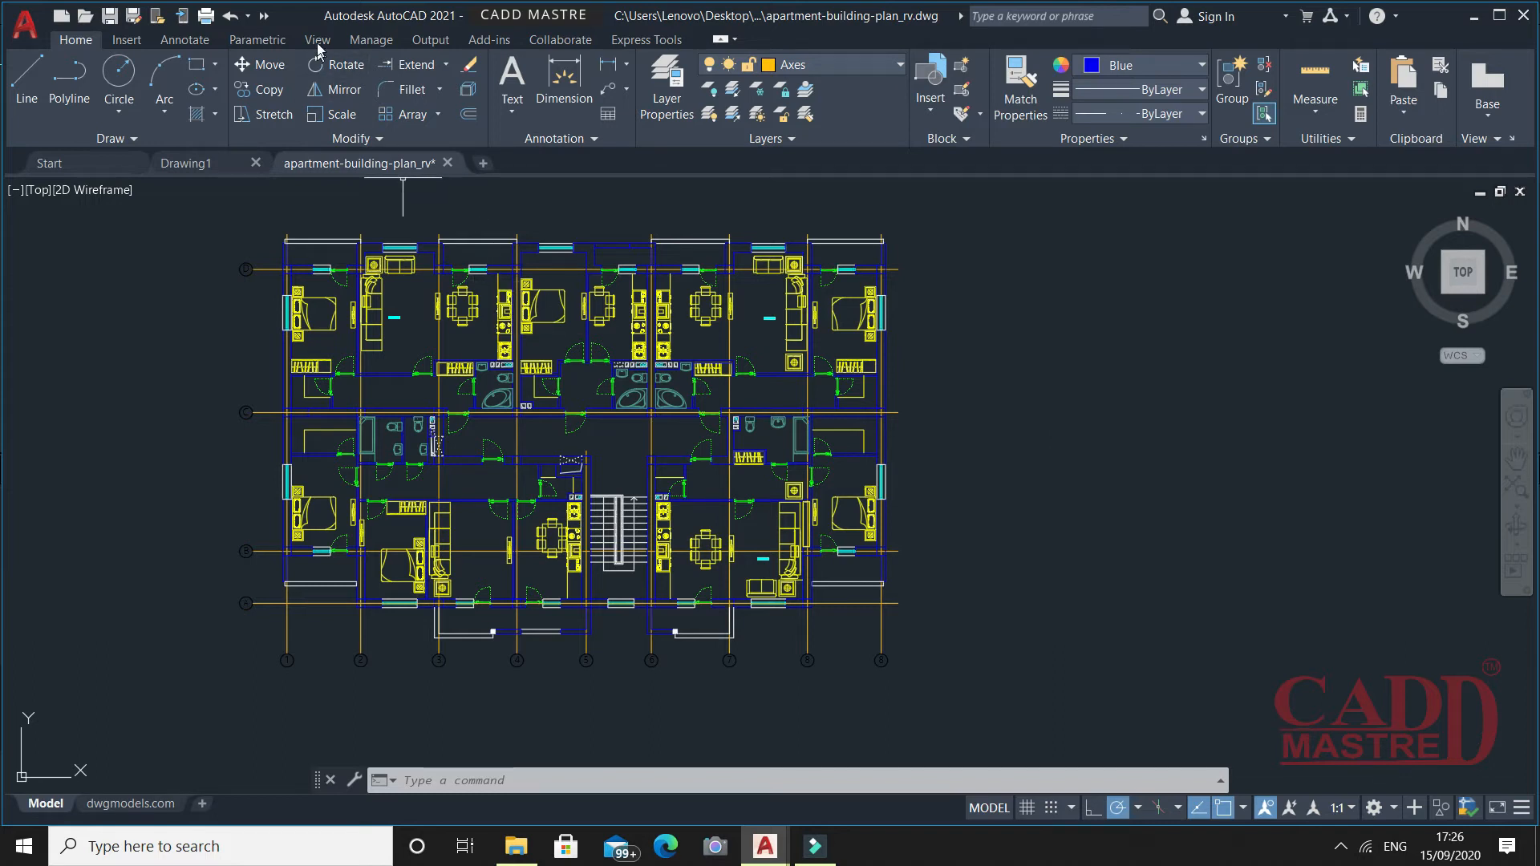
- Go to the Application menu's Drawing Utilities to reach DWG Compare
left_click(316, 38)
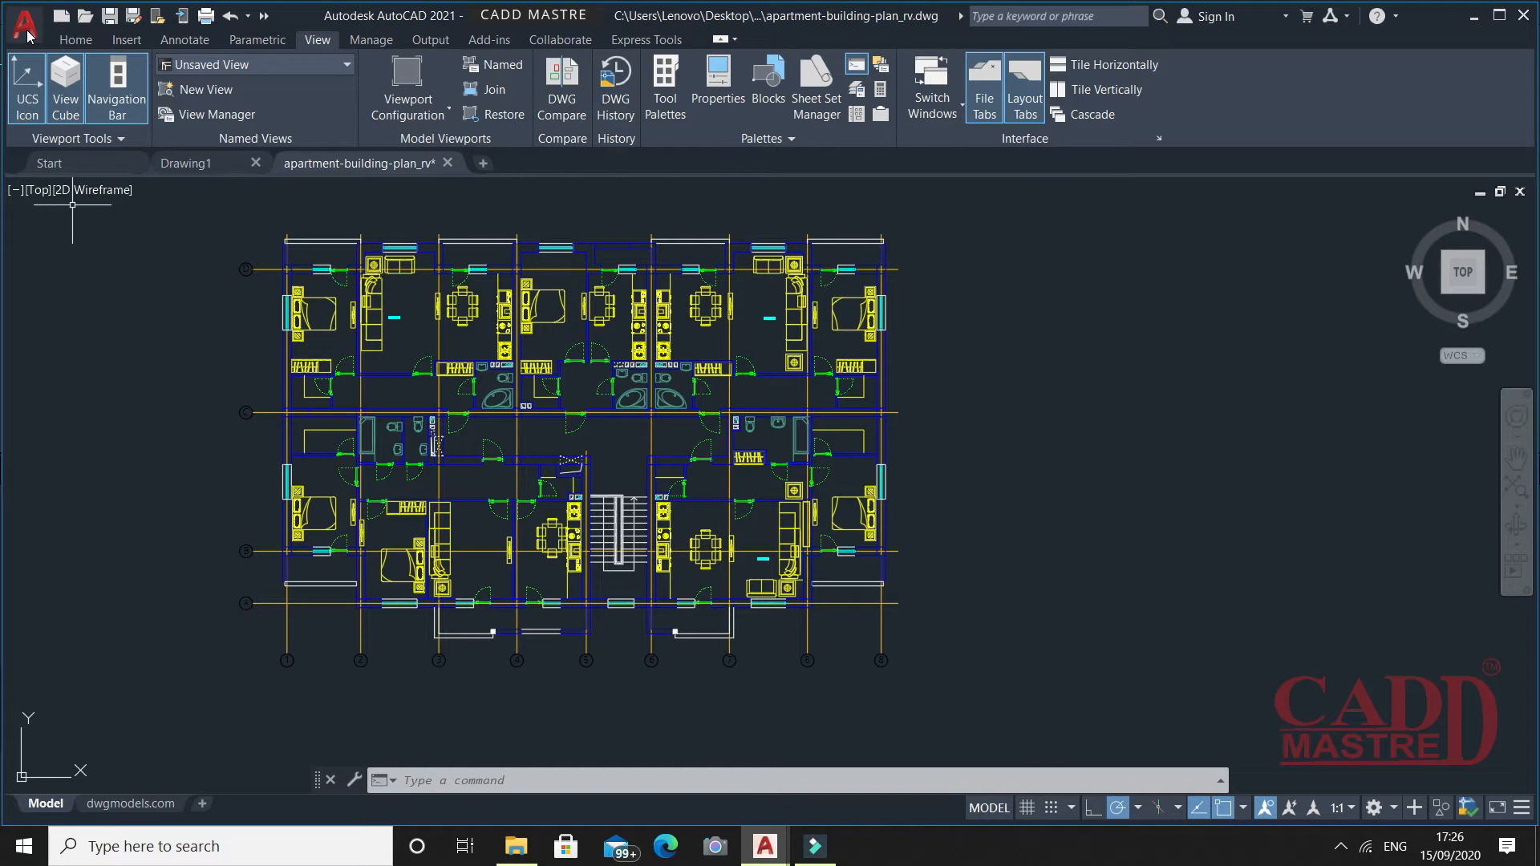
left_click(24, 21)
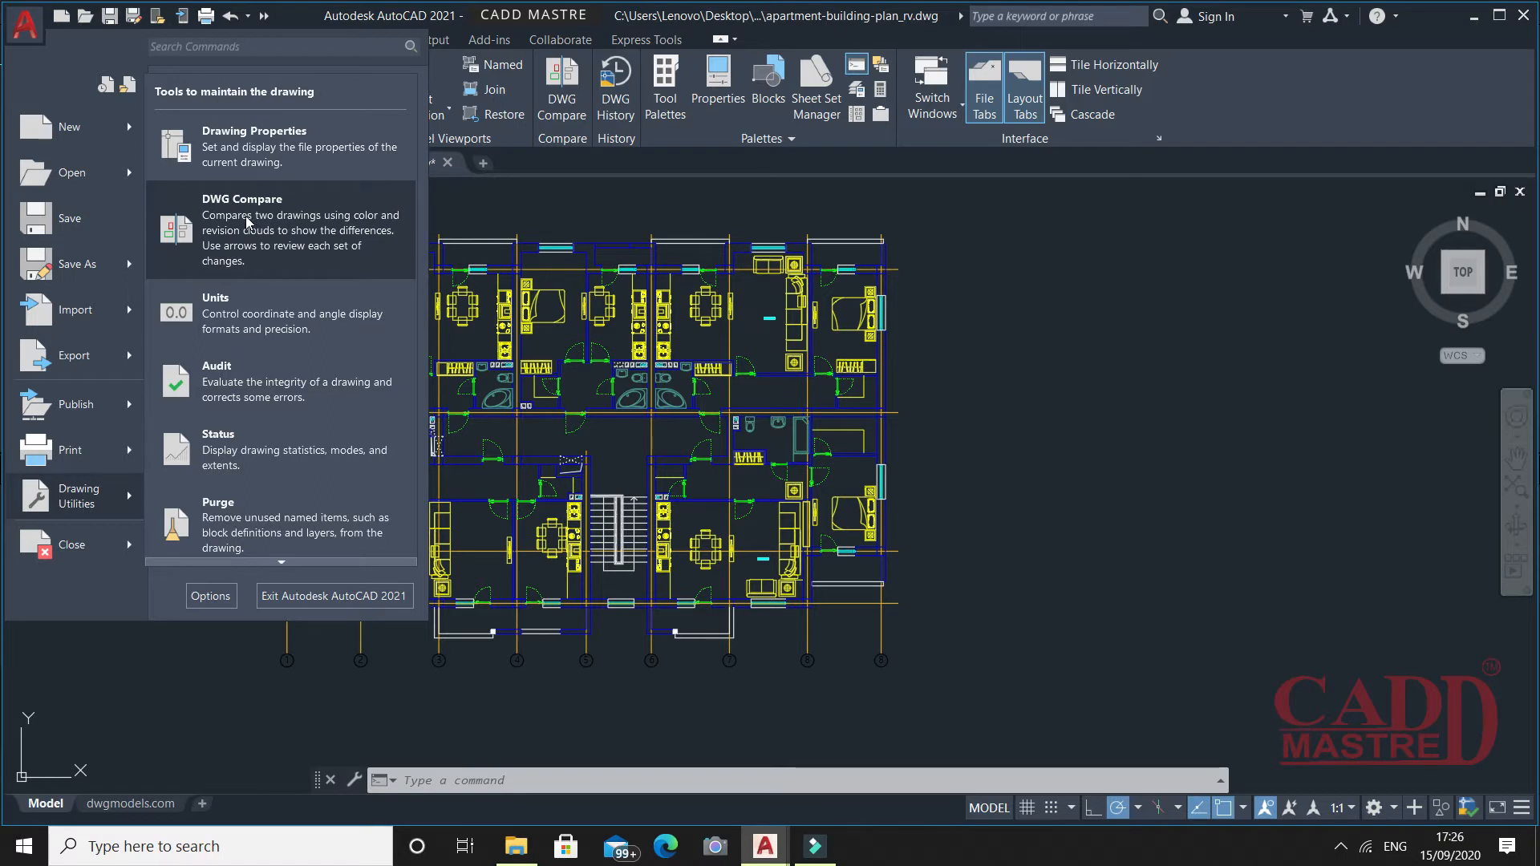
mouse_move(1041, 346)
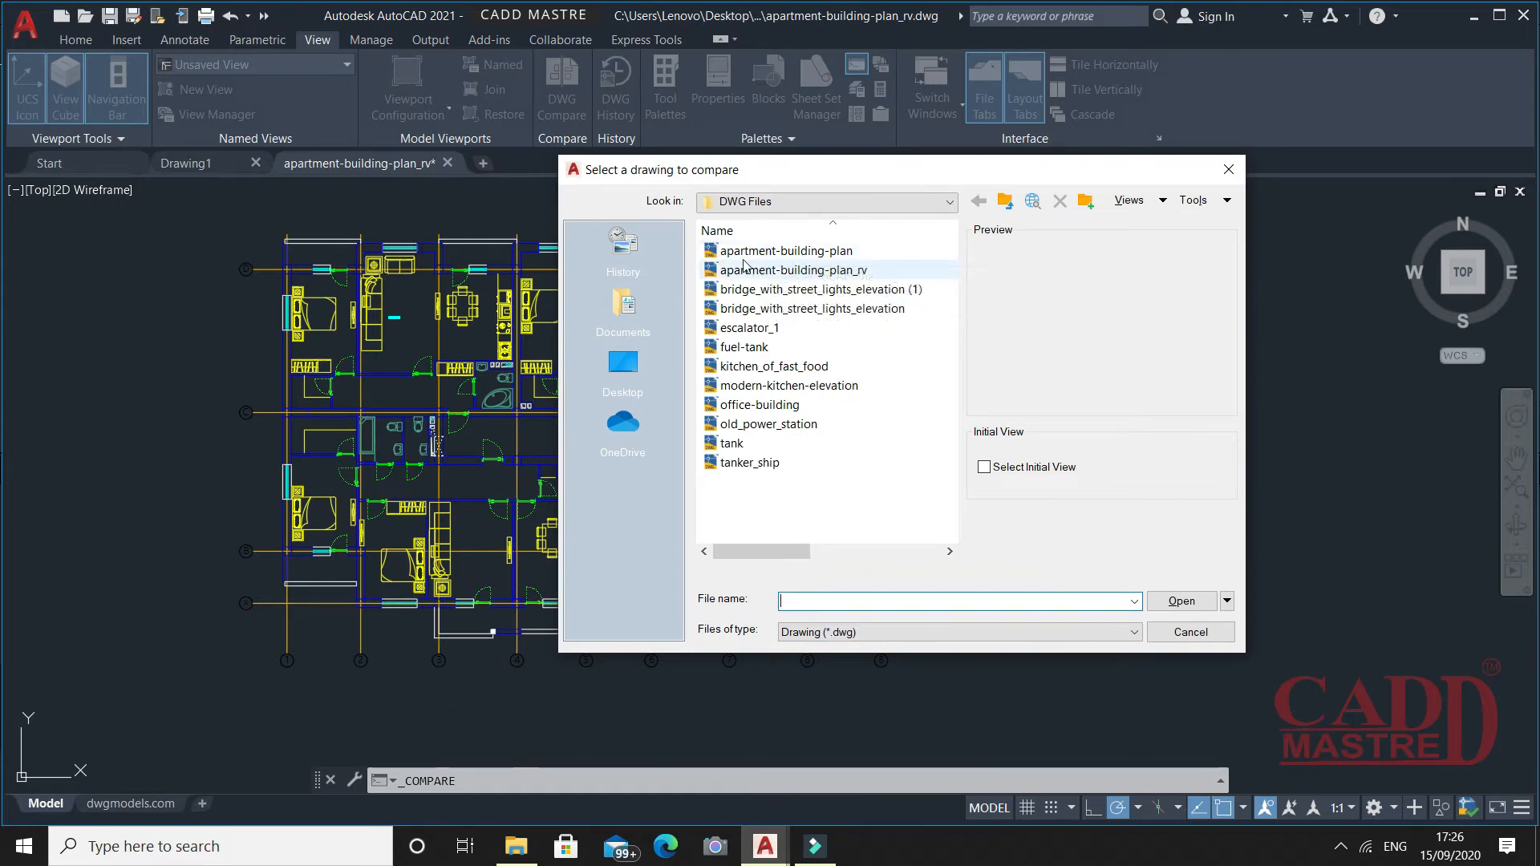
- Run DWG Compare against apartment-building-plan_rv so differences show in red
left_click(784, 250)
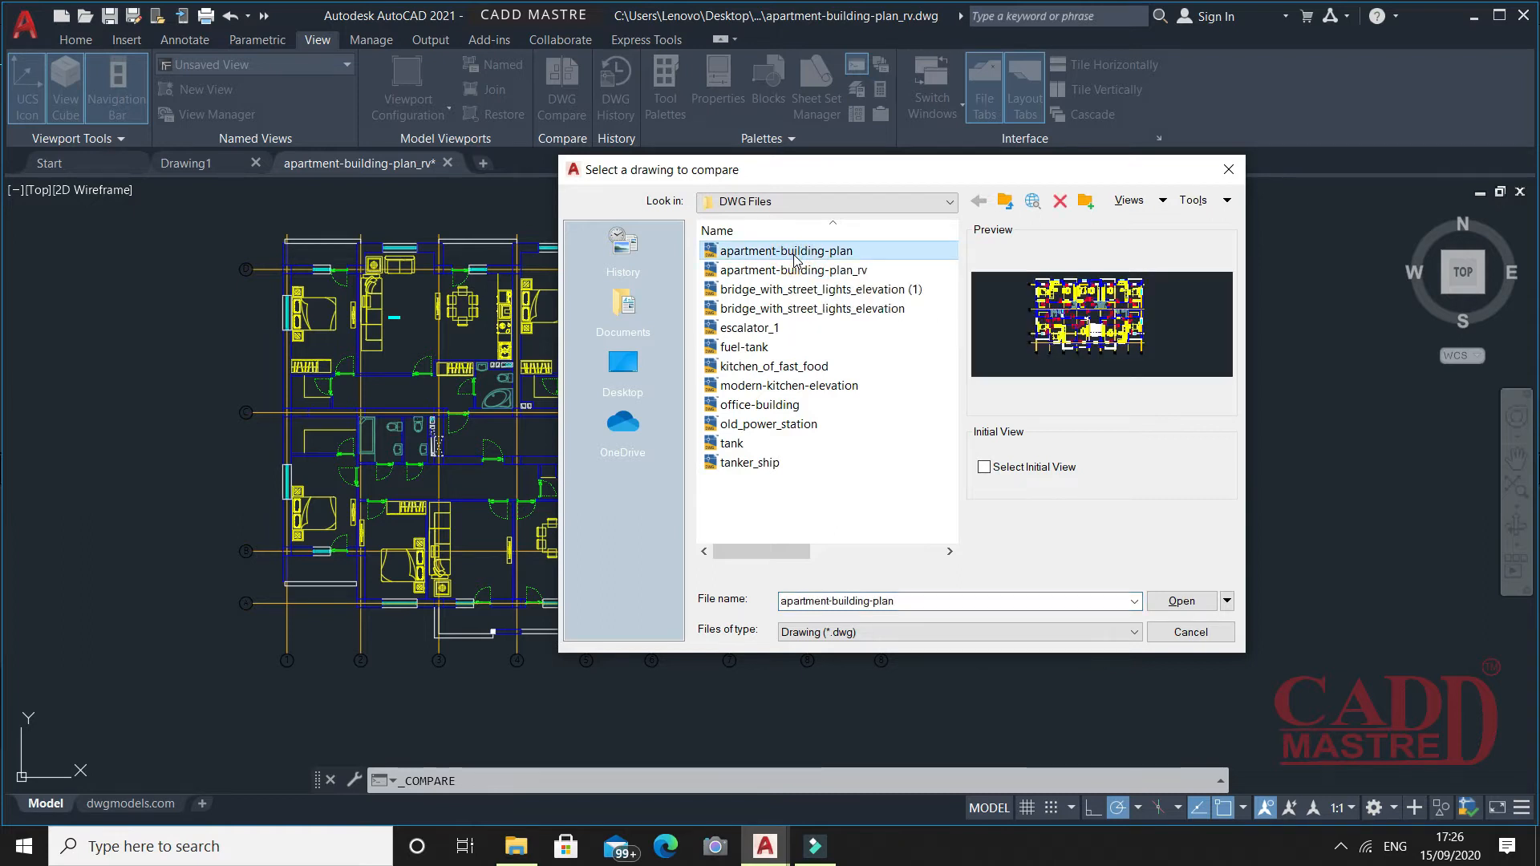
left_click(791, 269)
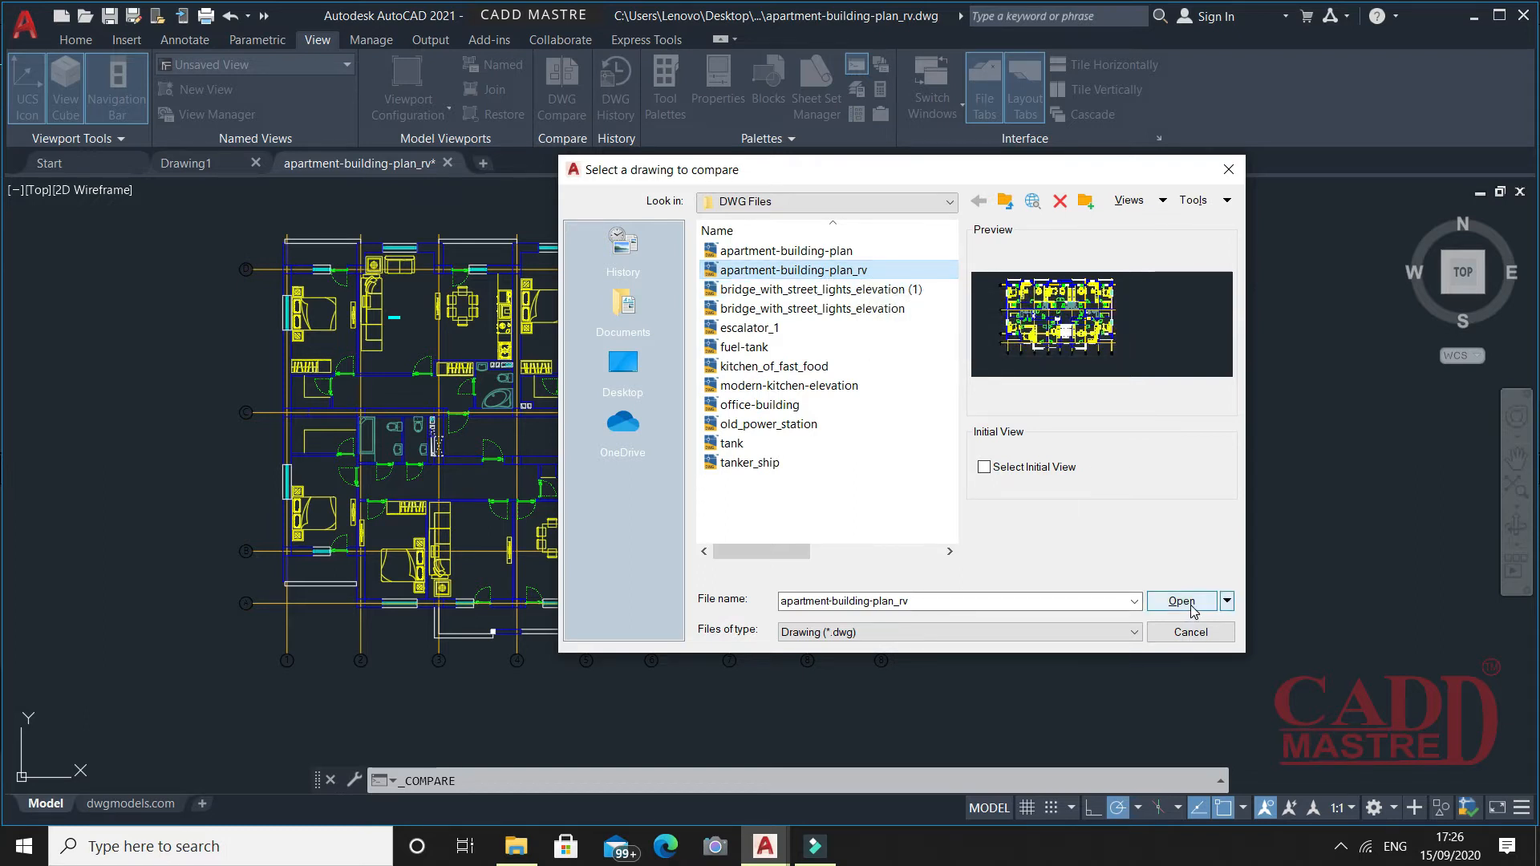
left_click(1179, 599)
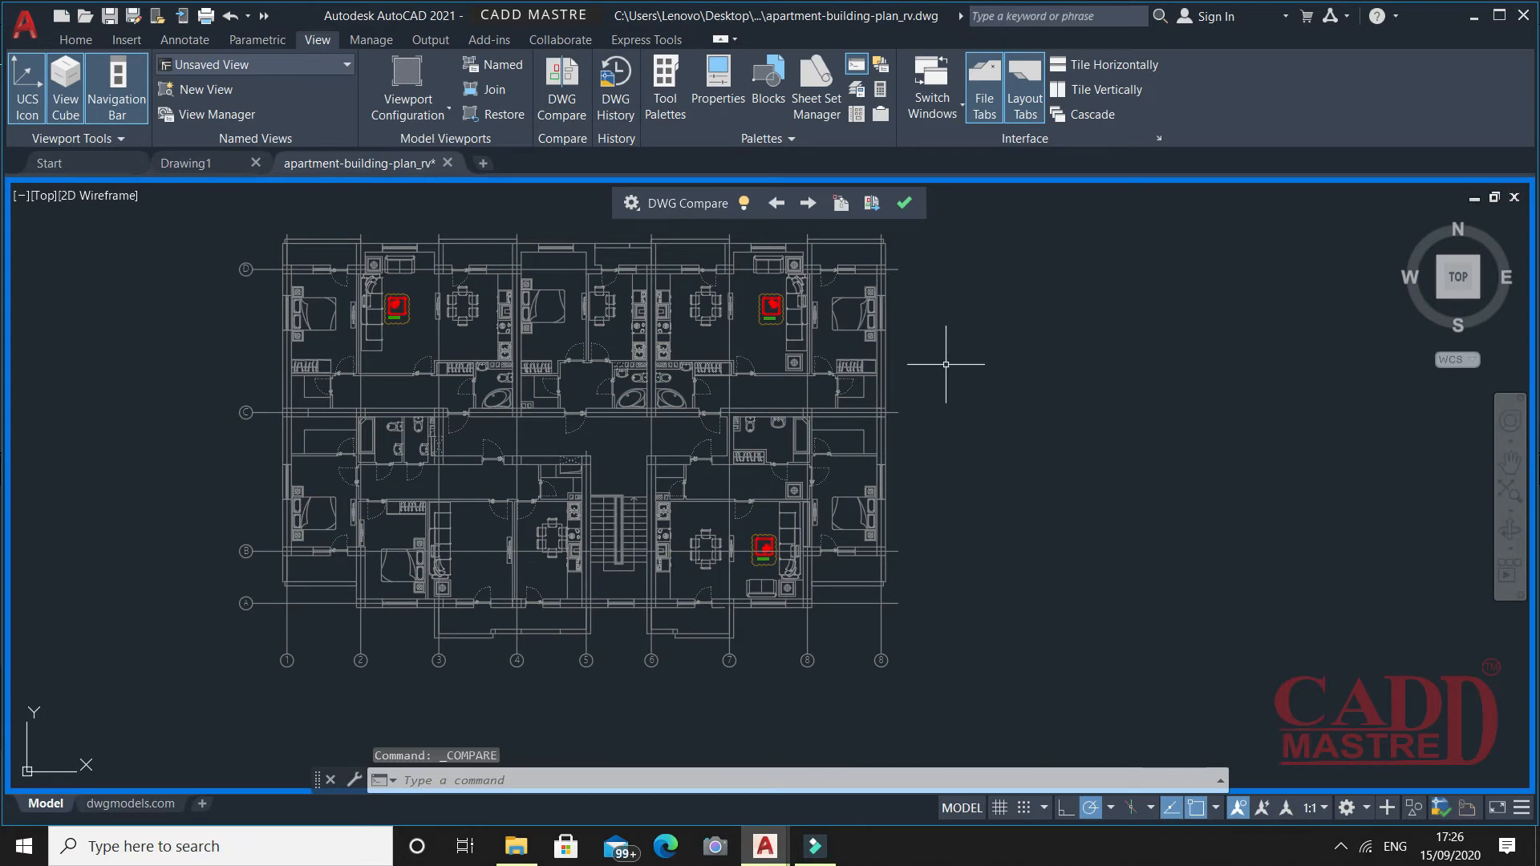
mouse_move(602, 202)
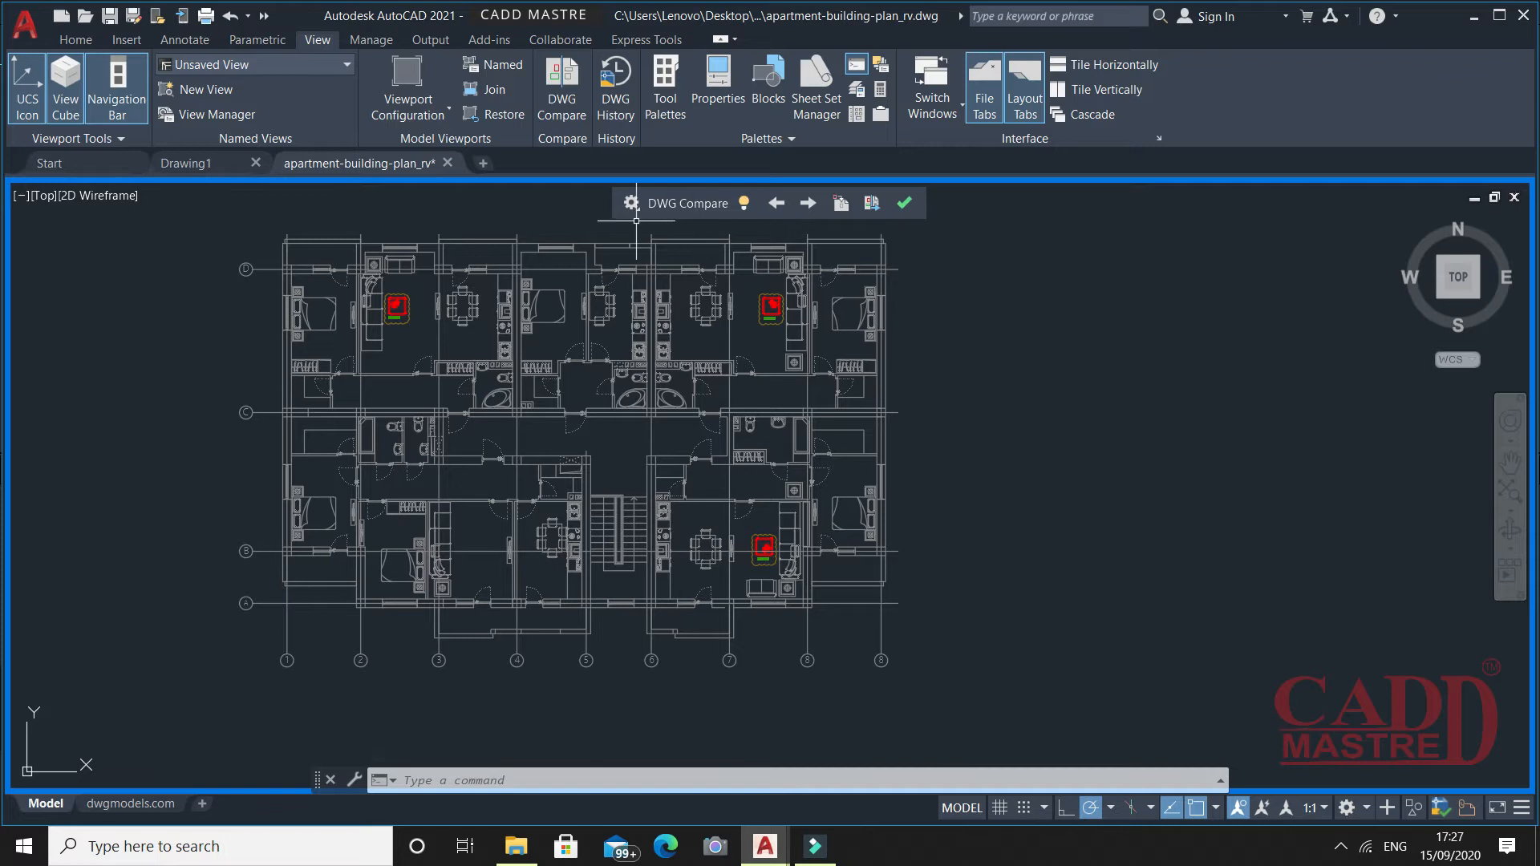
mouse_move(635, 214)
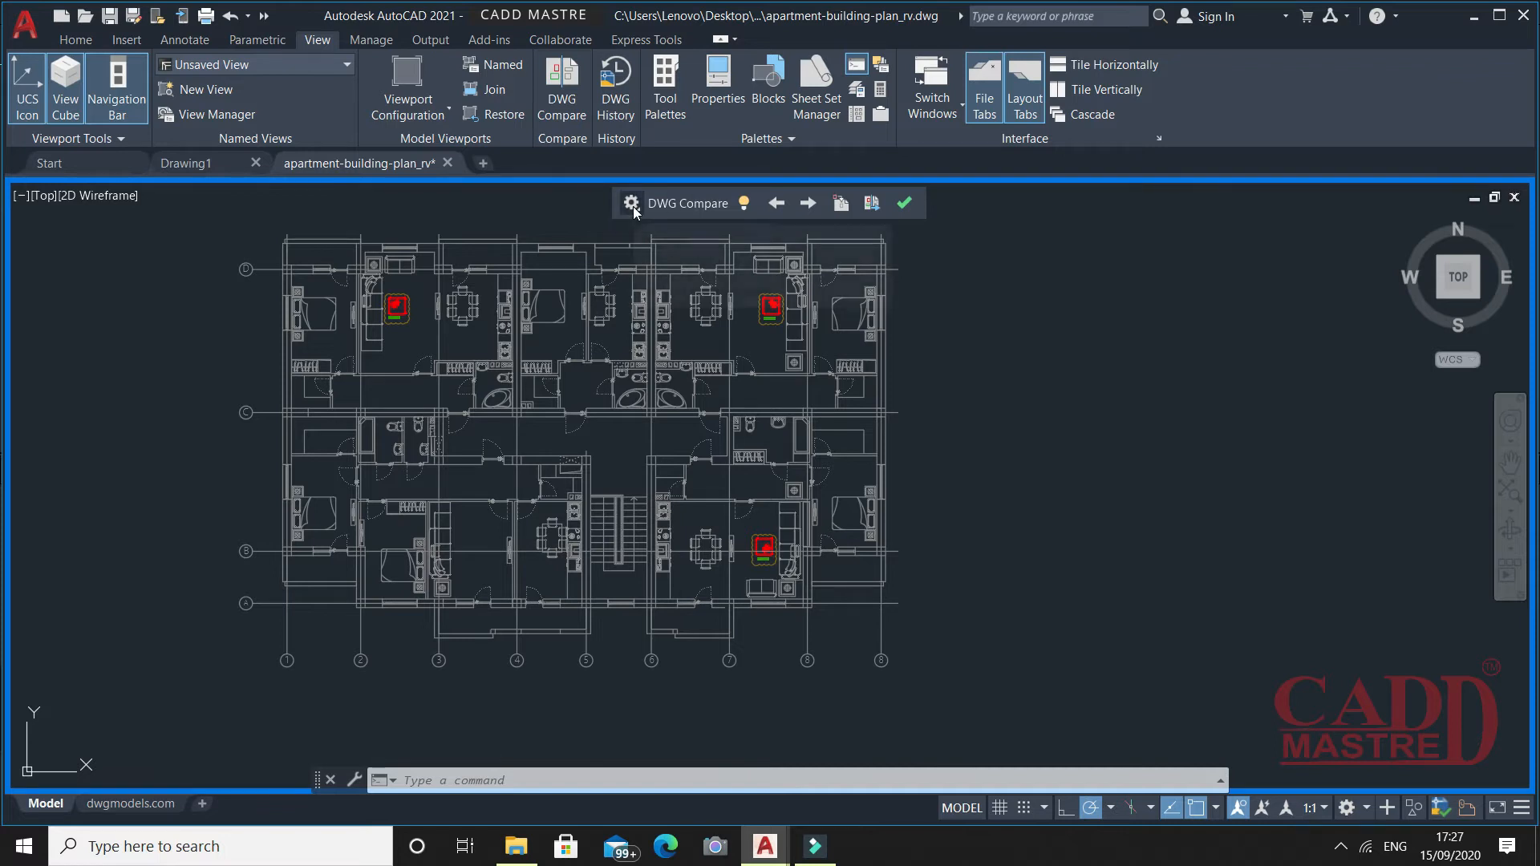
mouse_move(630, 204)
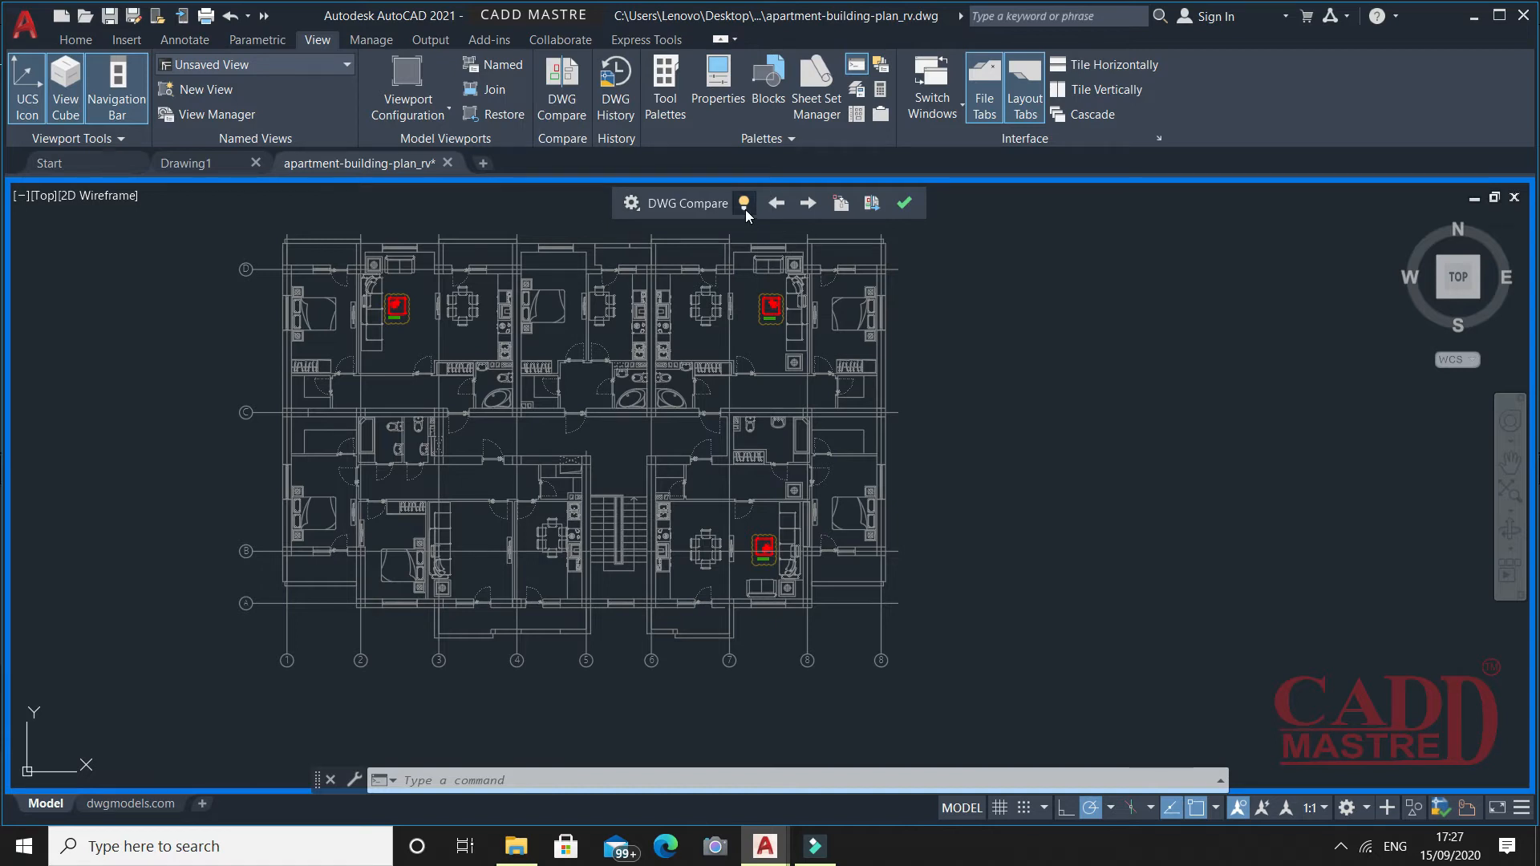
mouse_move(742, 204)
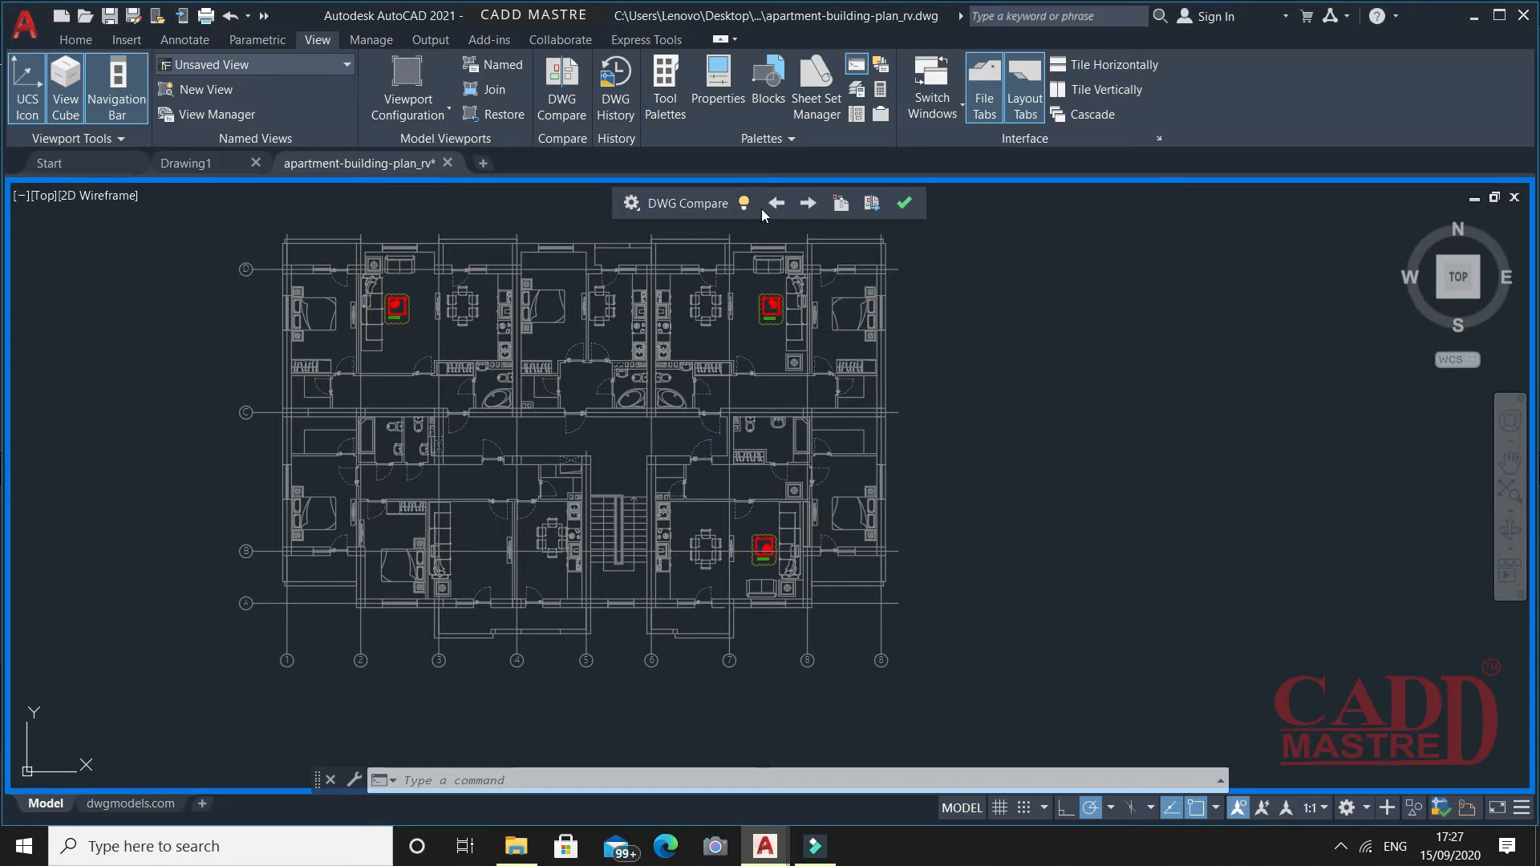
mouse_move(776, 204)
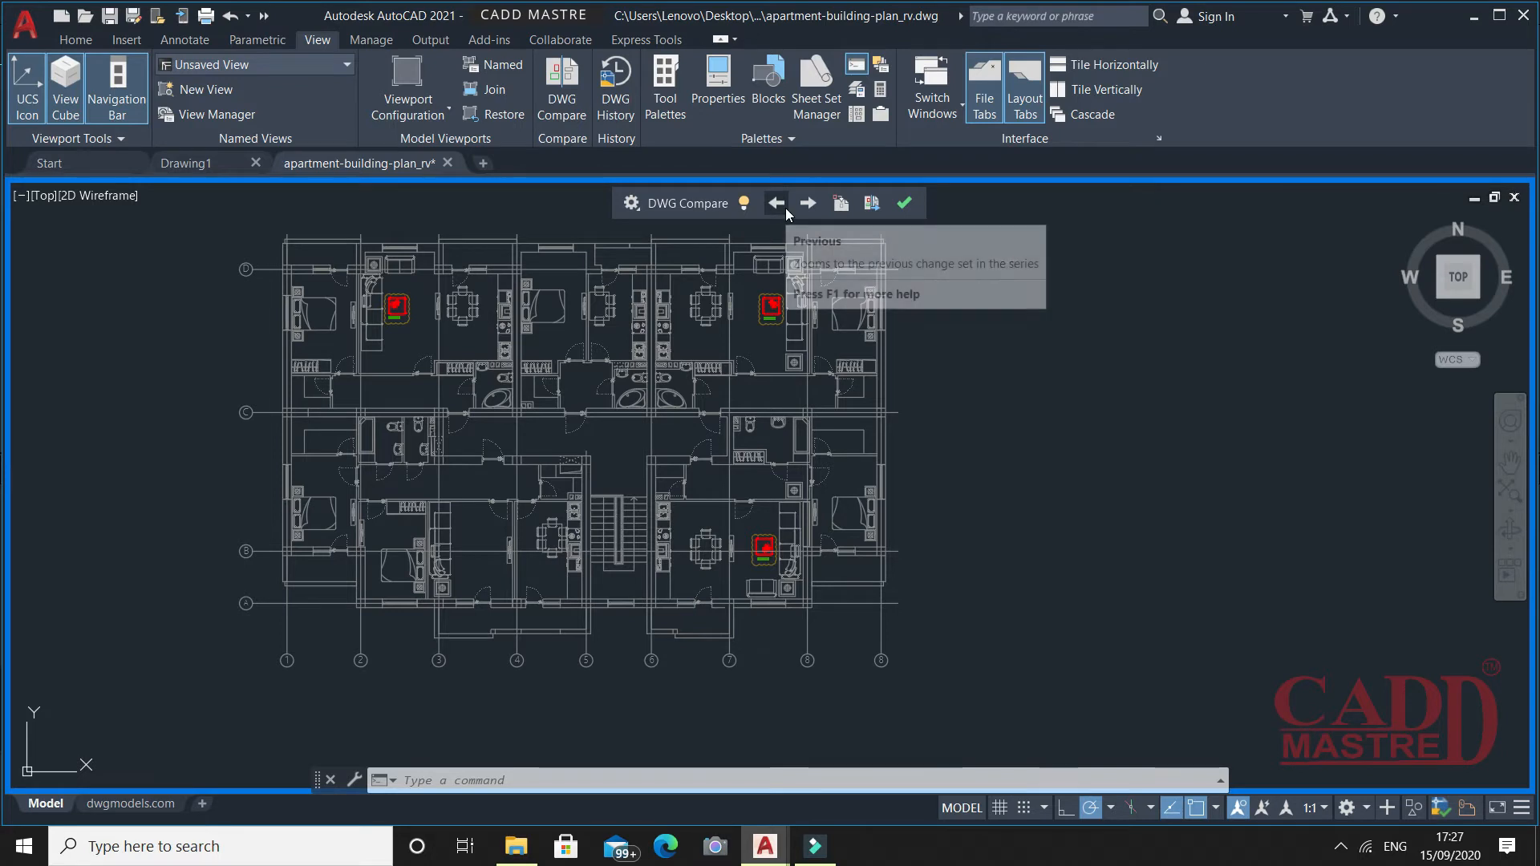
mouse_move(806, 203)
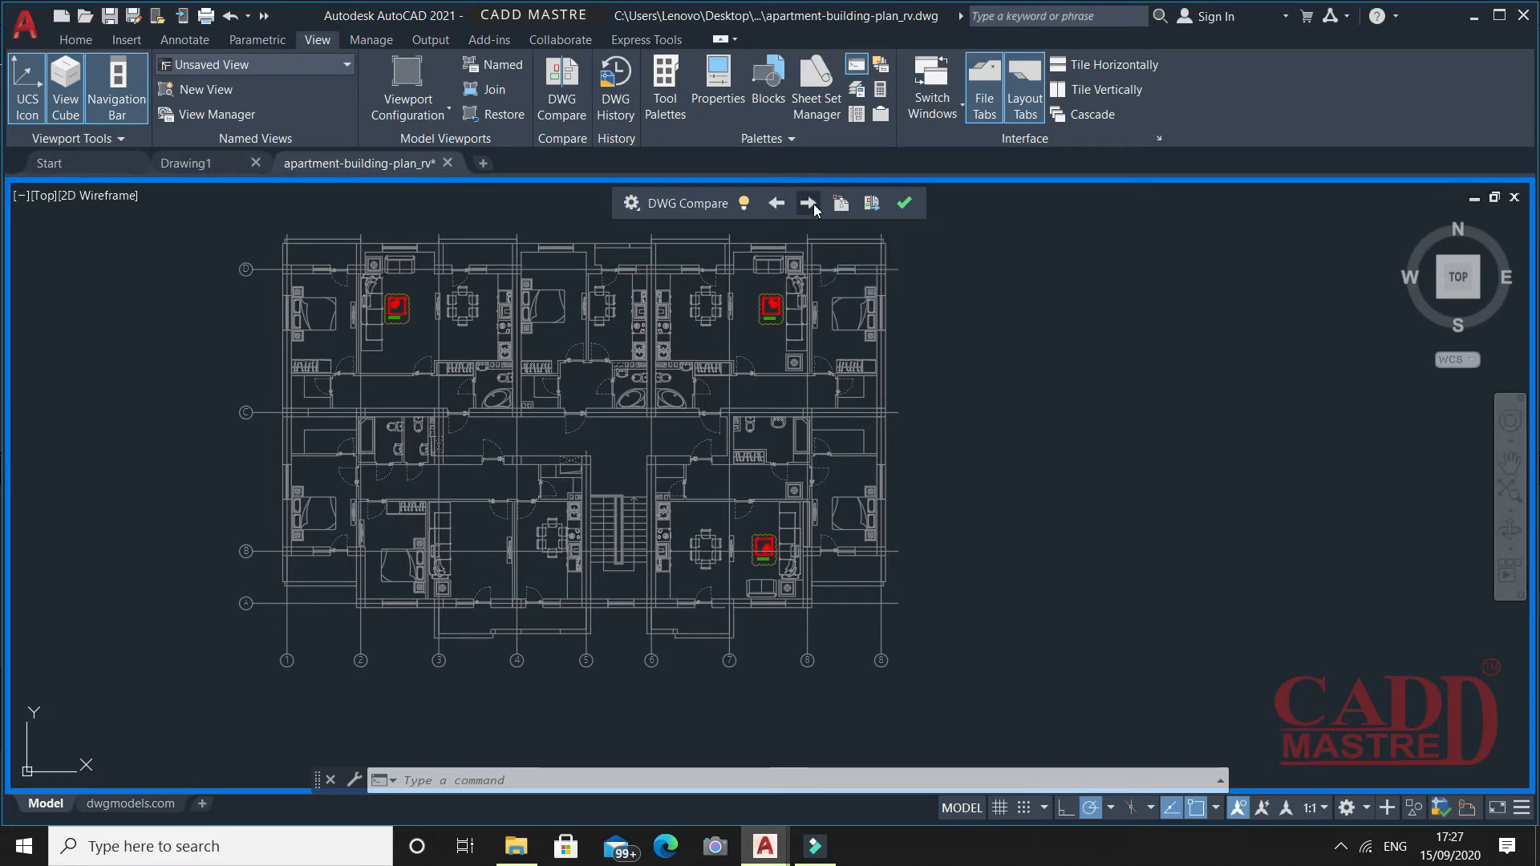
mouse_move(807, 204)
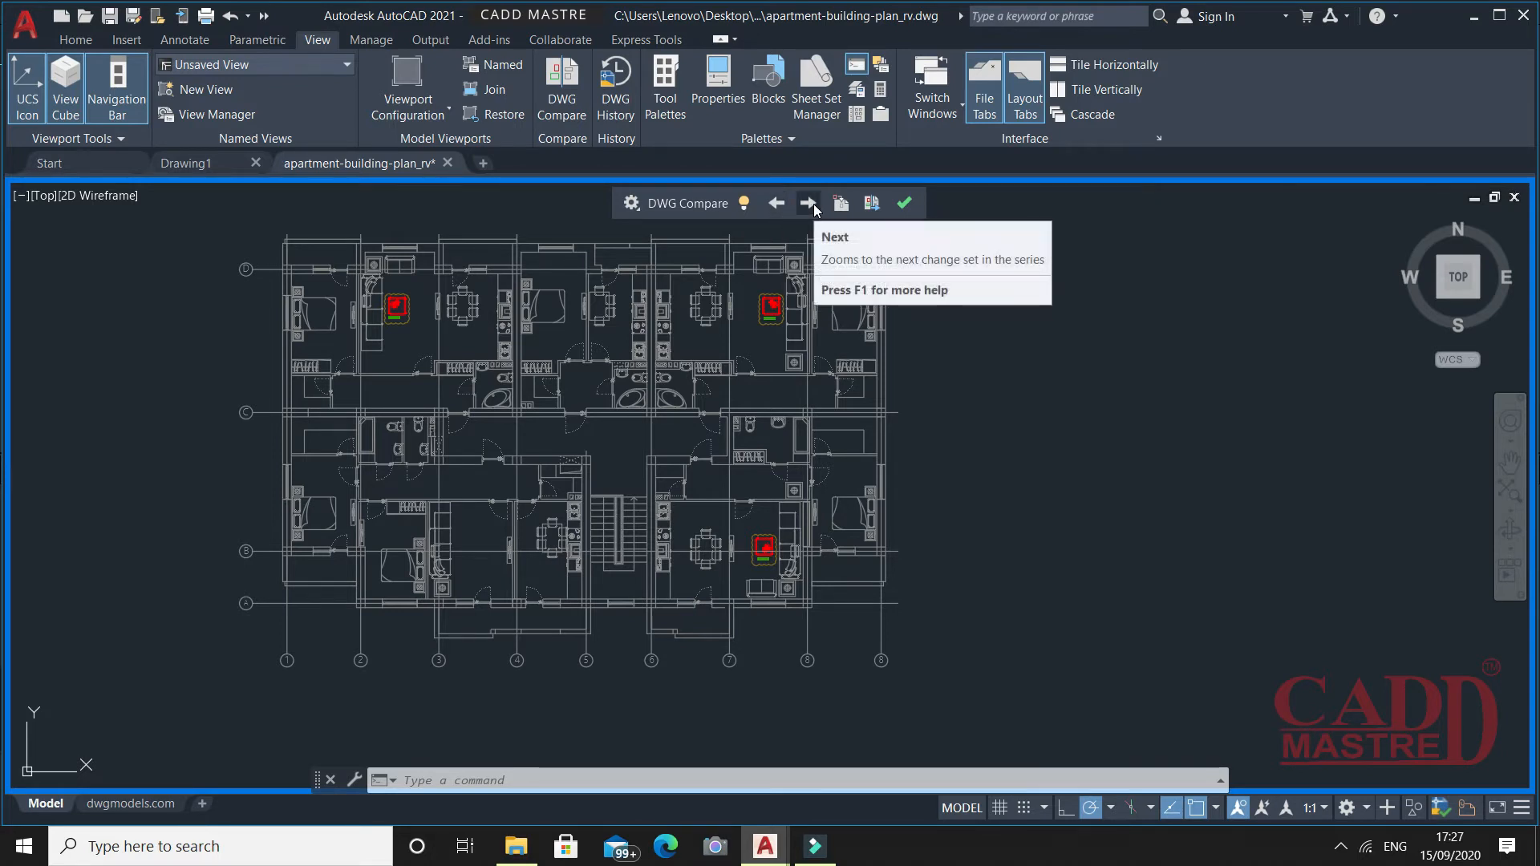
mouse_move(838, 207)
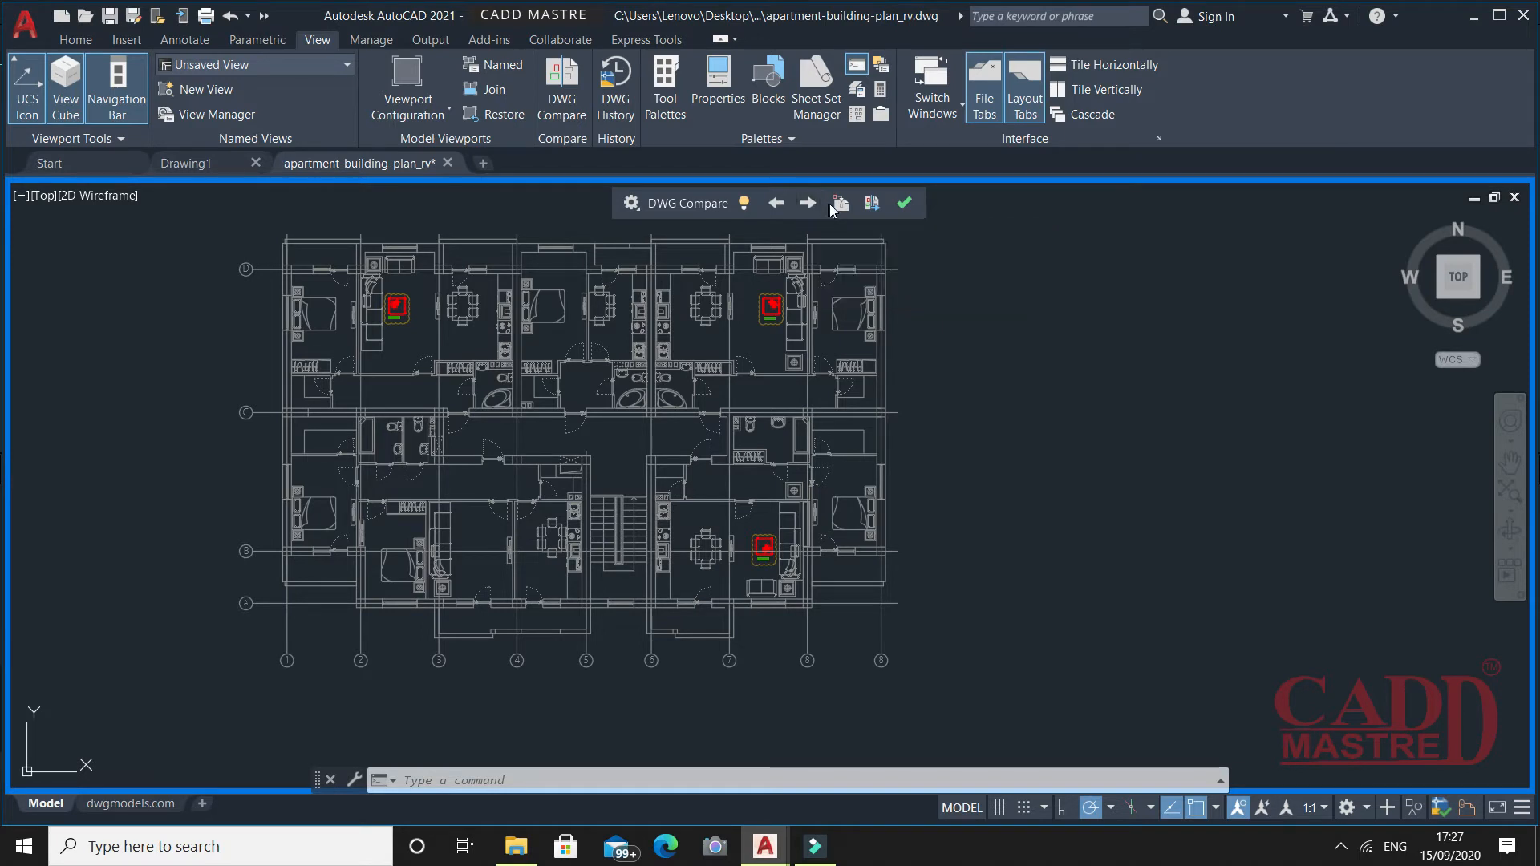
mouse_move(839, 203)
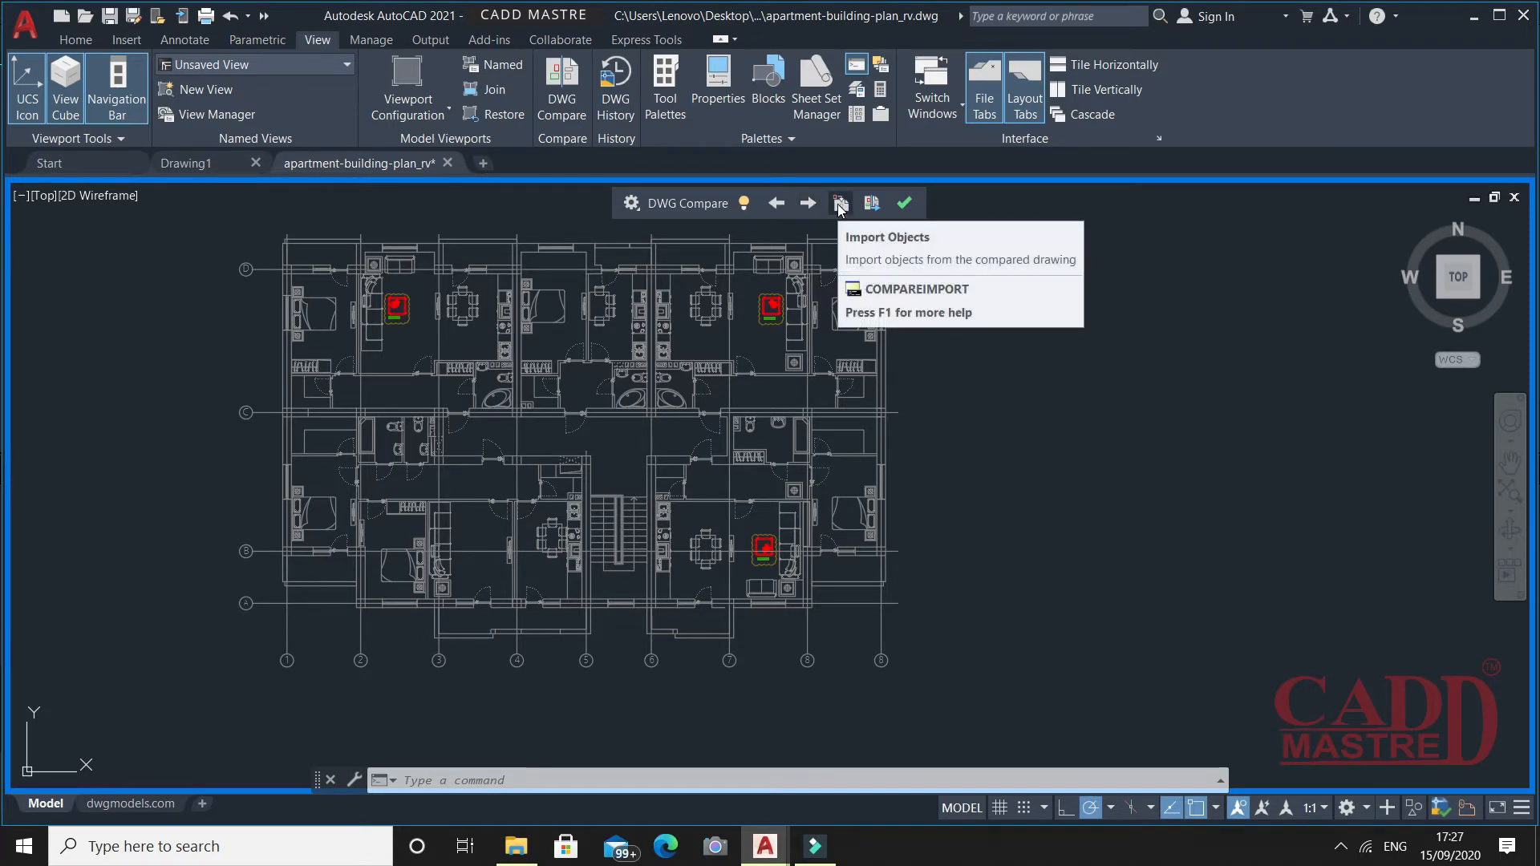
mouse_move(873, 203)
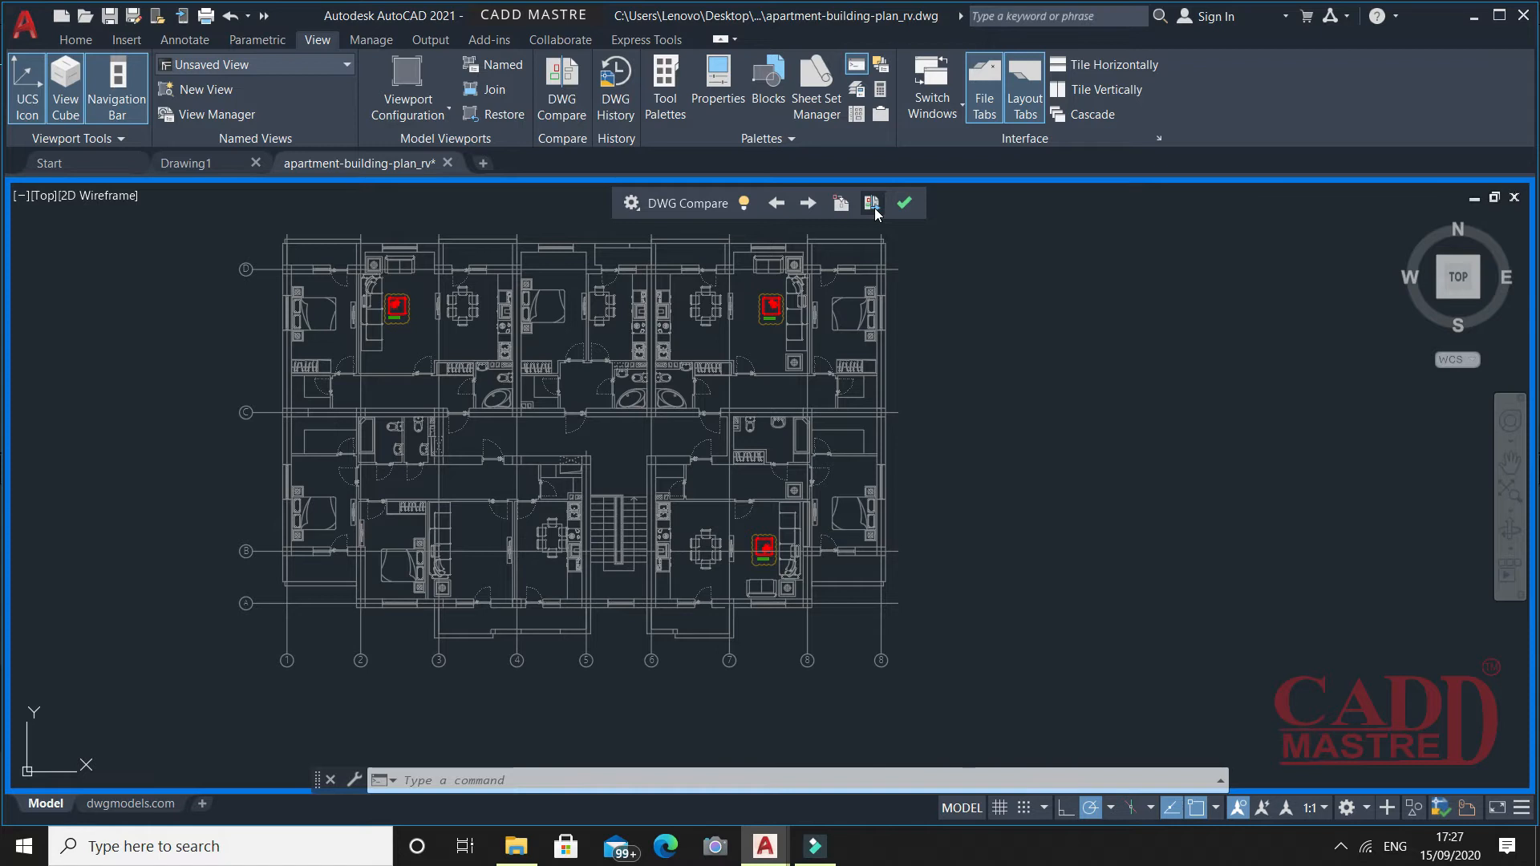
mouse_move(870, 204)
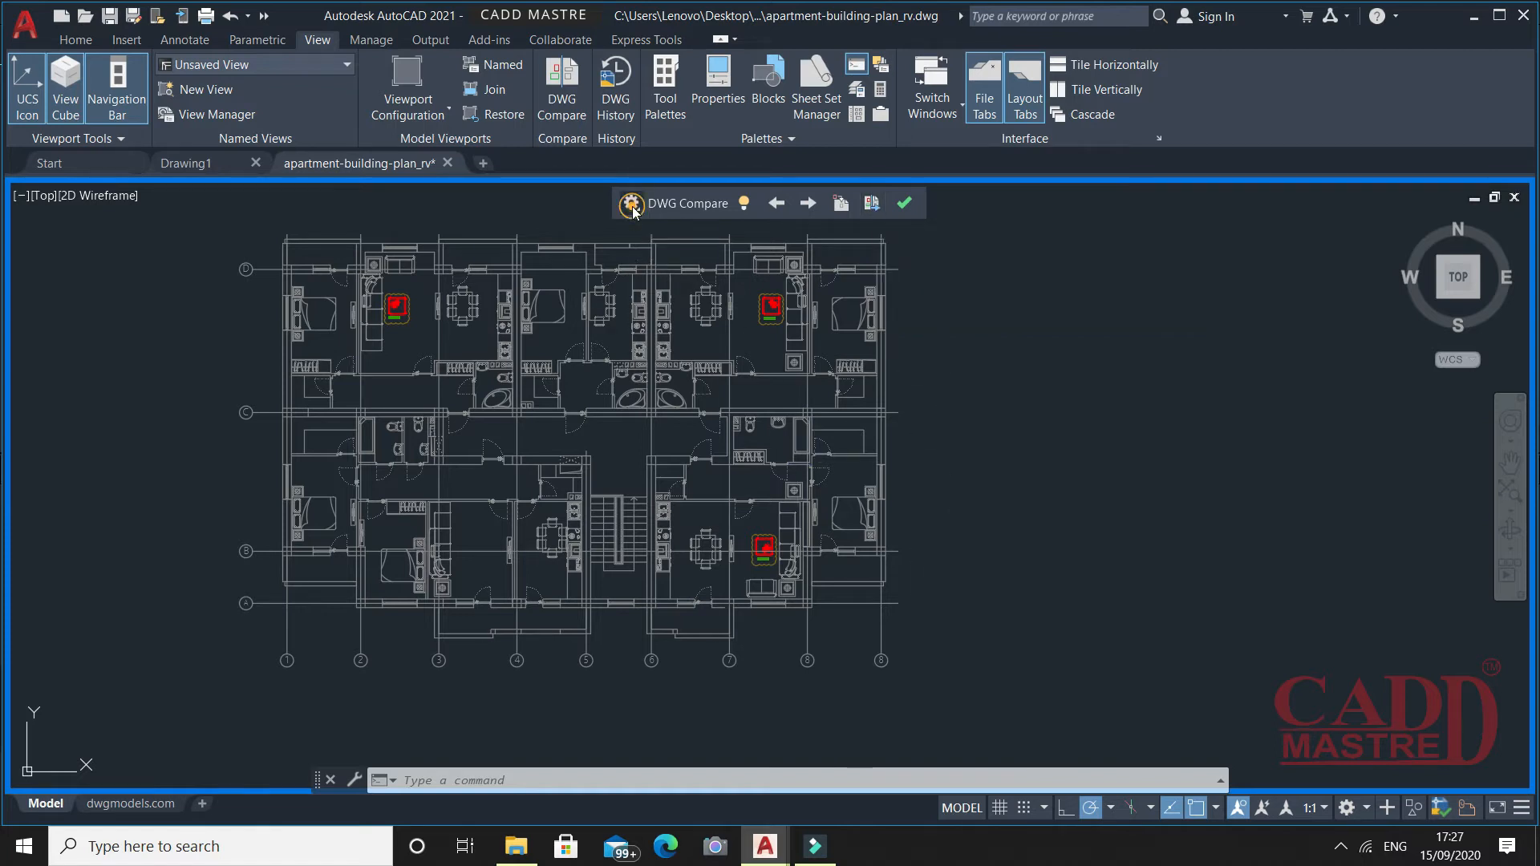
- Review the comparison display settings, leaving the three red-marked differences shown
left_click(630, 204)
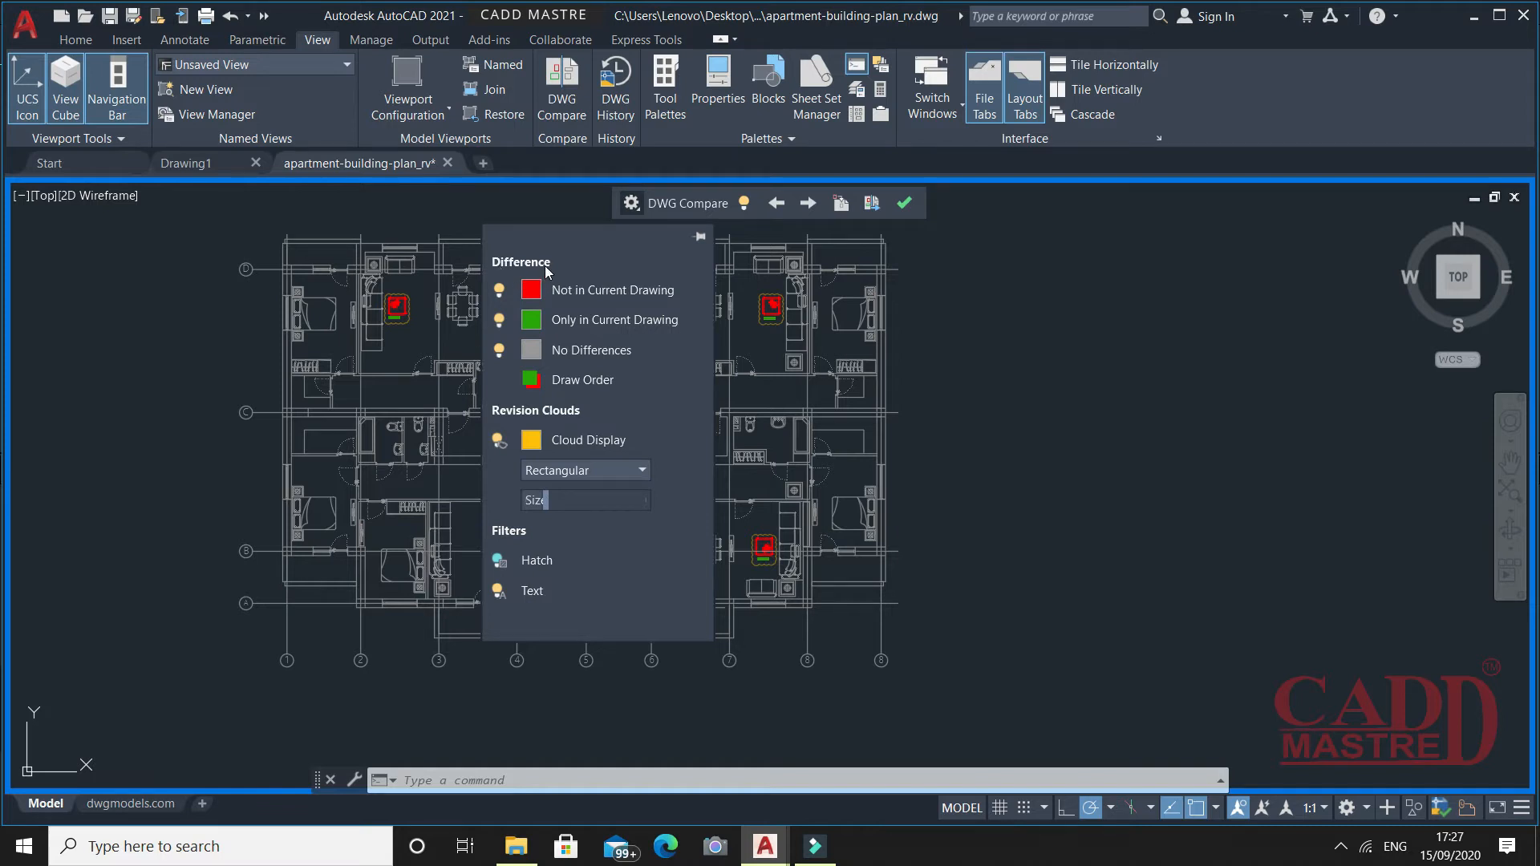
mouse_move(610, 320)
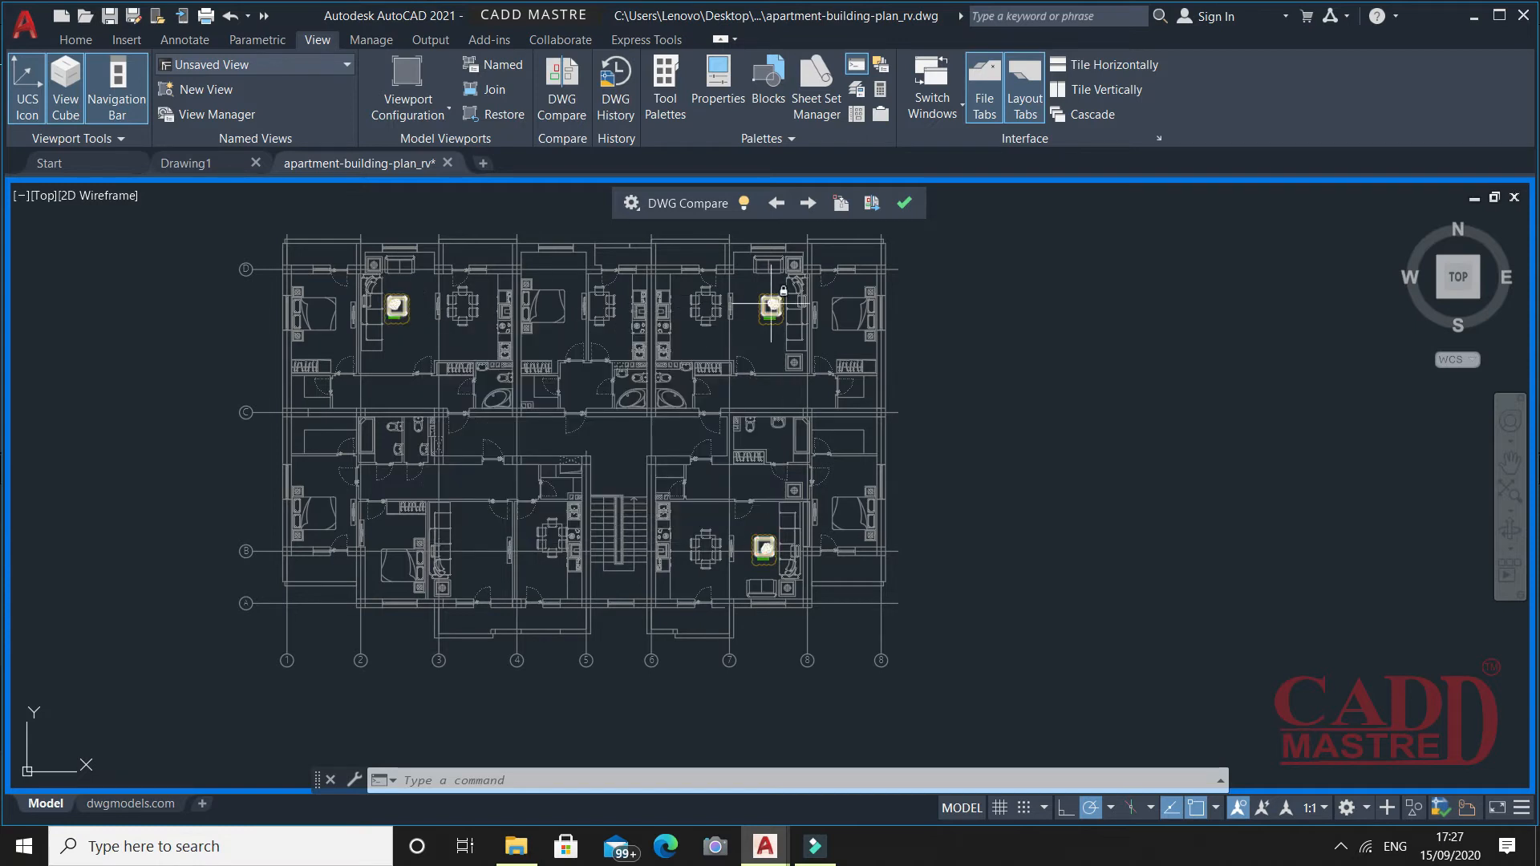
mouse_move(732, 526)
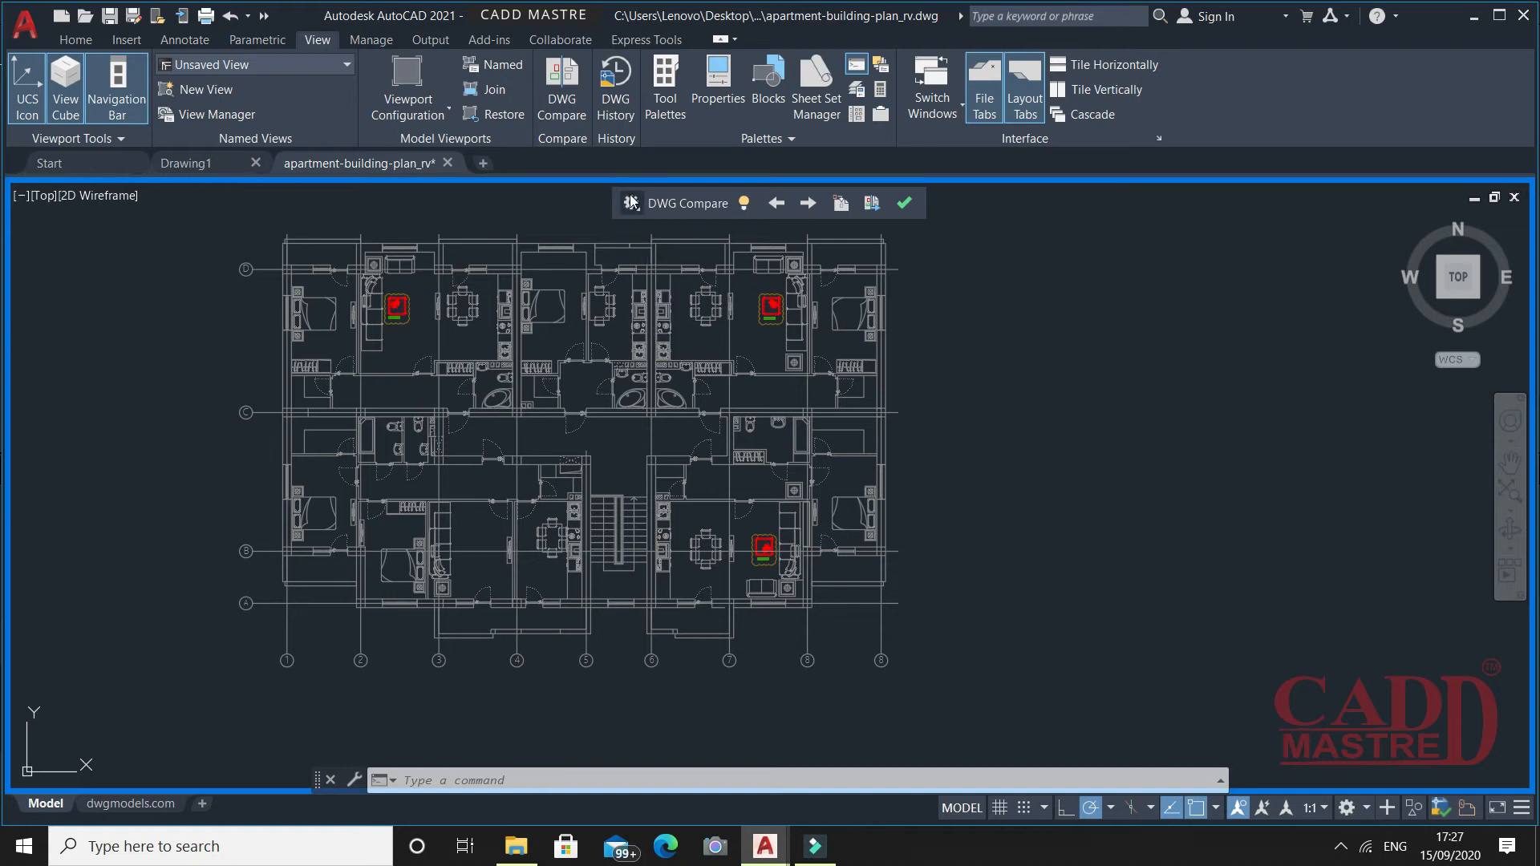
mouse_move(628, 202)
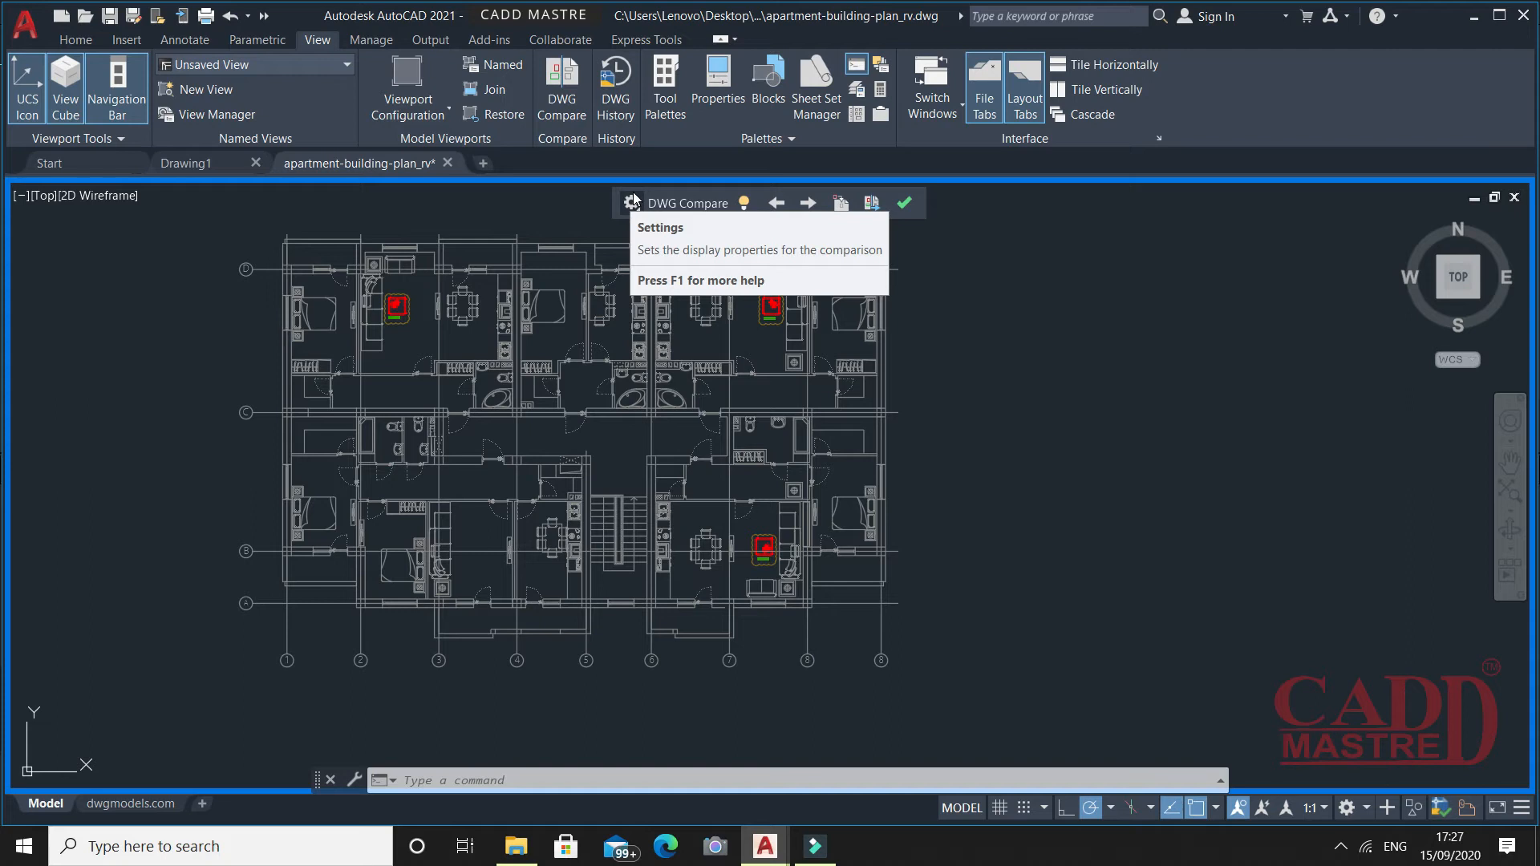
left_click(630, 204)
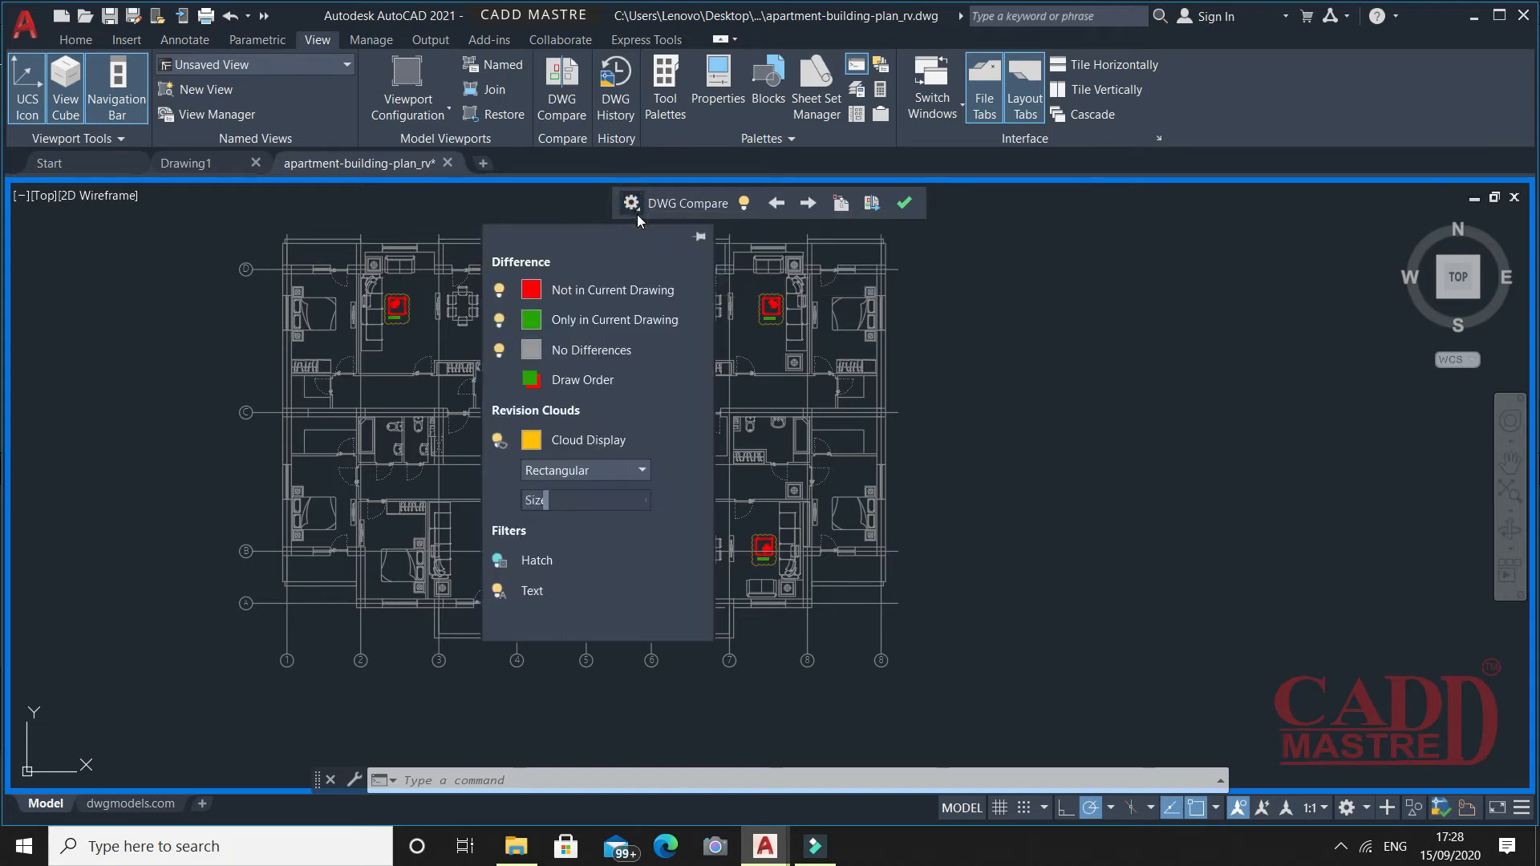
mouse_move(531, 319)
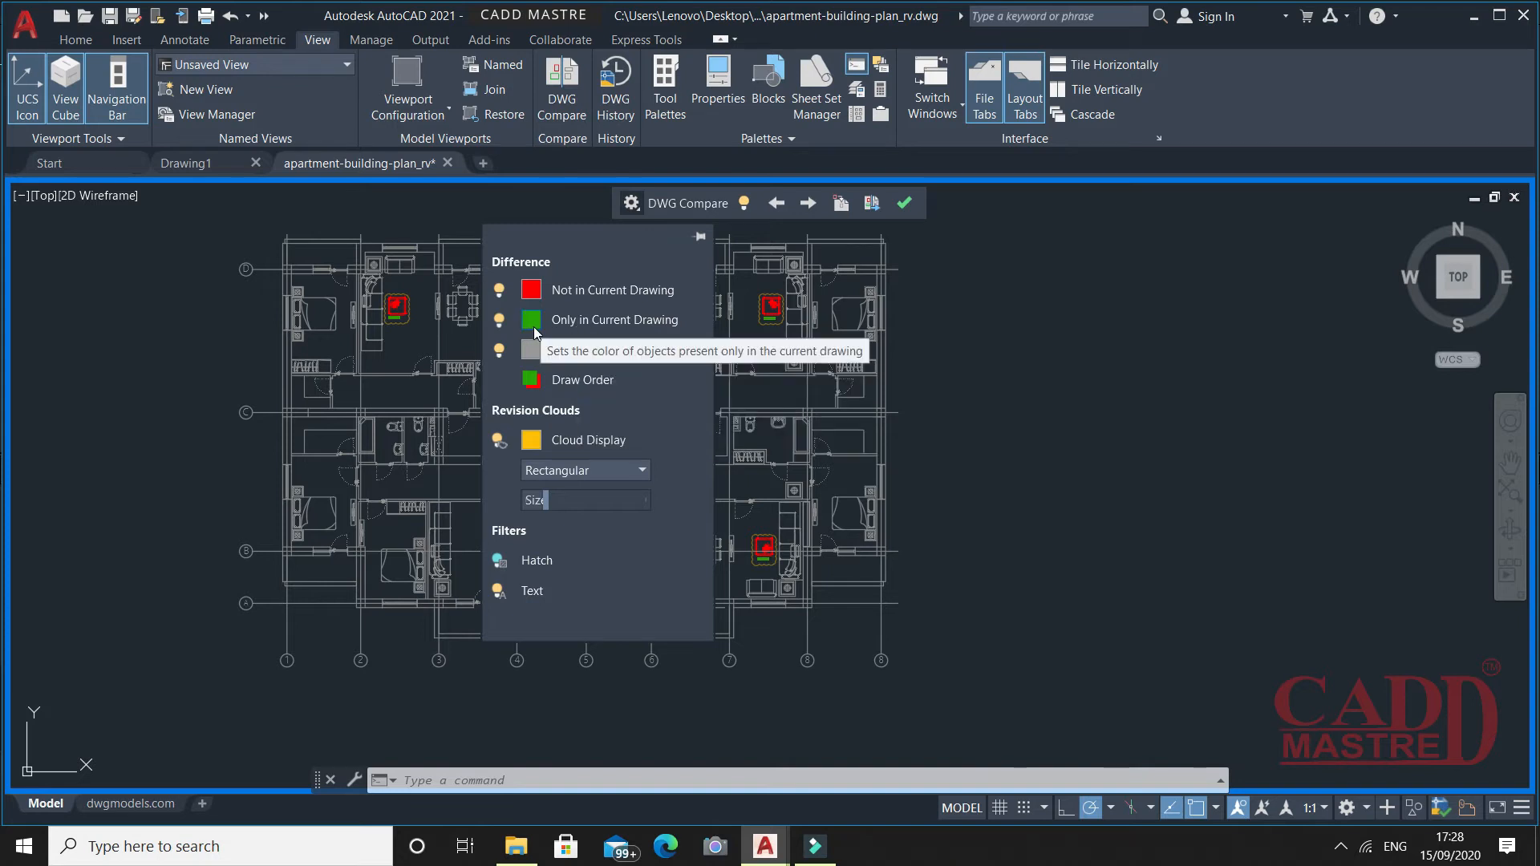
mouse_move(661, 332)
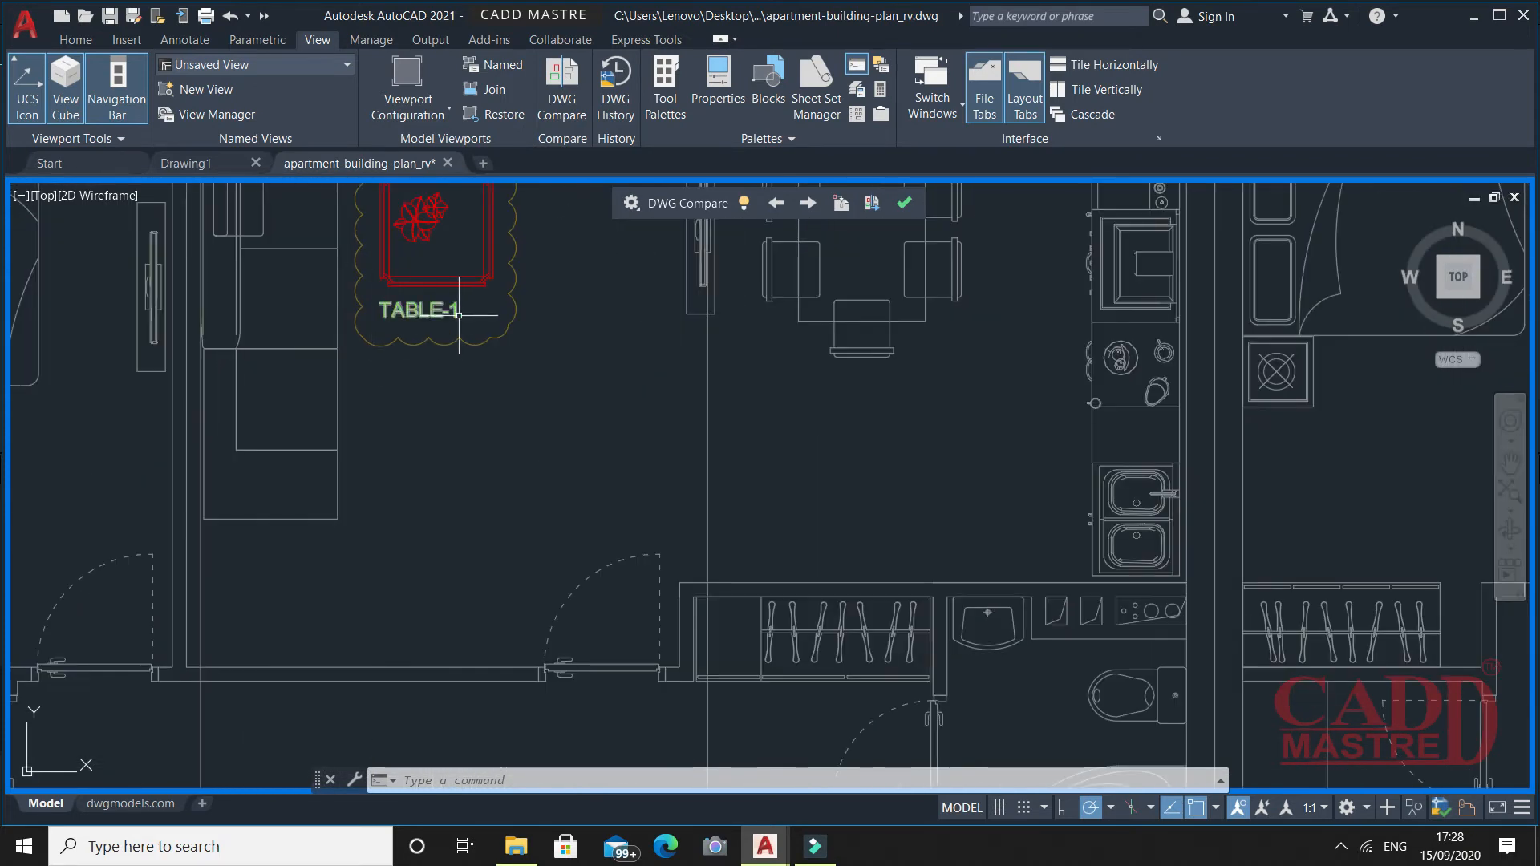
mouse_move(510, 386)
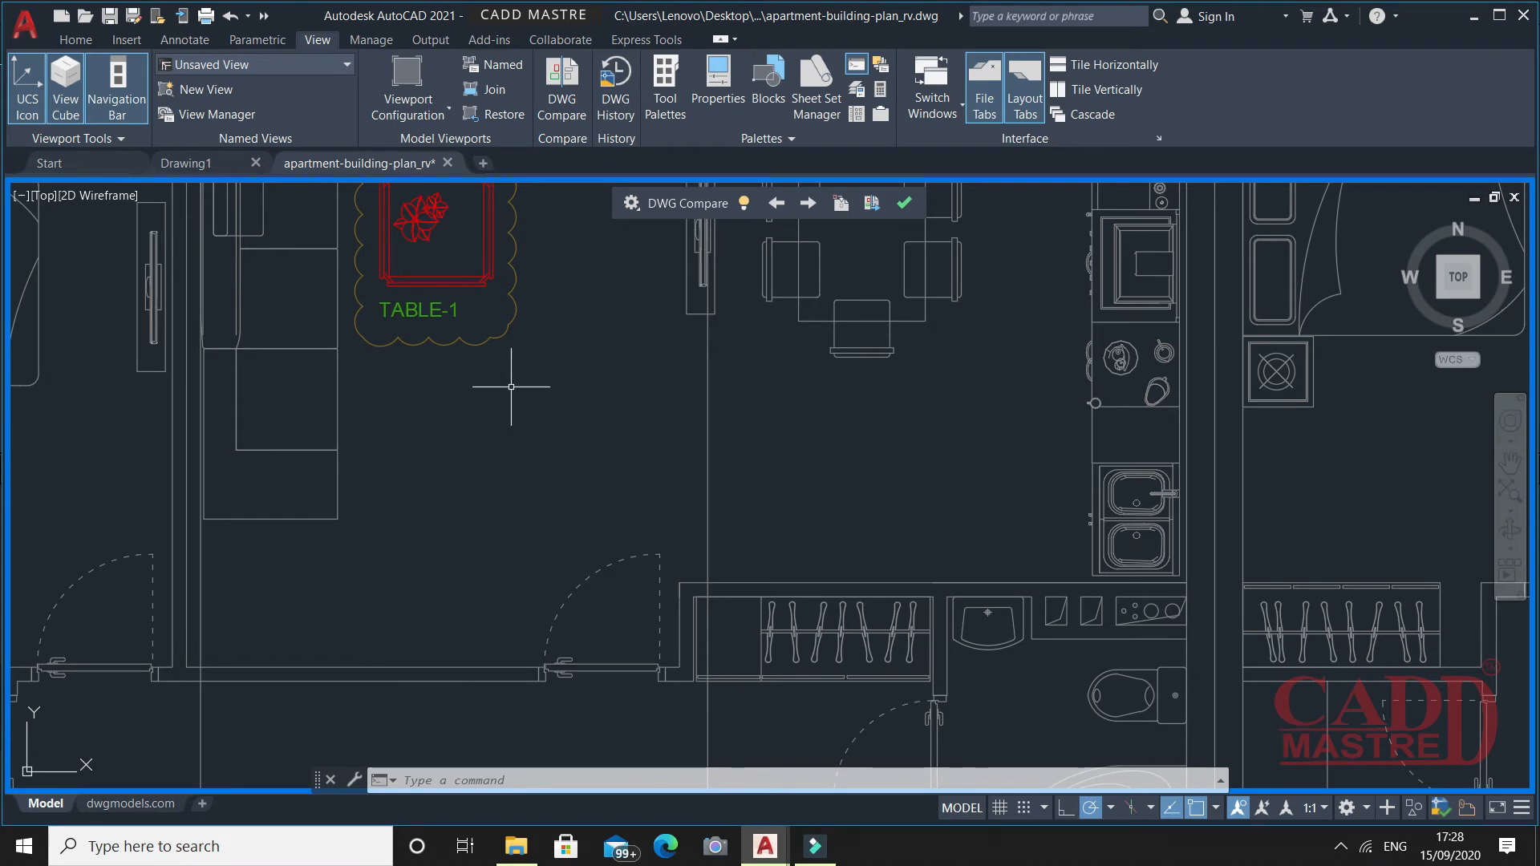
left_click(632, 204)
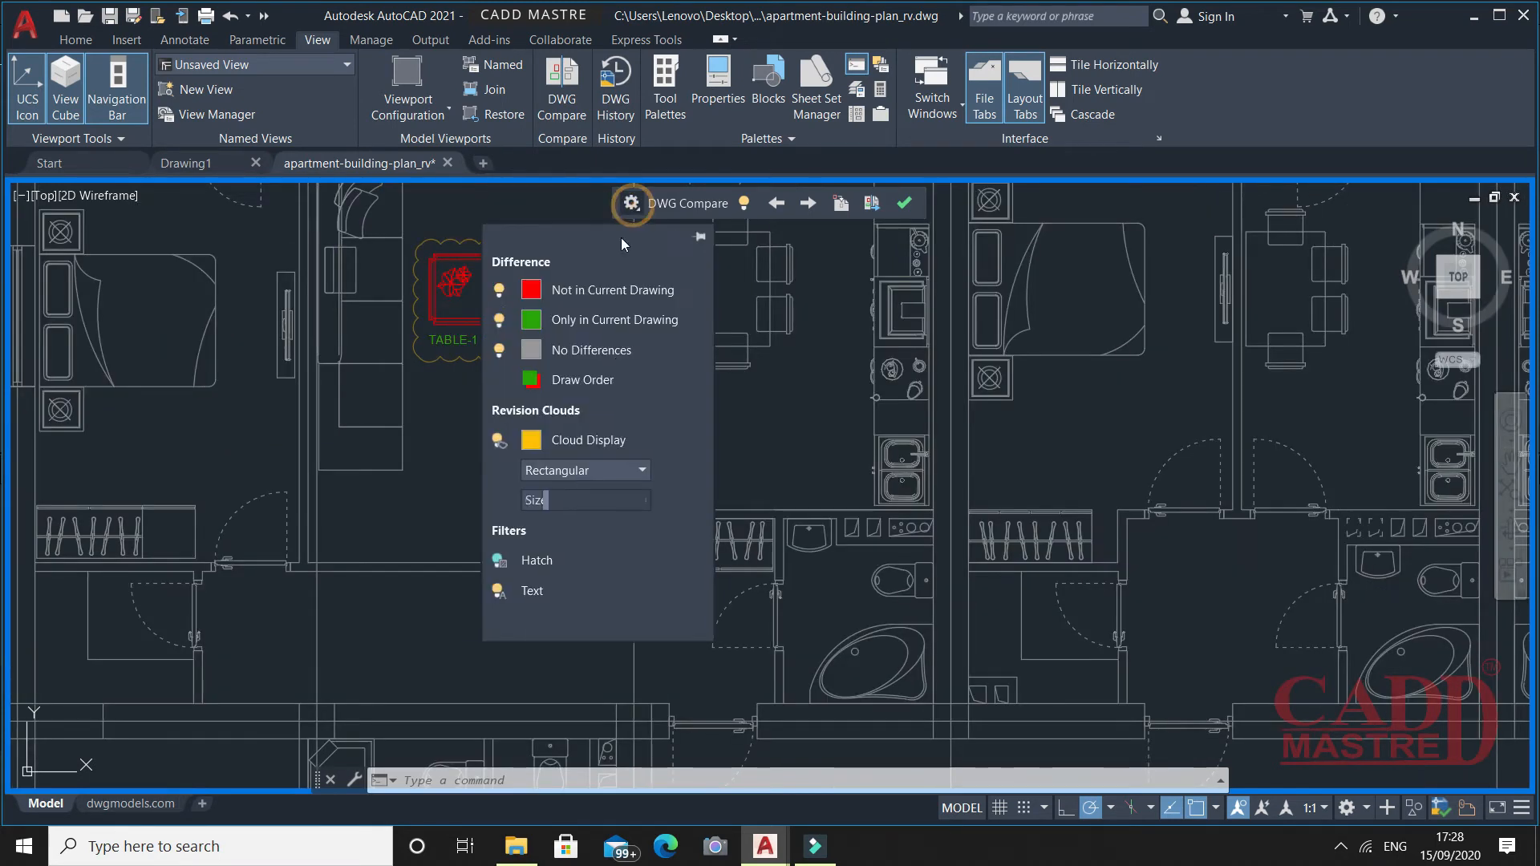
mouse_move(574, 331)
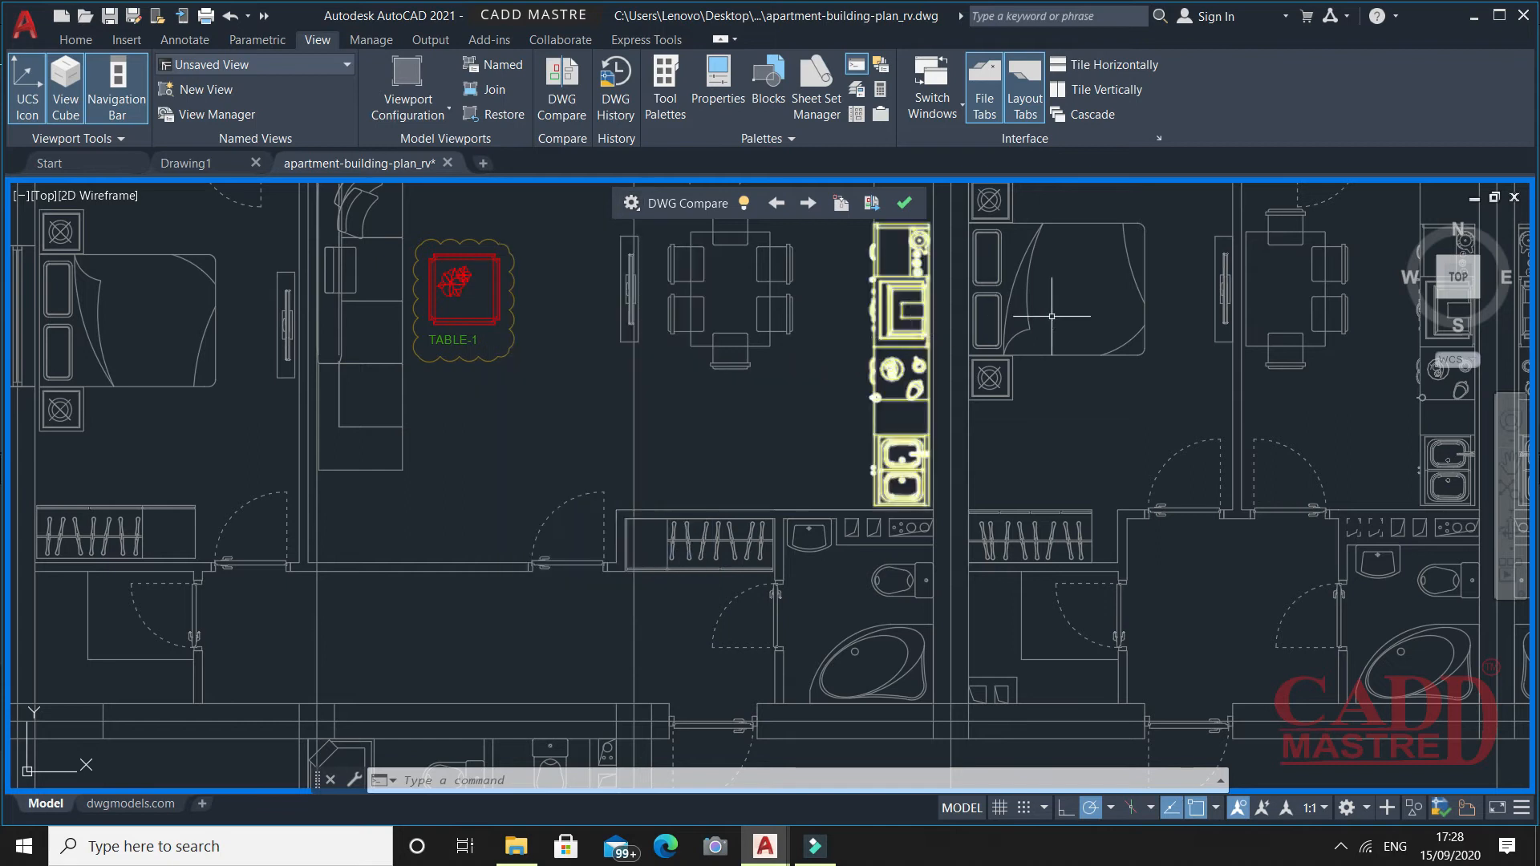
scroll("down", 3)
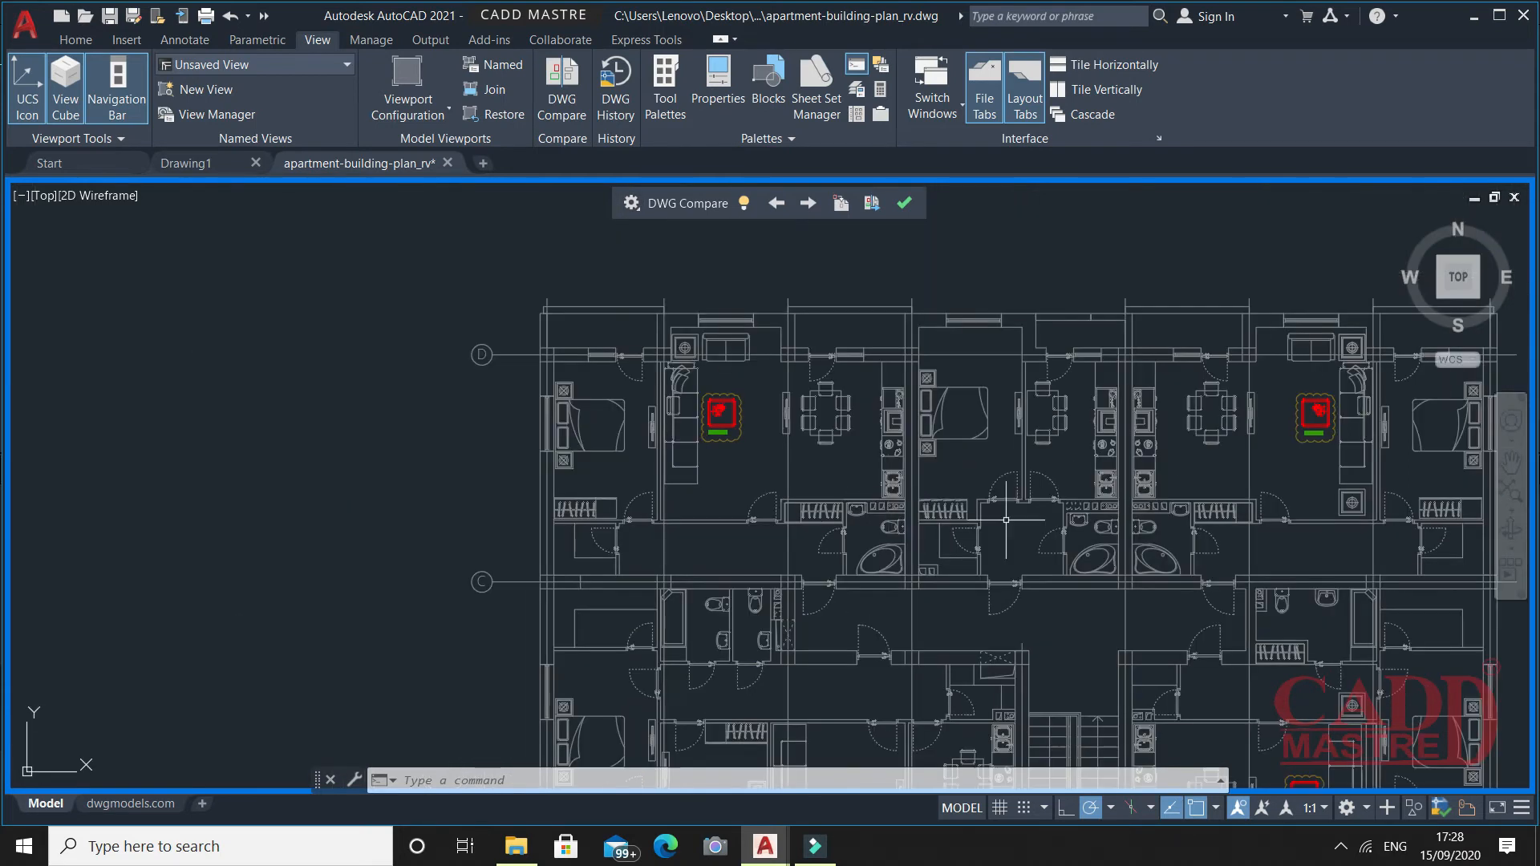
scroll("down", 3)
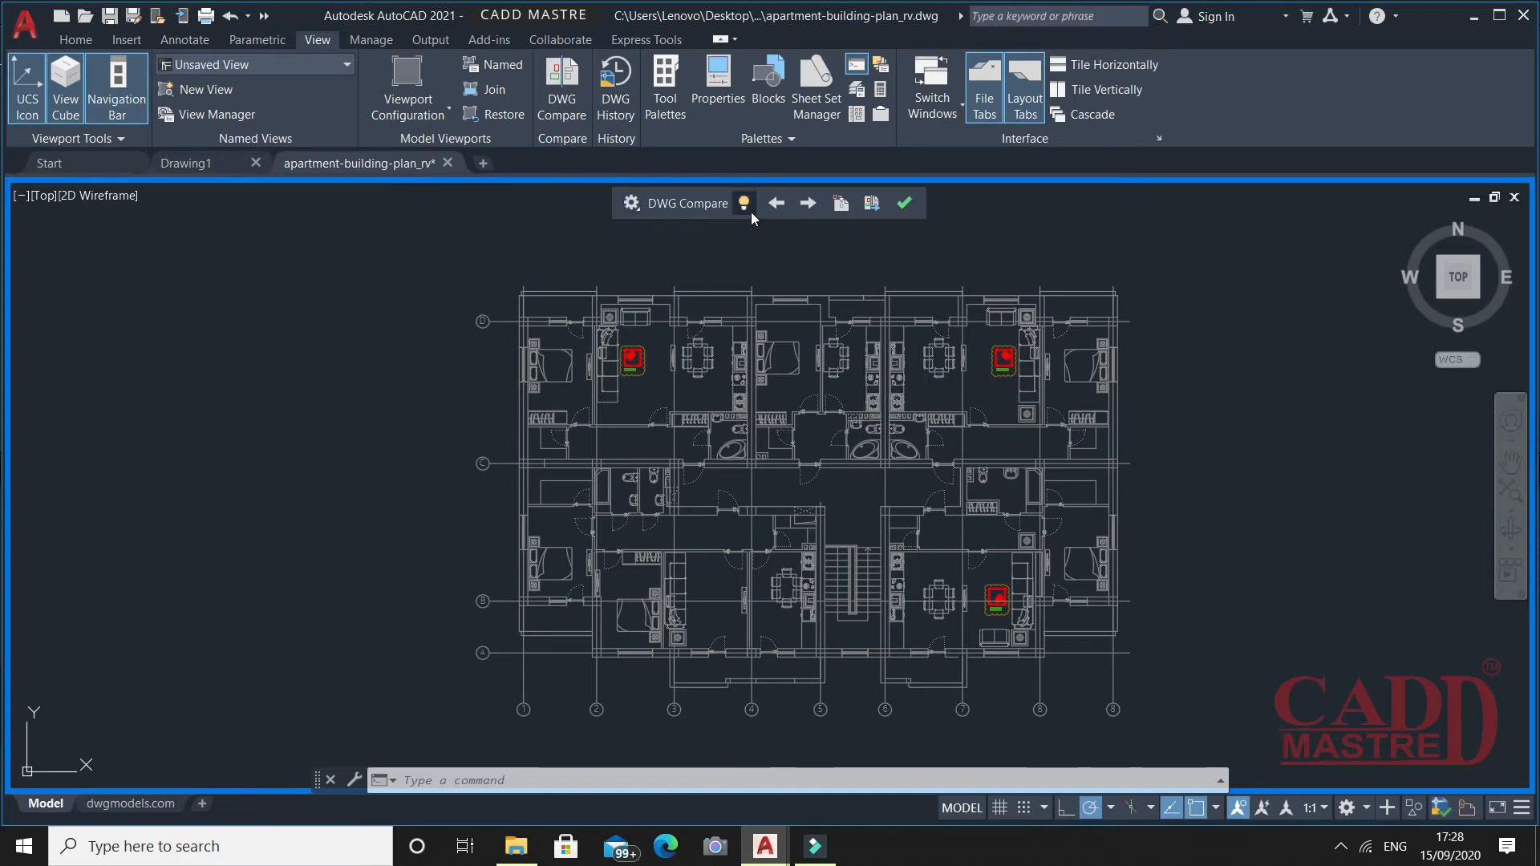
mouse_move(744, 204)
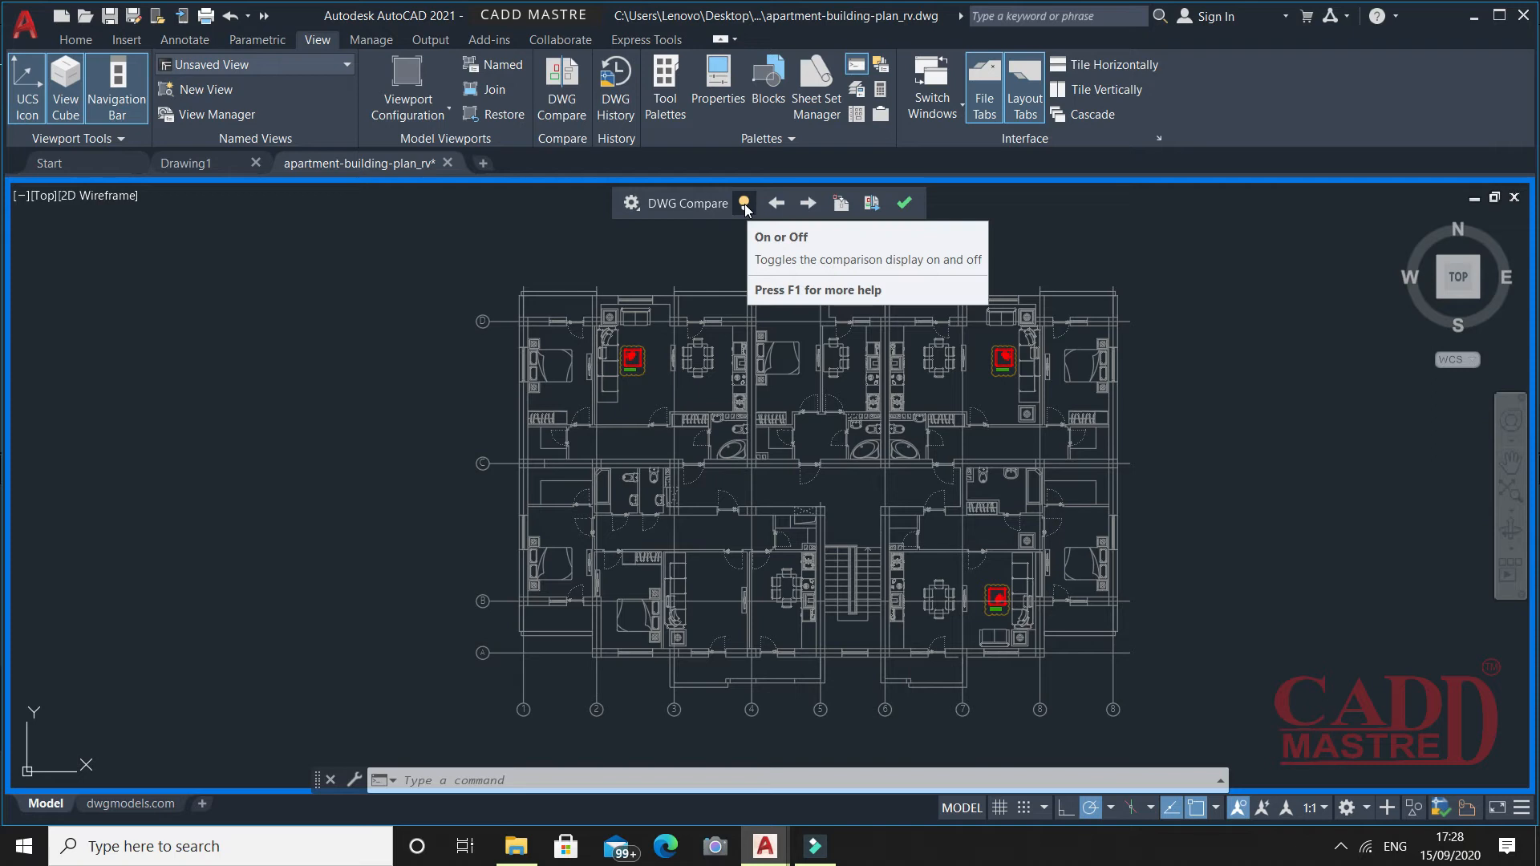
left_click(743, 204)
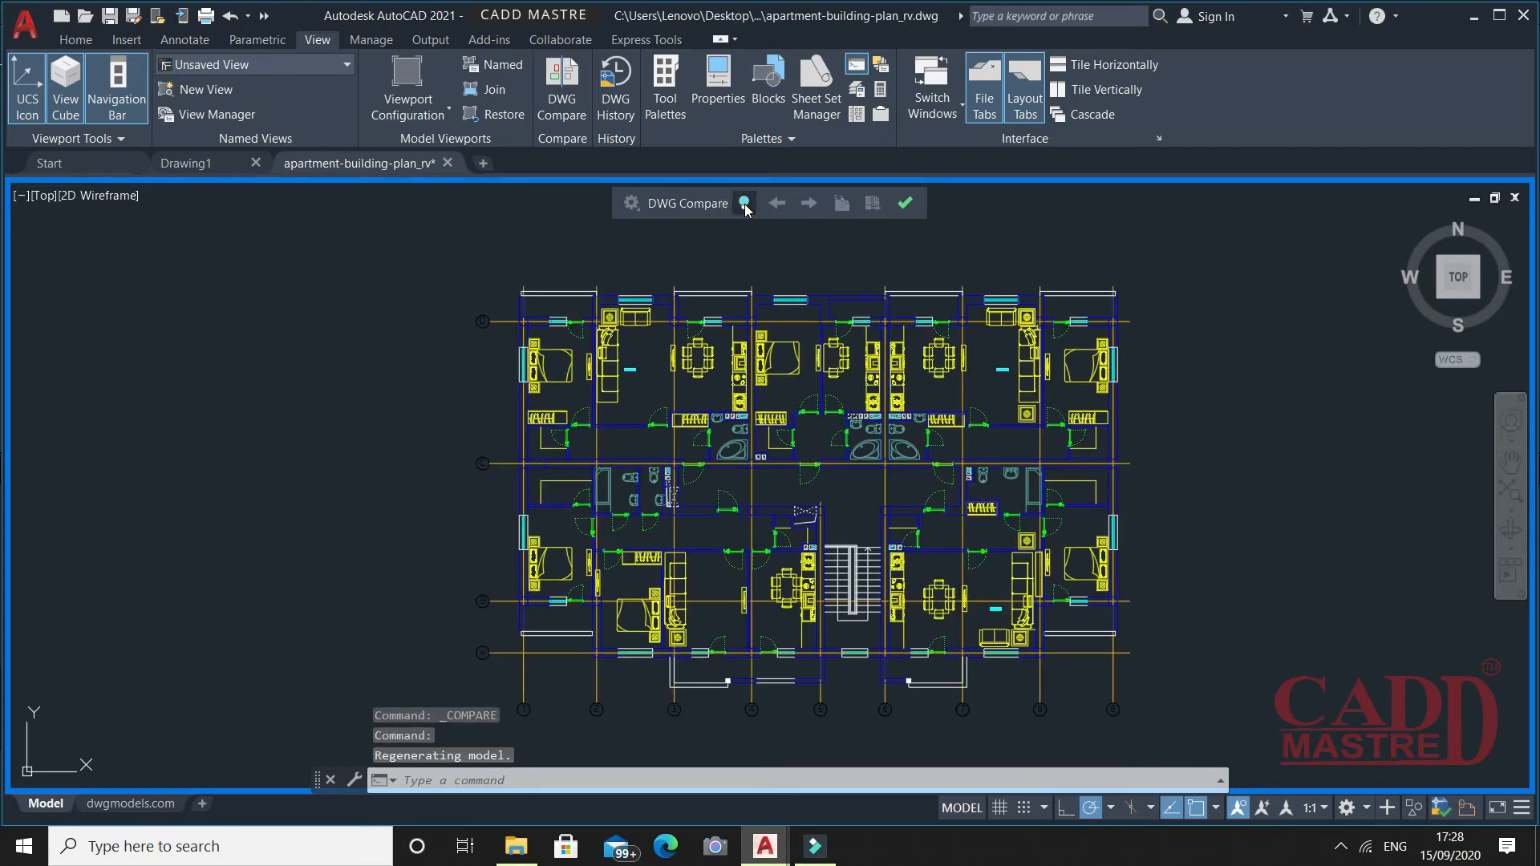
mouse_move(1248, 359)
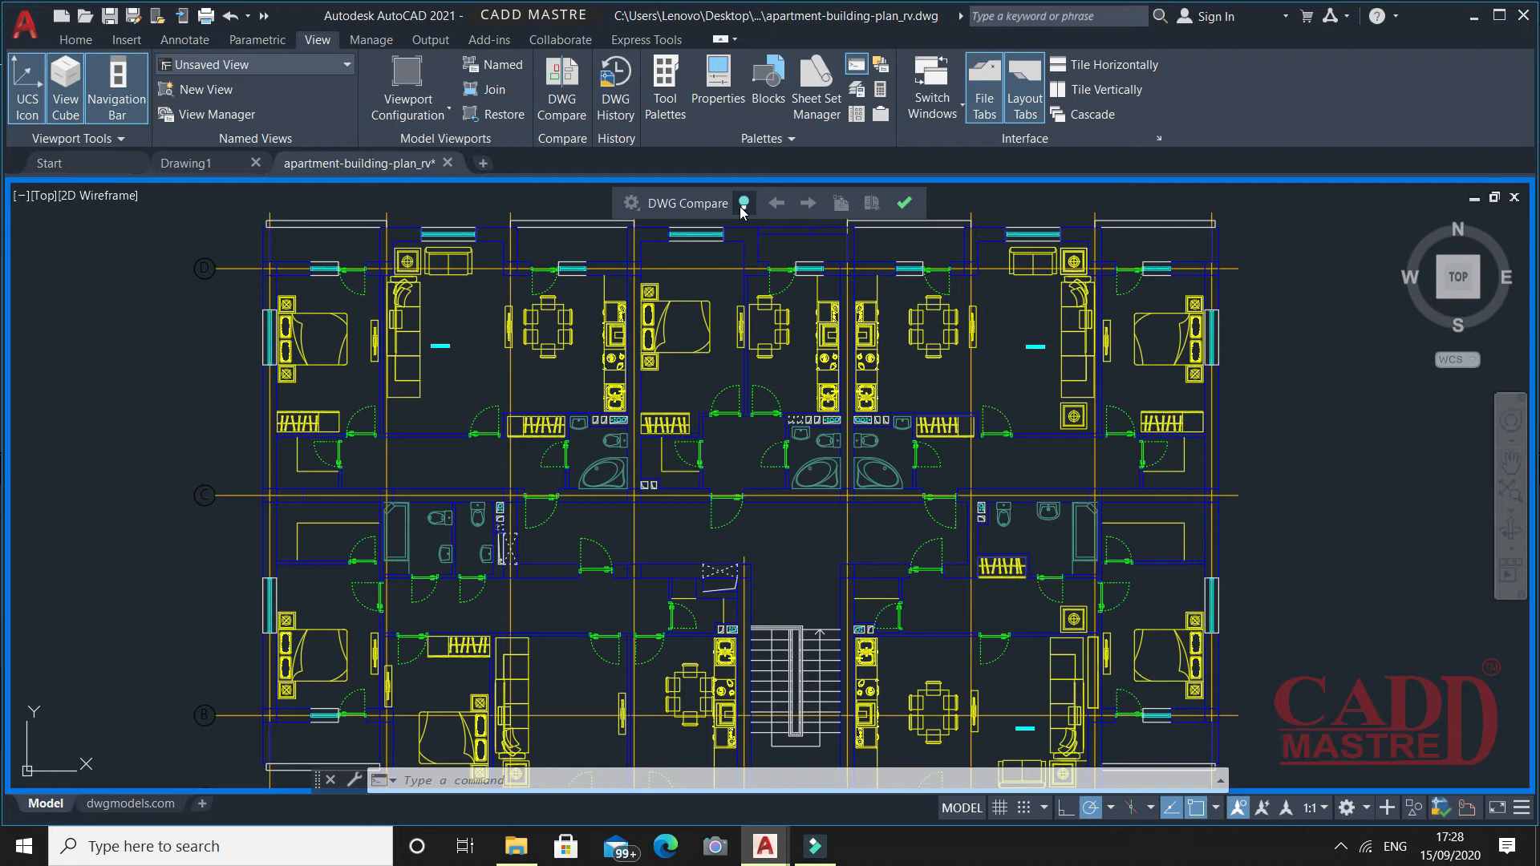
mouse_move(743, 204)
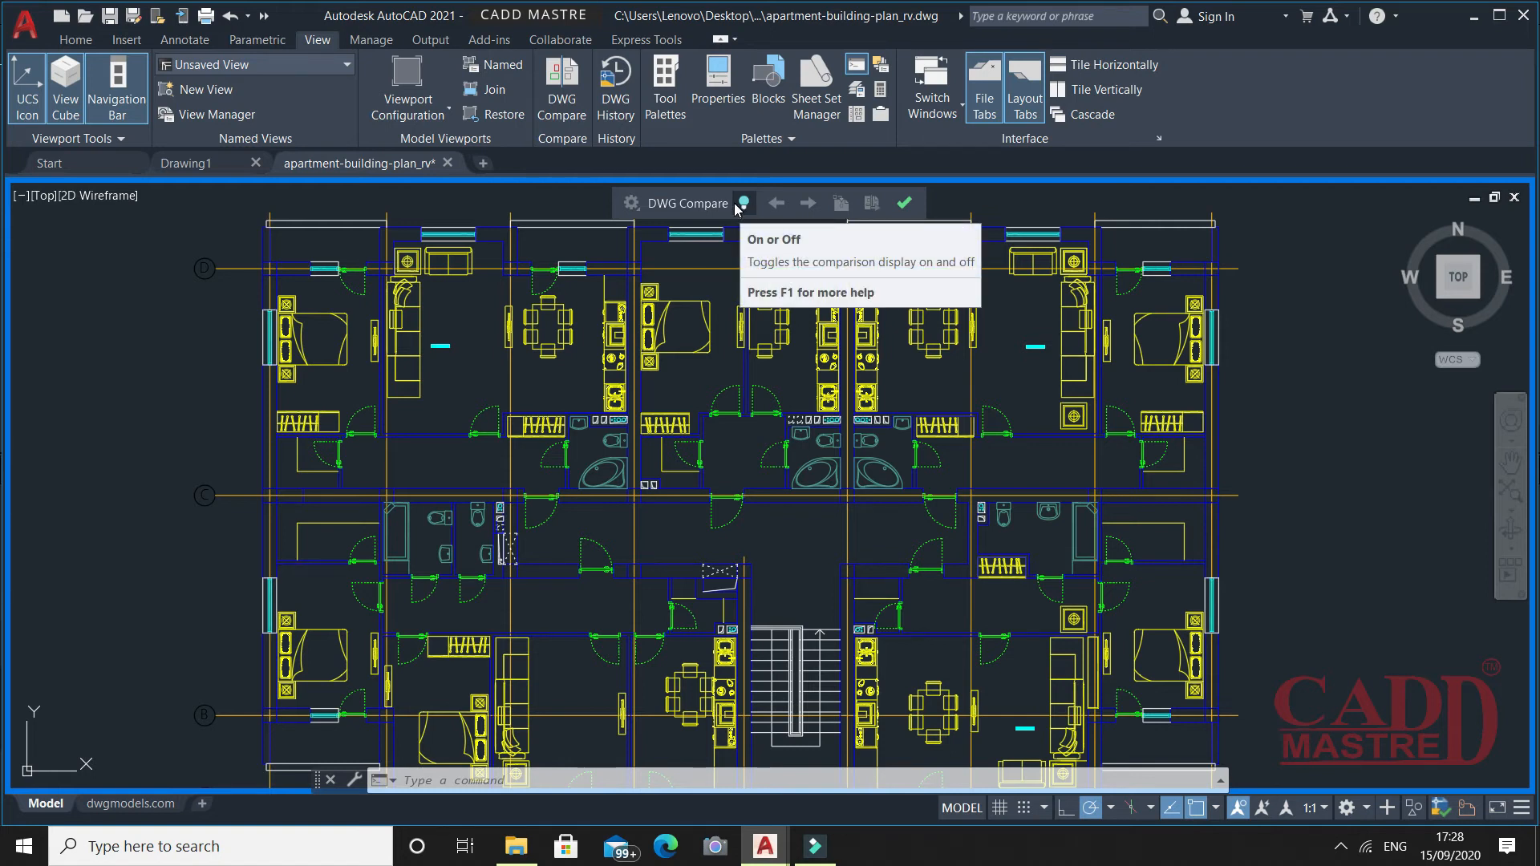
left_click(741, 204)
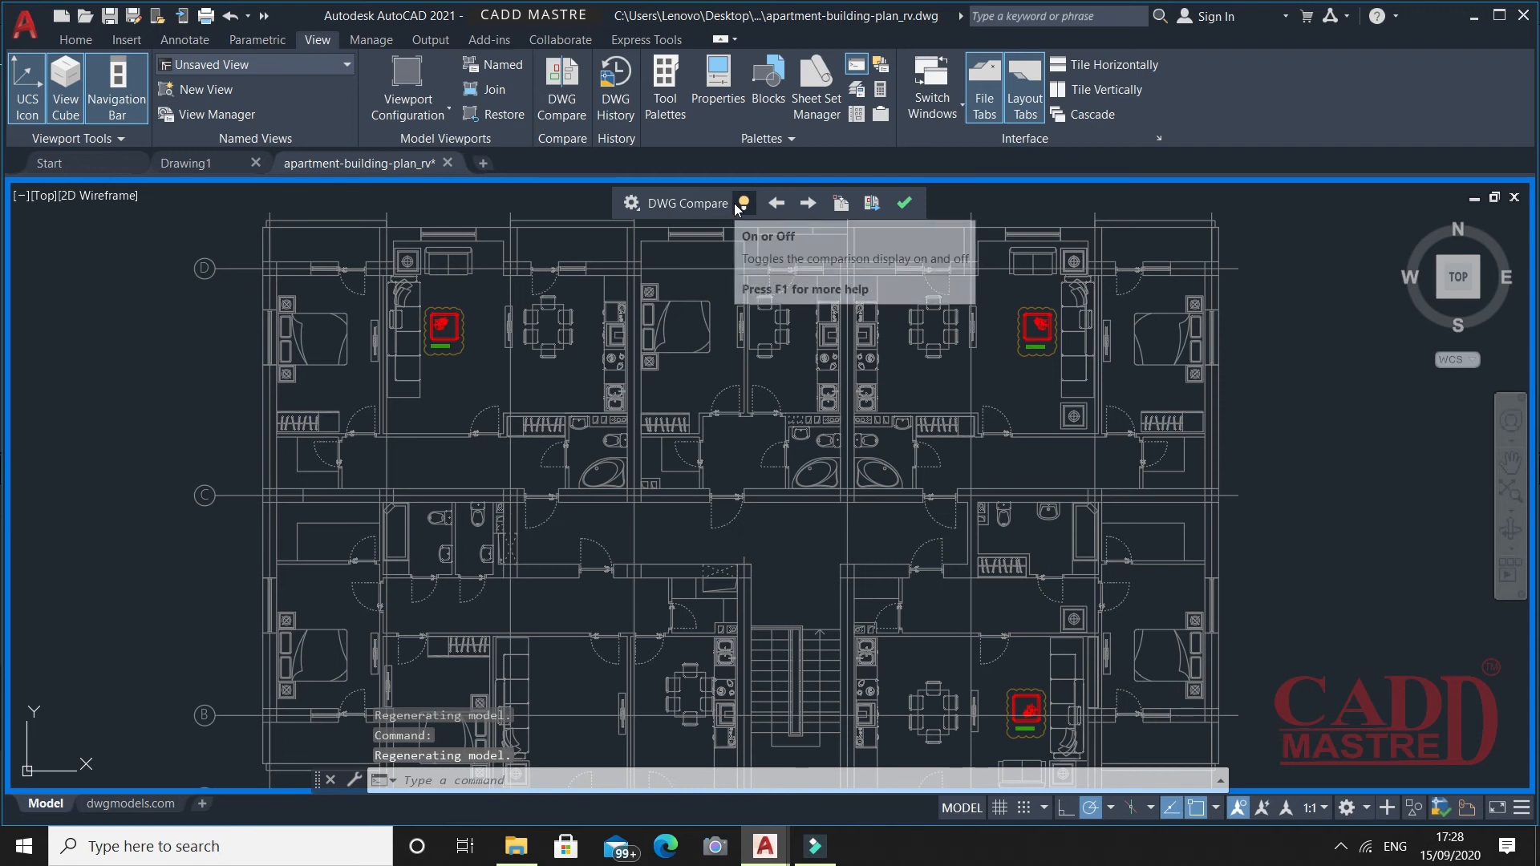
left_click(742, 204)
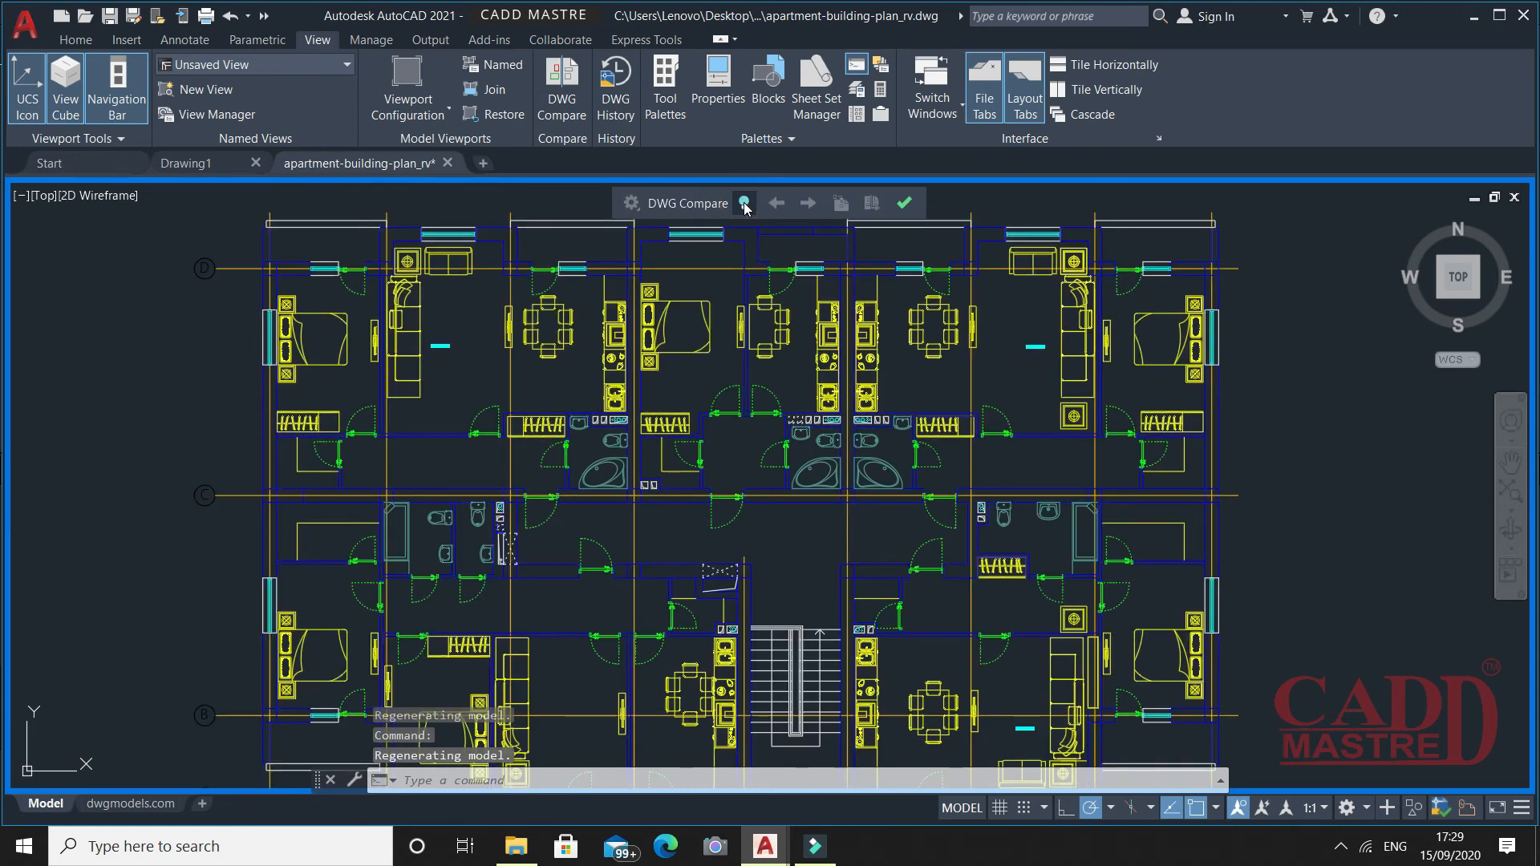
mouse_move(742, 204)
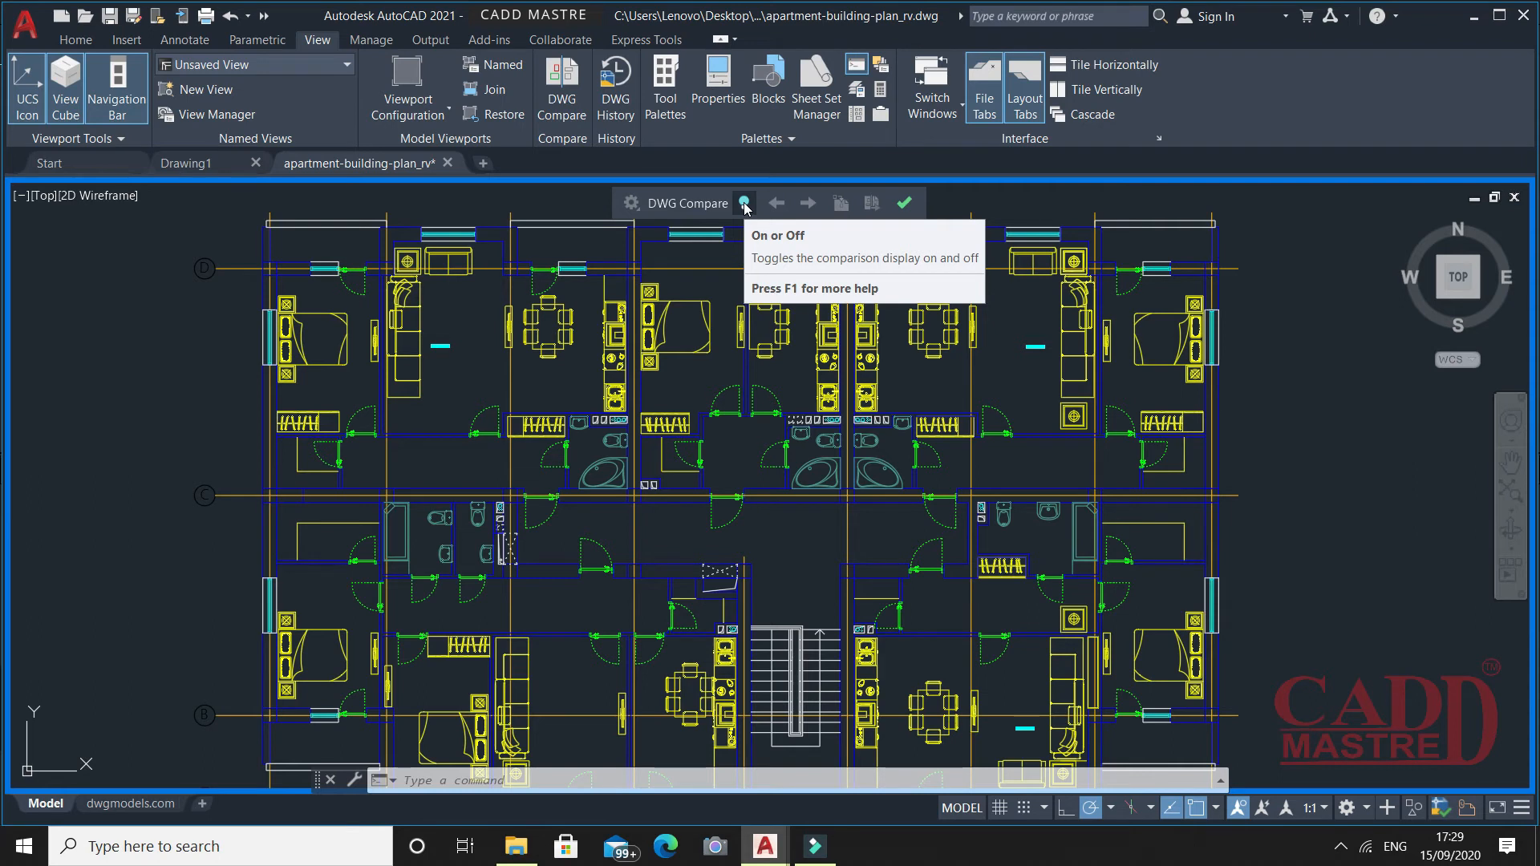
left_click(743, 204)
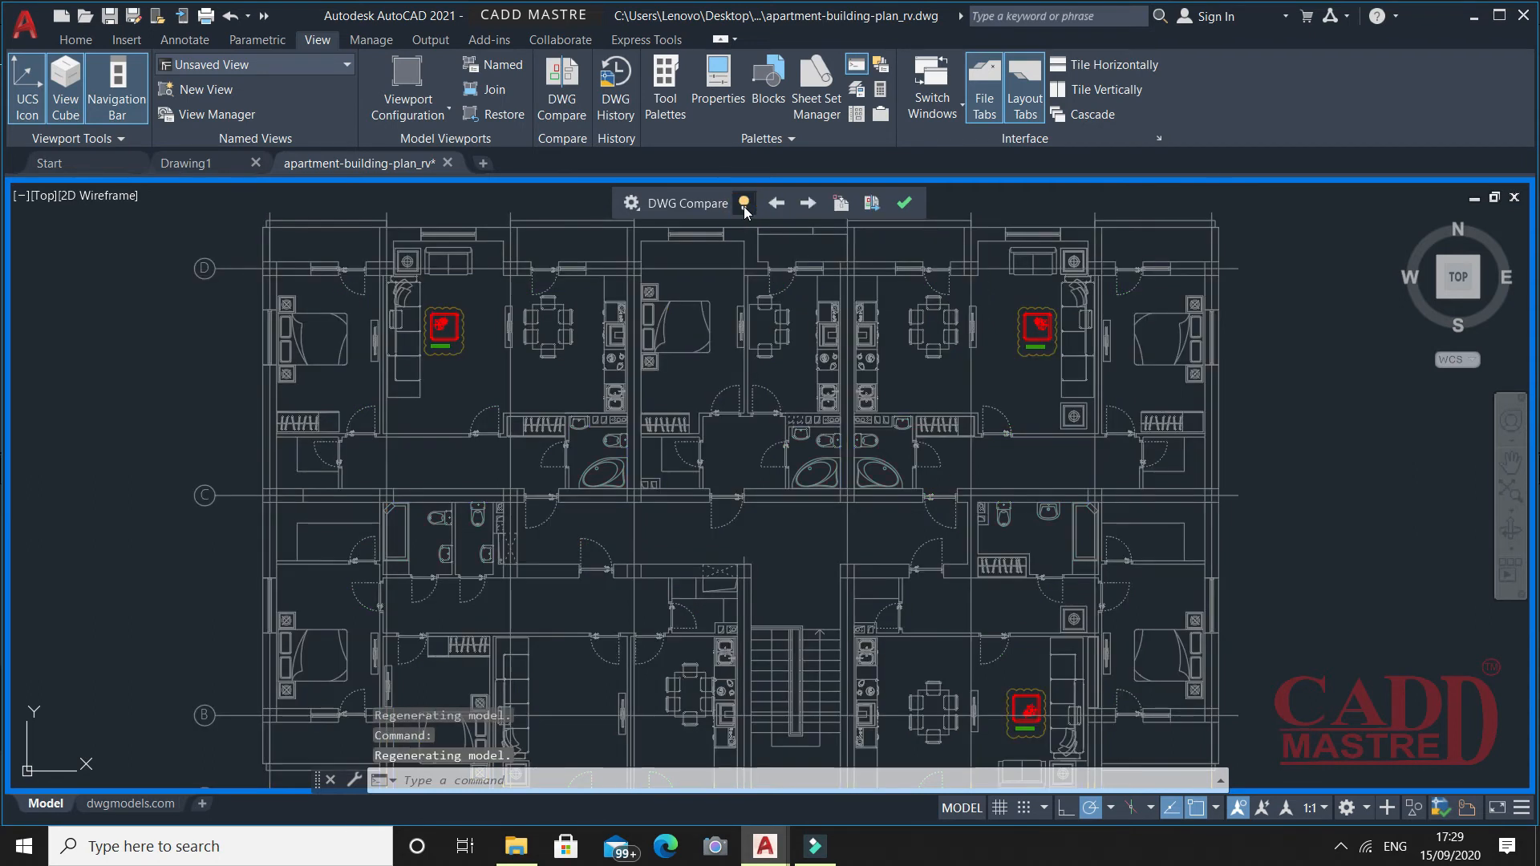
mouse_move(793, 456)
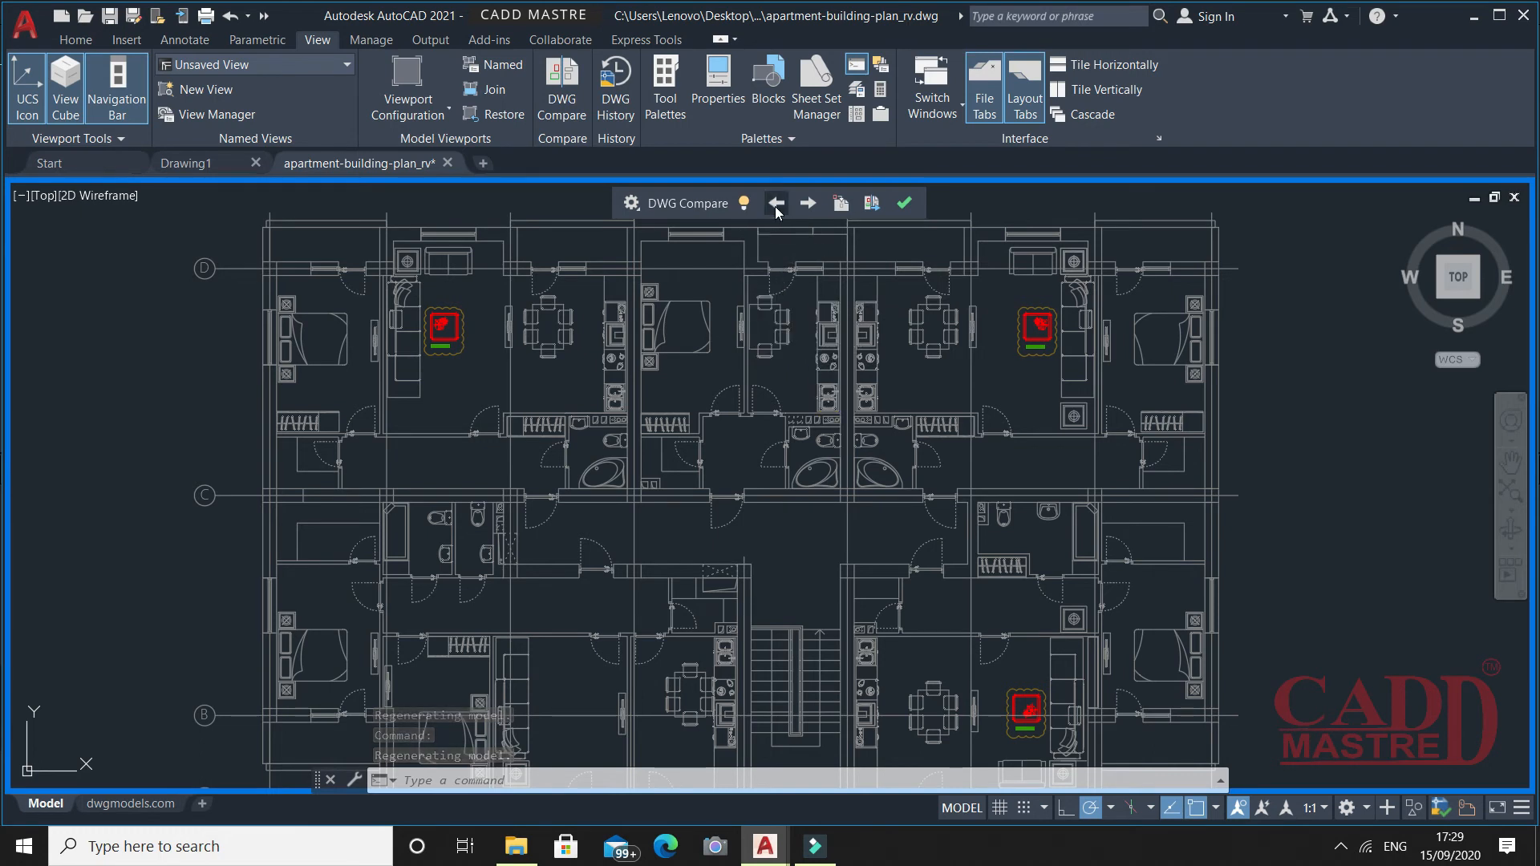
mouse_move(776, 204)
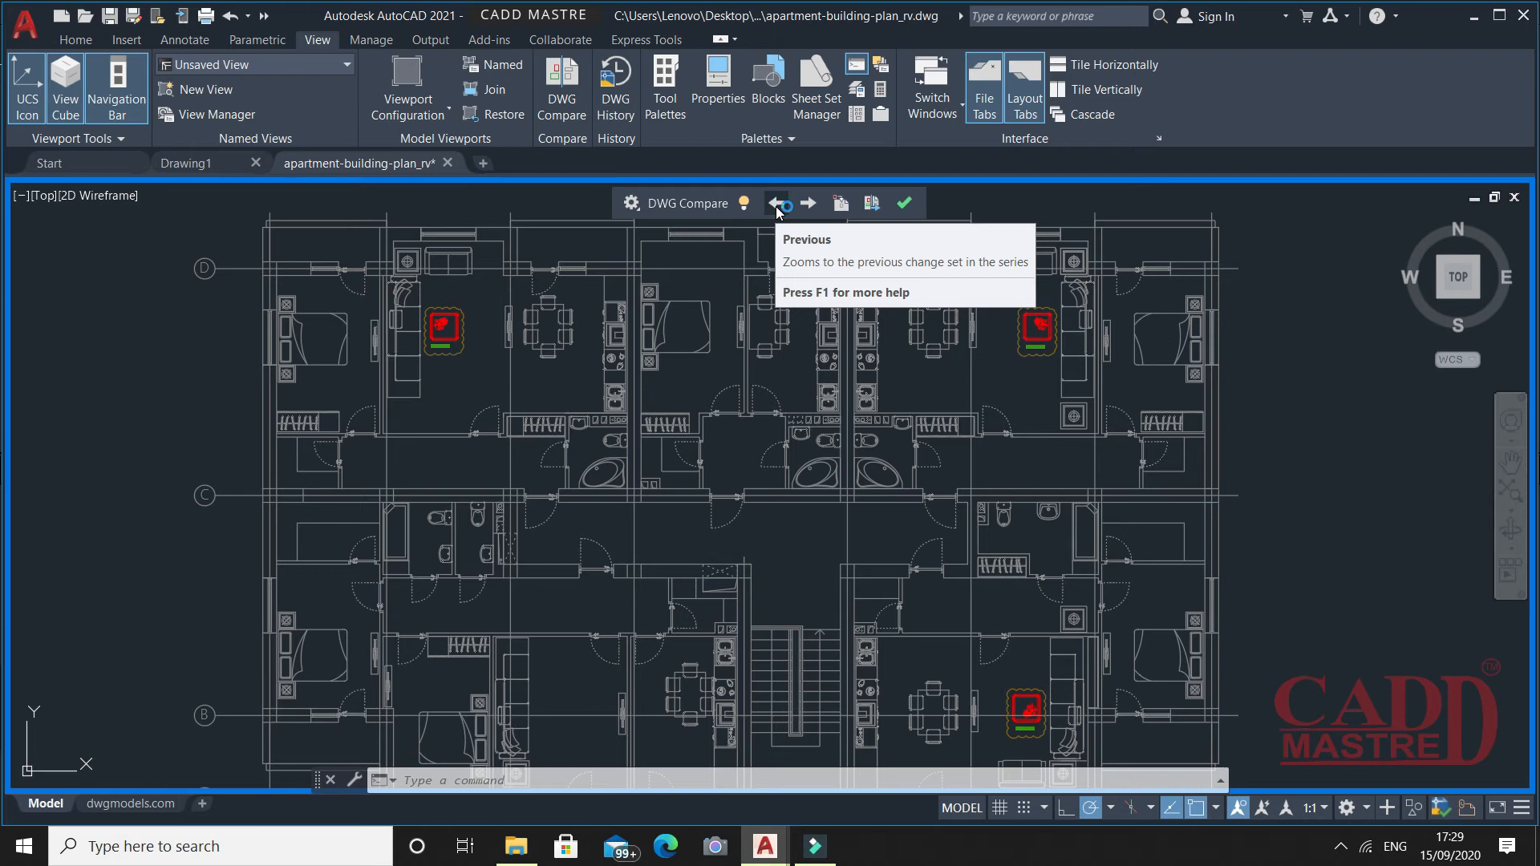
- Step through the TABLE-1 and TABLE-2 change sets with the compare arrows
left_click(776, 203)
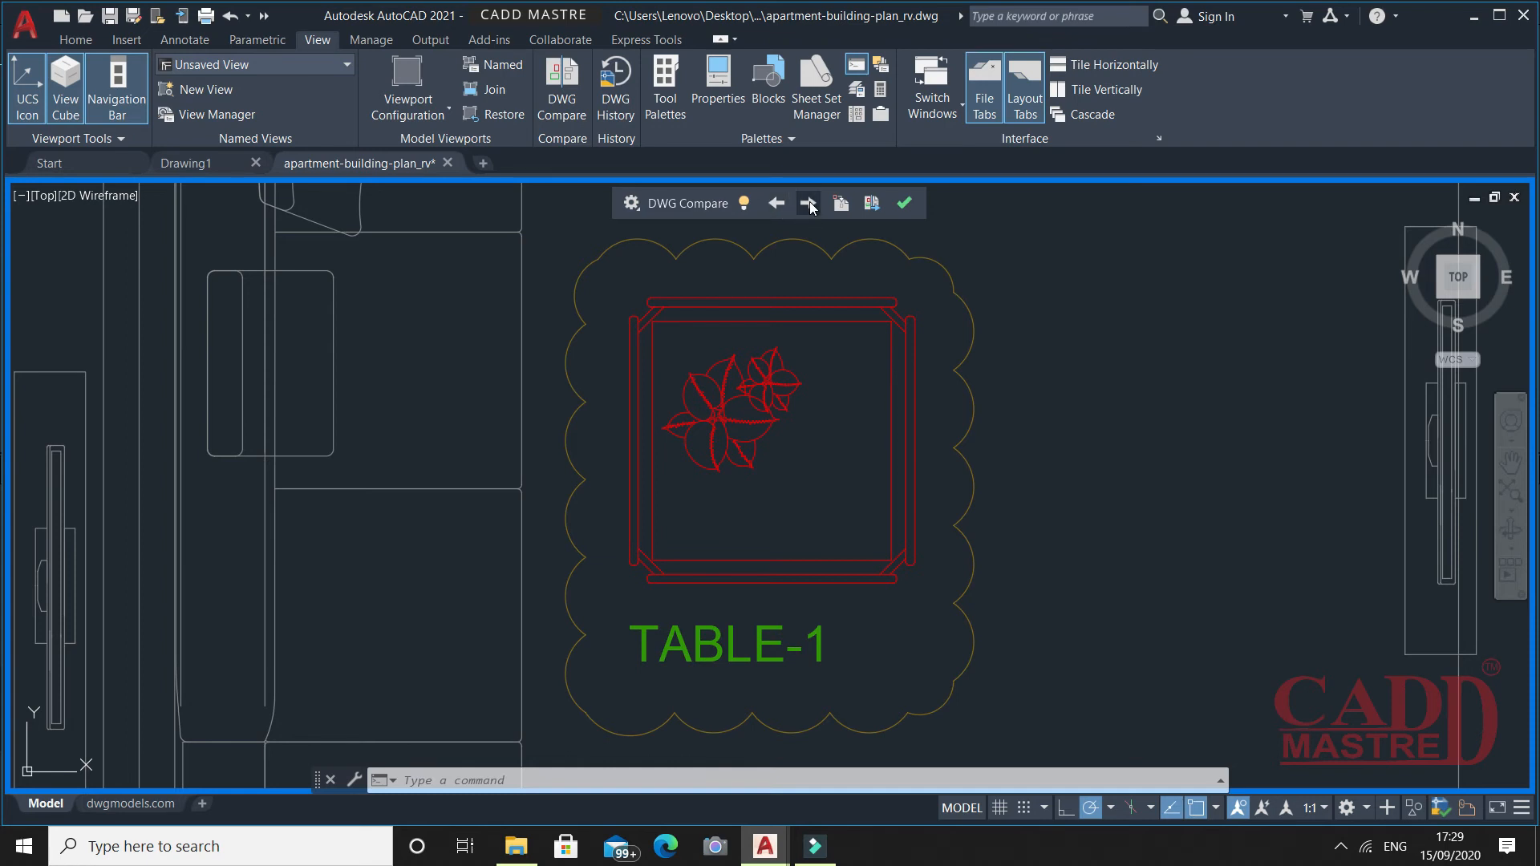
left_click(807, 204)
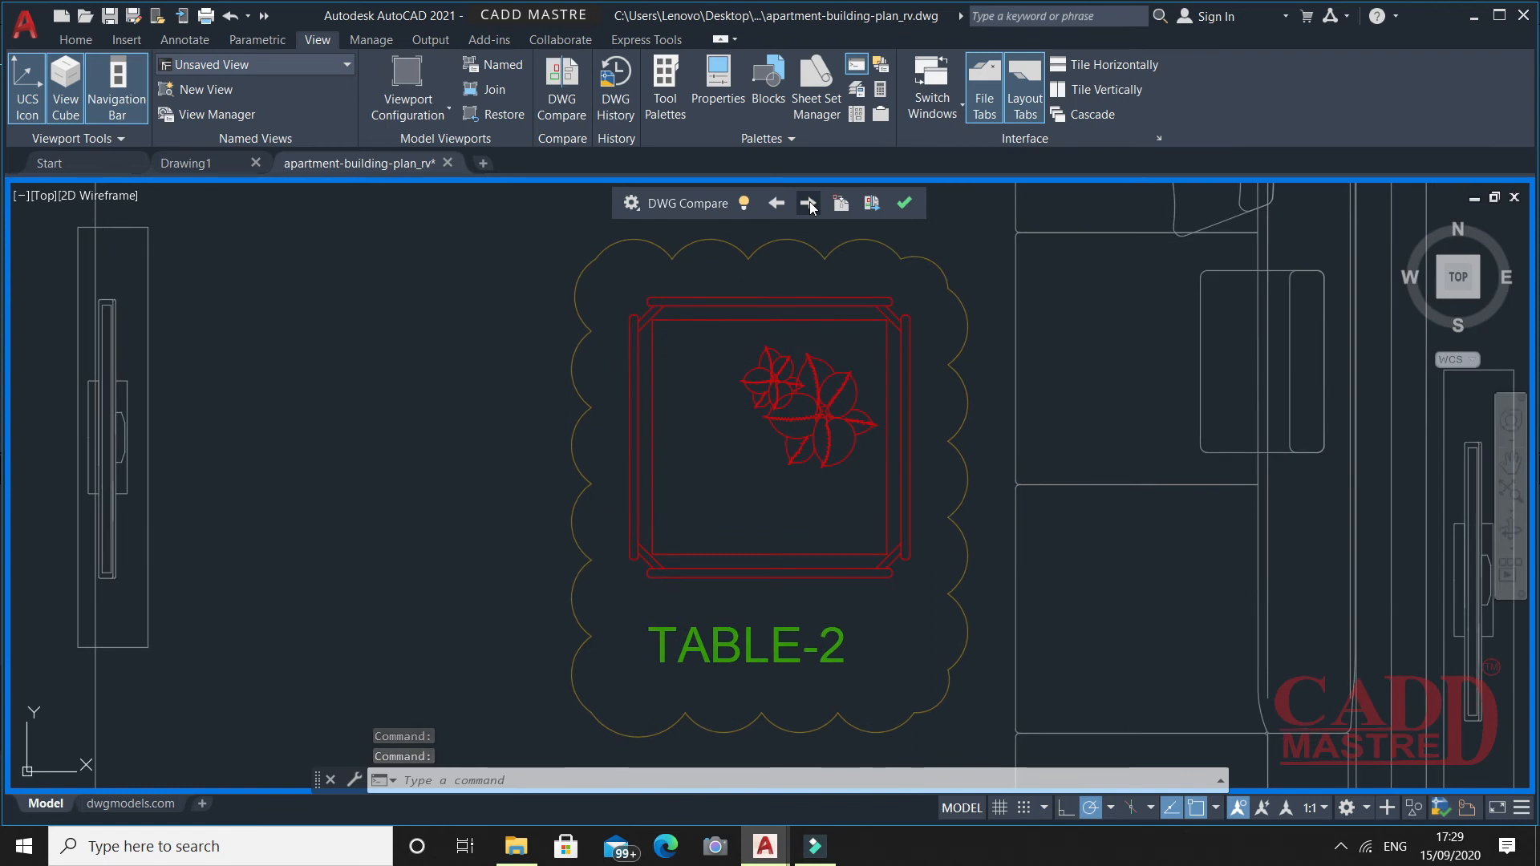
left_click(808, 204)
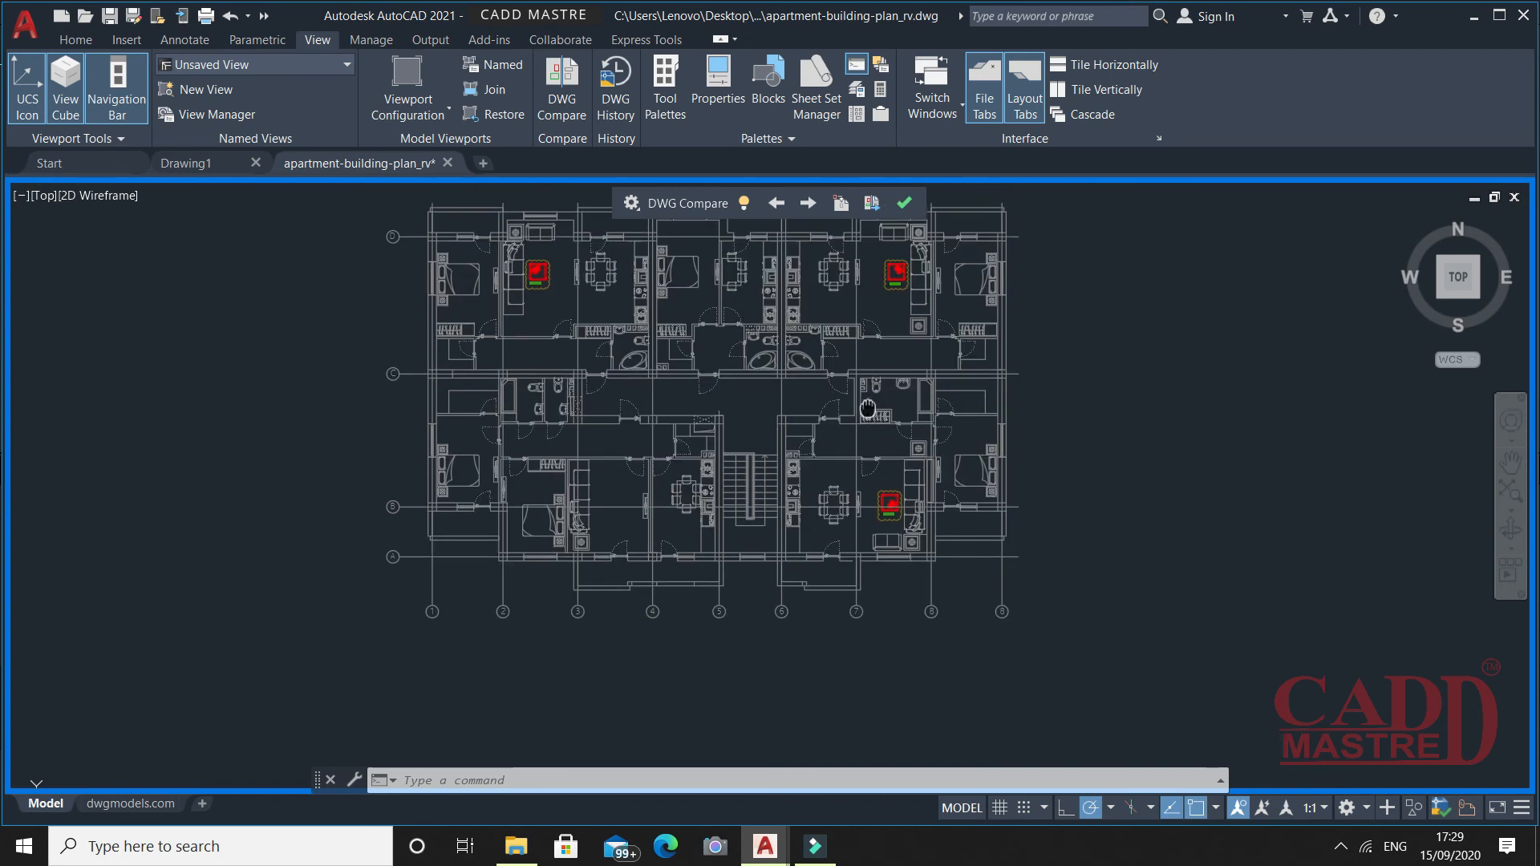
mouse_move(838, 203)
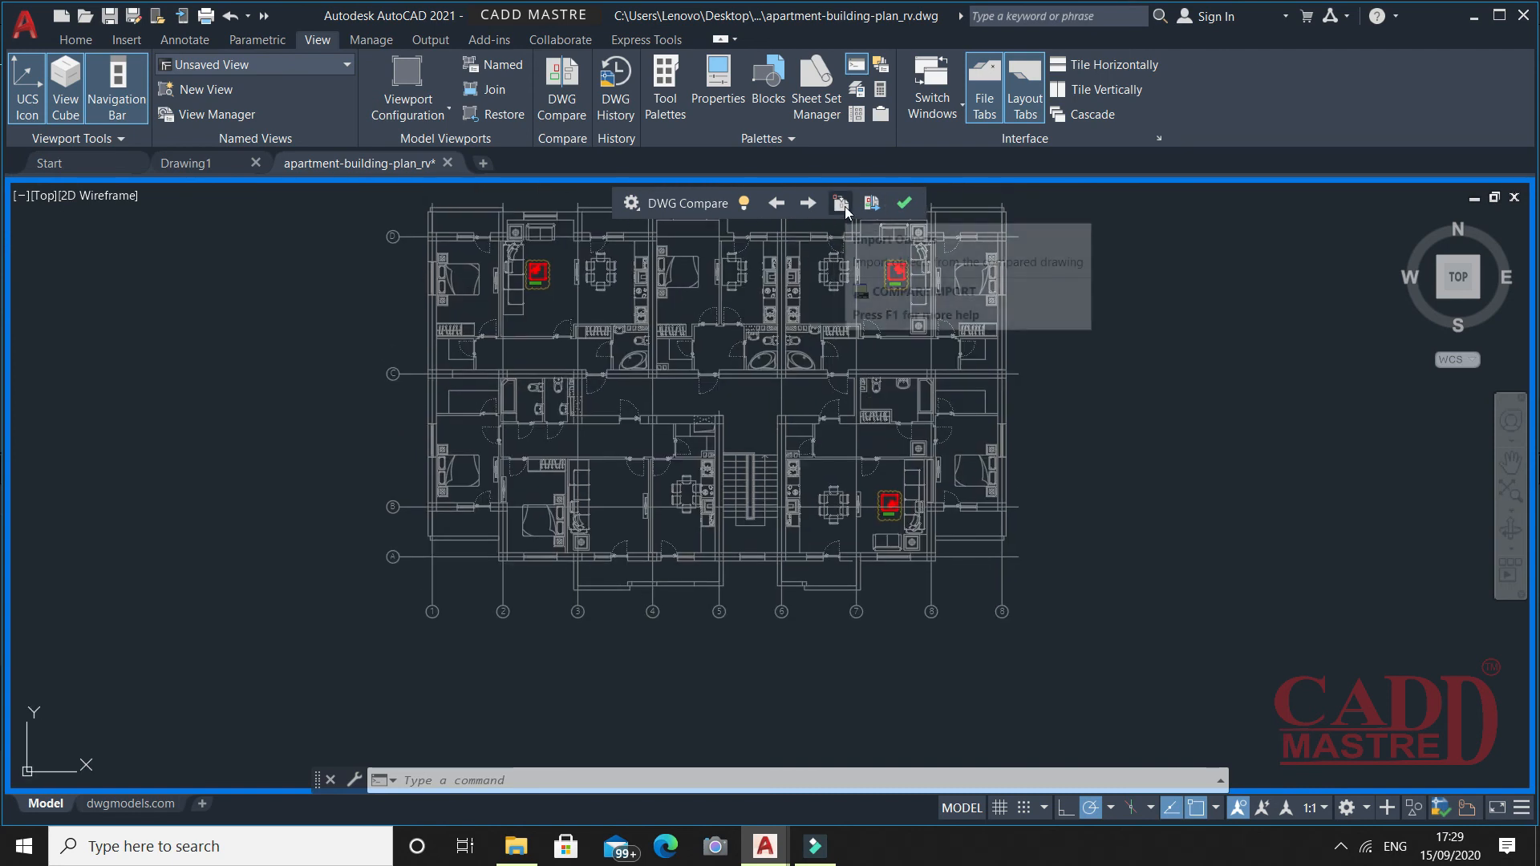
mouse_move(838, 204)
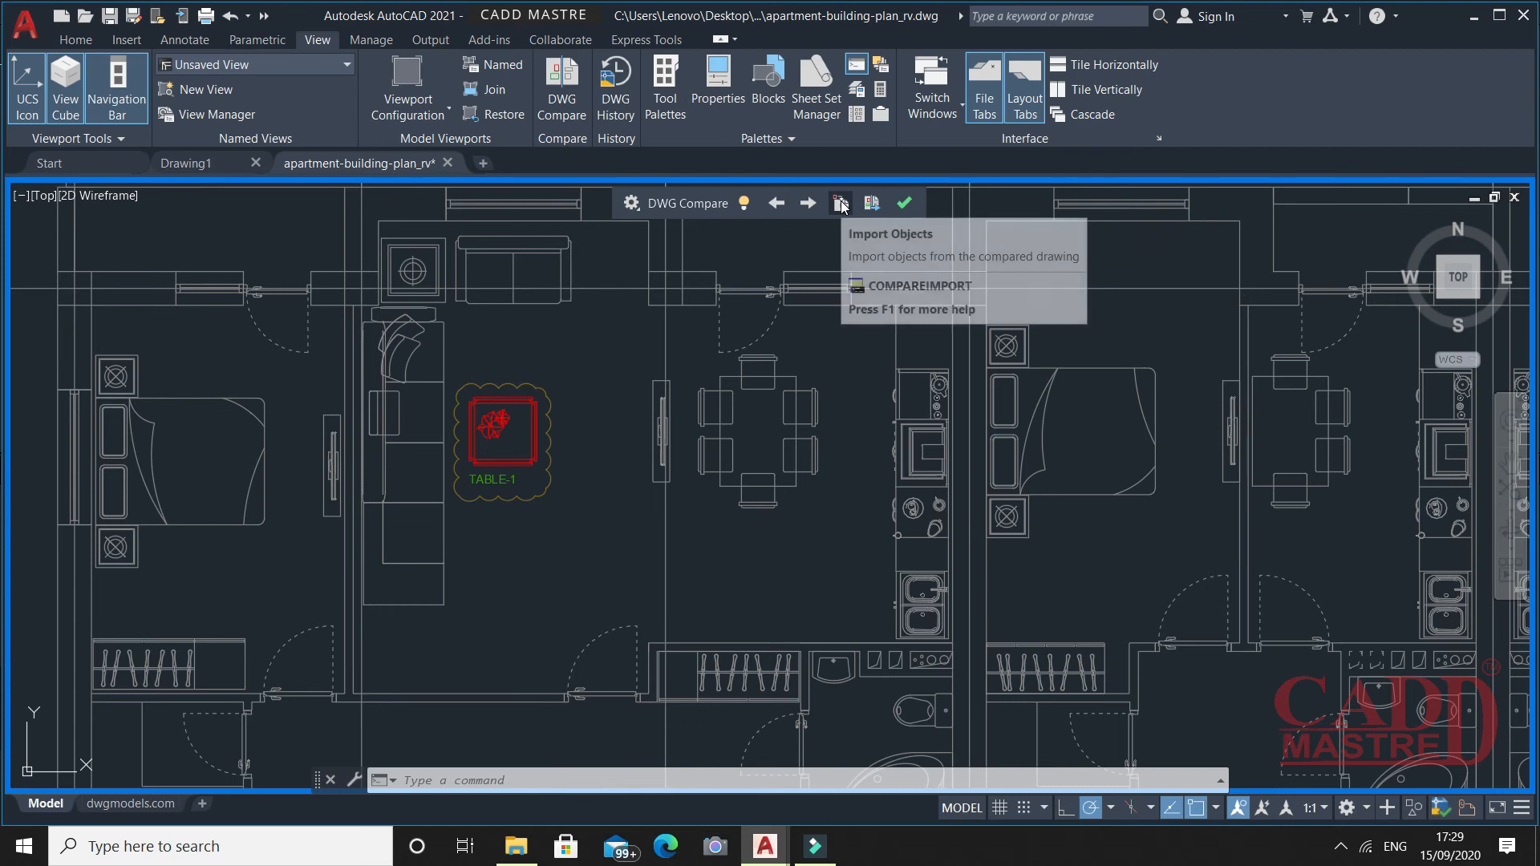
- Import the deleted red-marked tables from the compared drawing into the plan
left_click(839, 204)
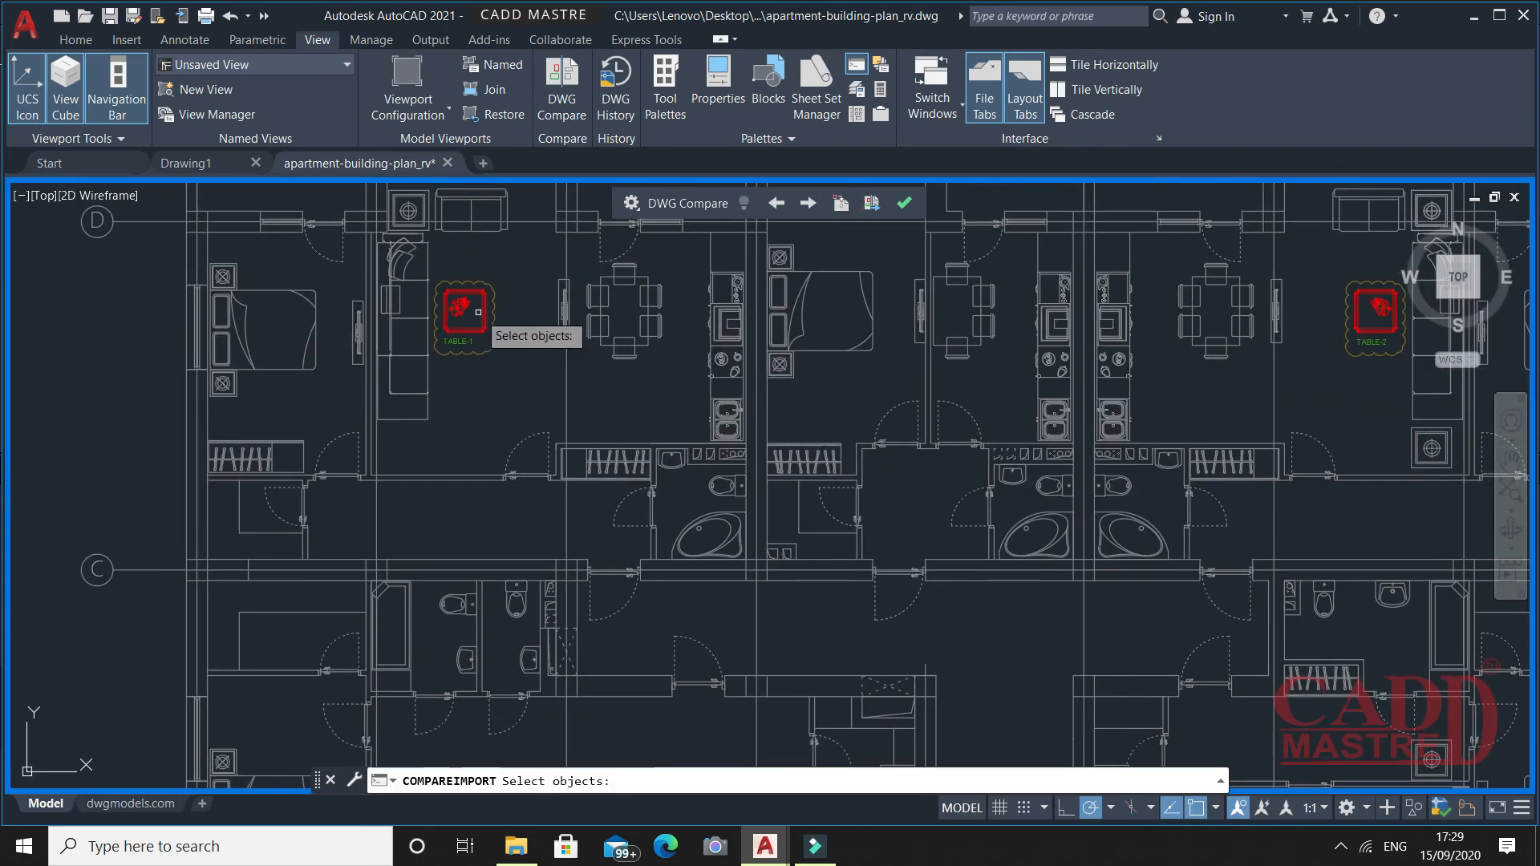
left_click(462, 312)
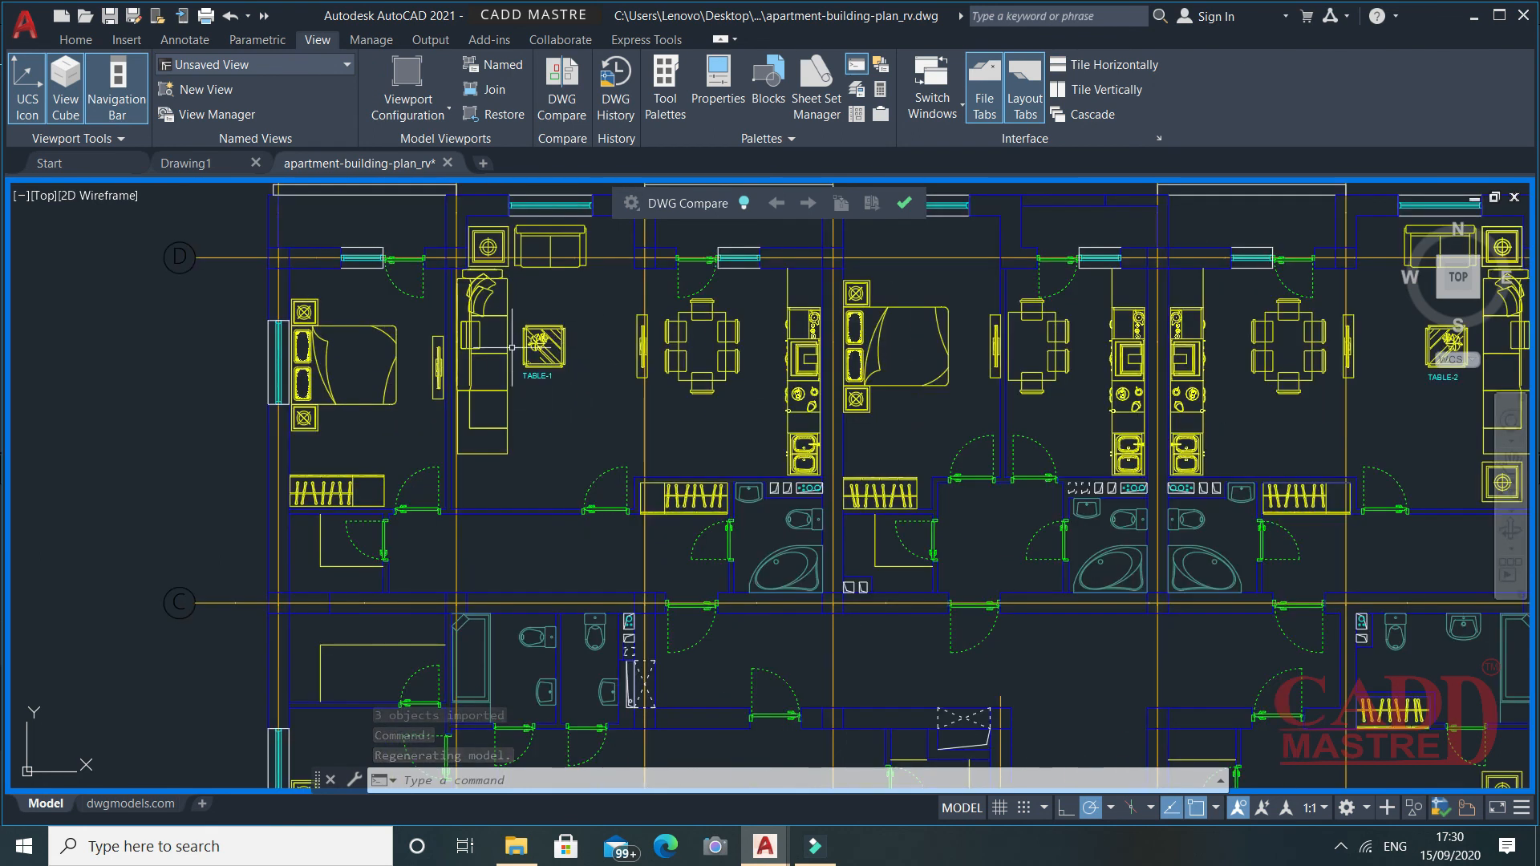
mouse_move(536, 518)
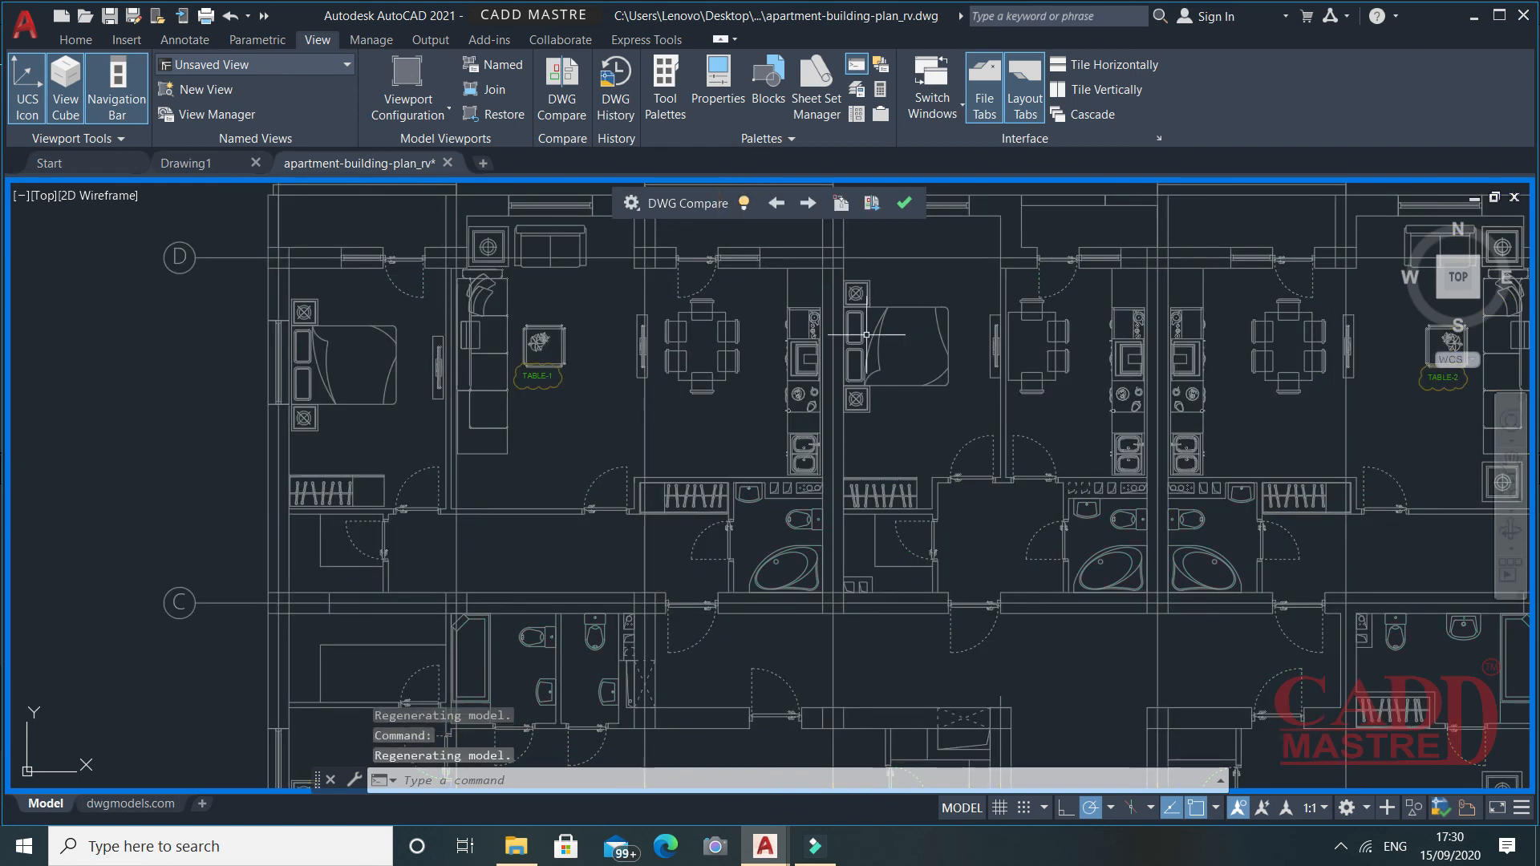
mouse_move(871, 204)
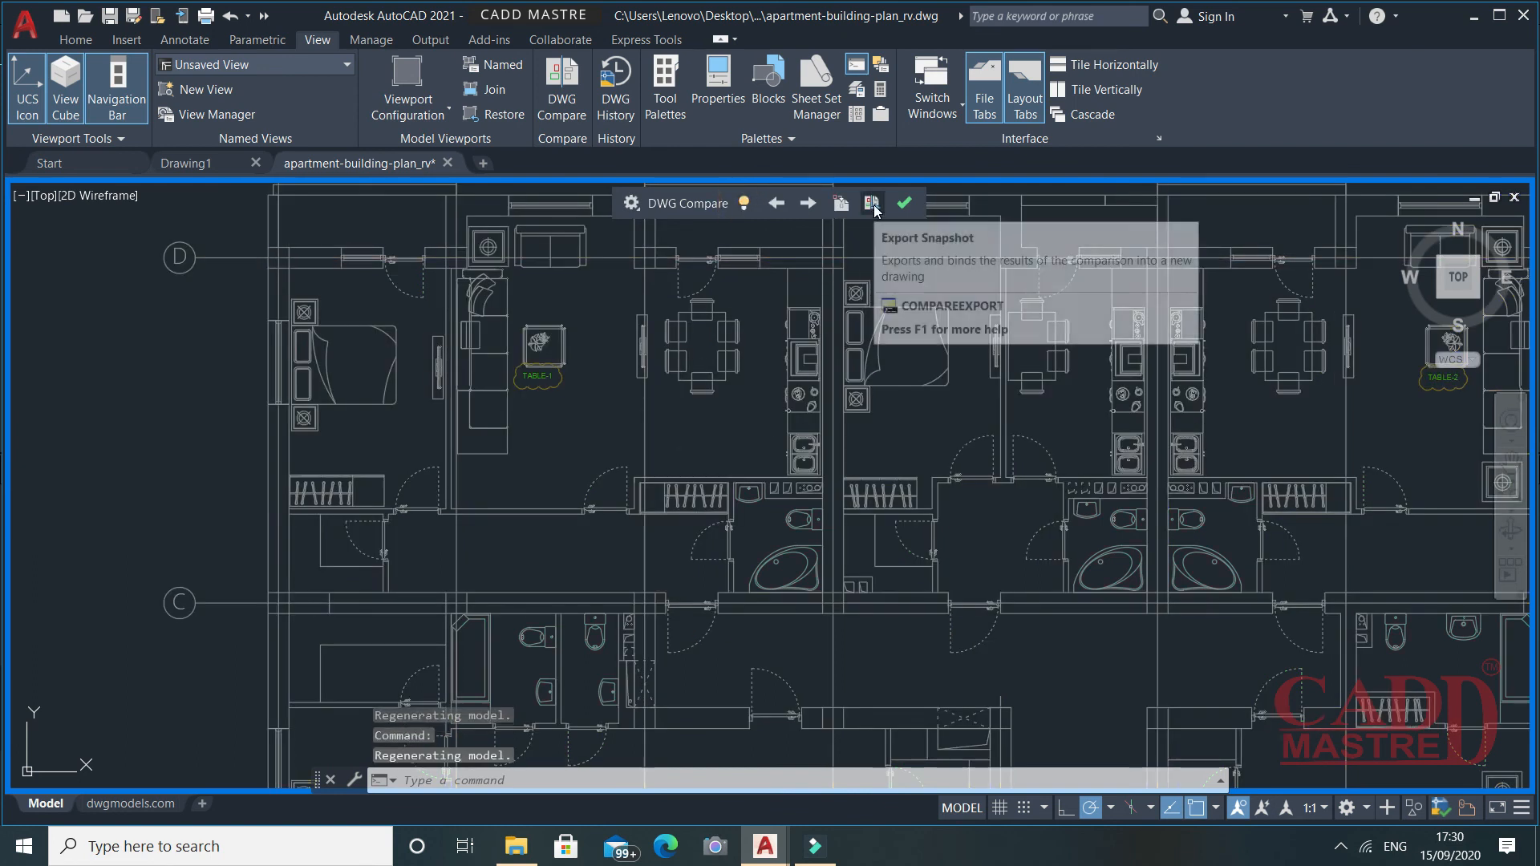
mouse_move(869, 204)
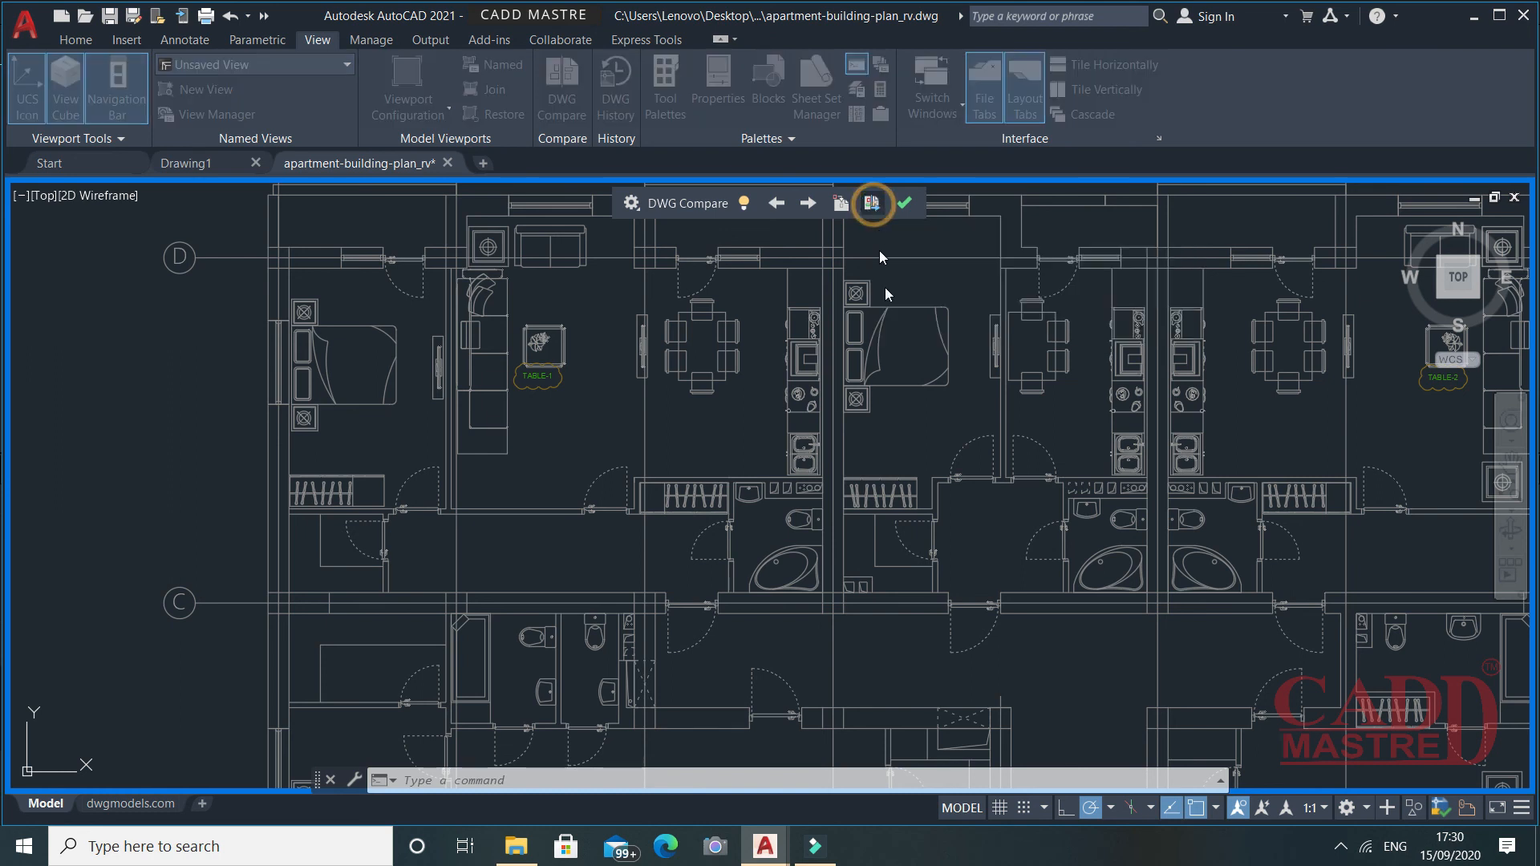
- Export the comparison snapshot as a new drawing under the suggested name
left_click(870, 204)
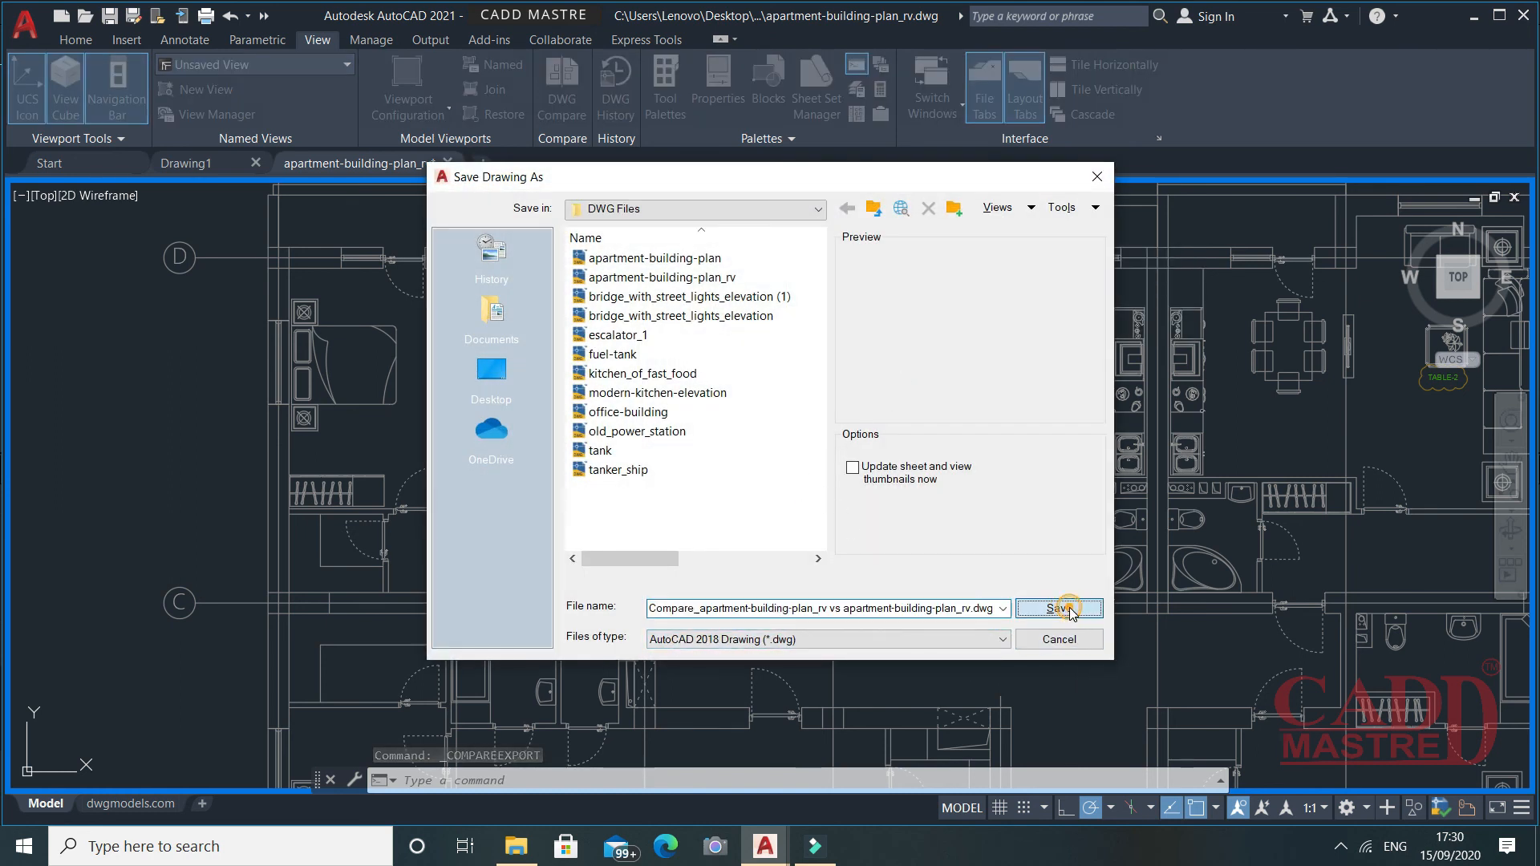
left_click(1059, 608)
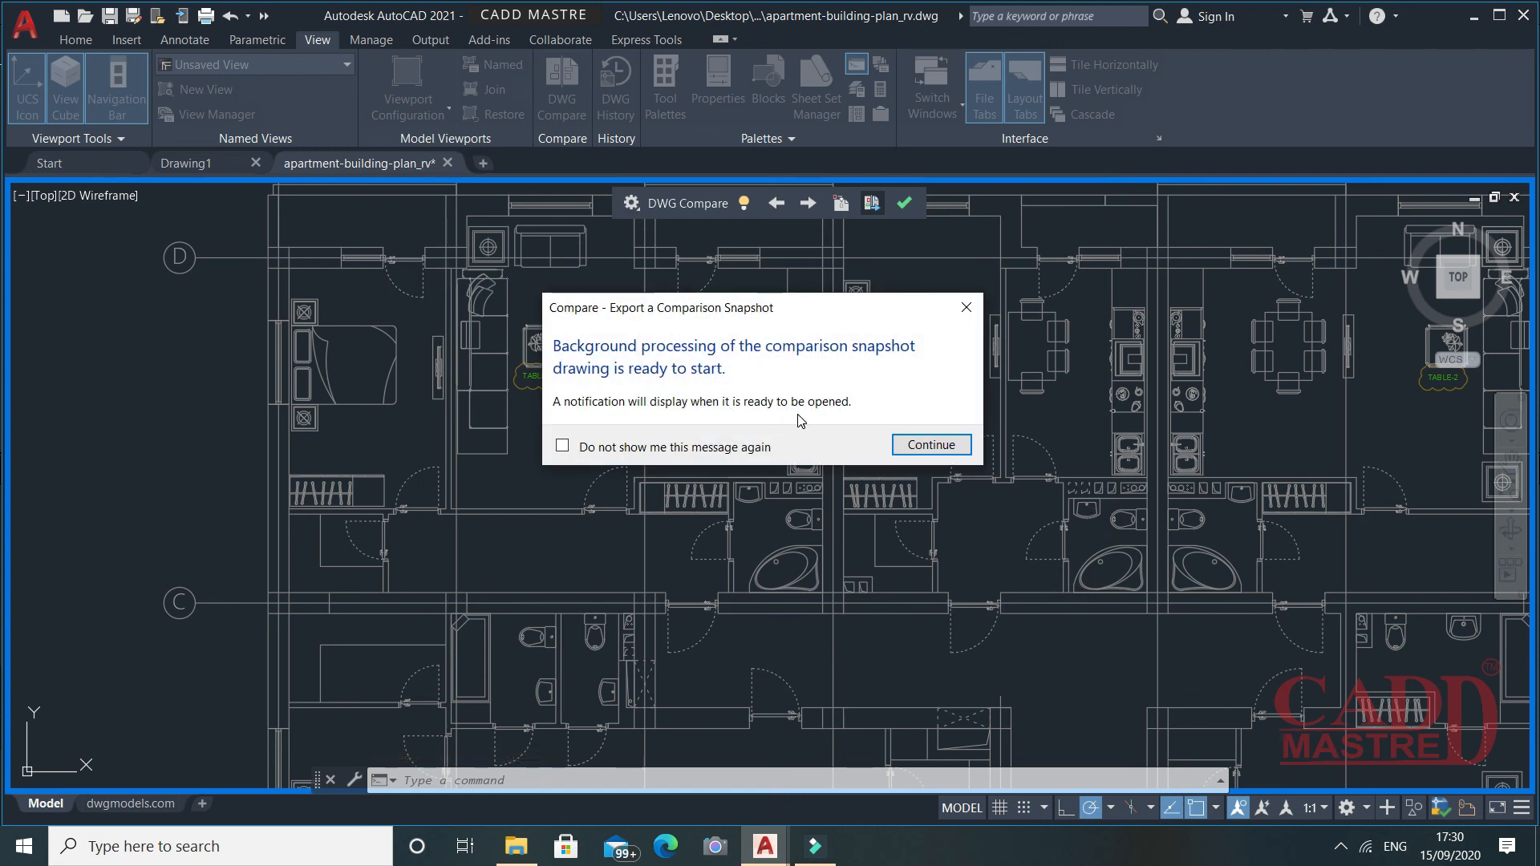
left_click(929, 445)
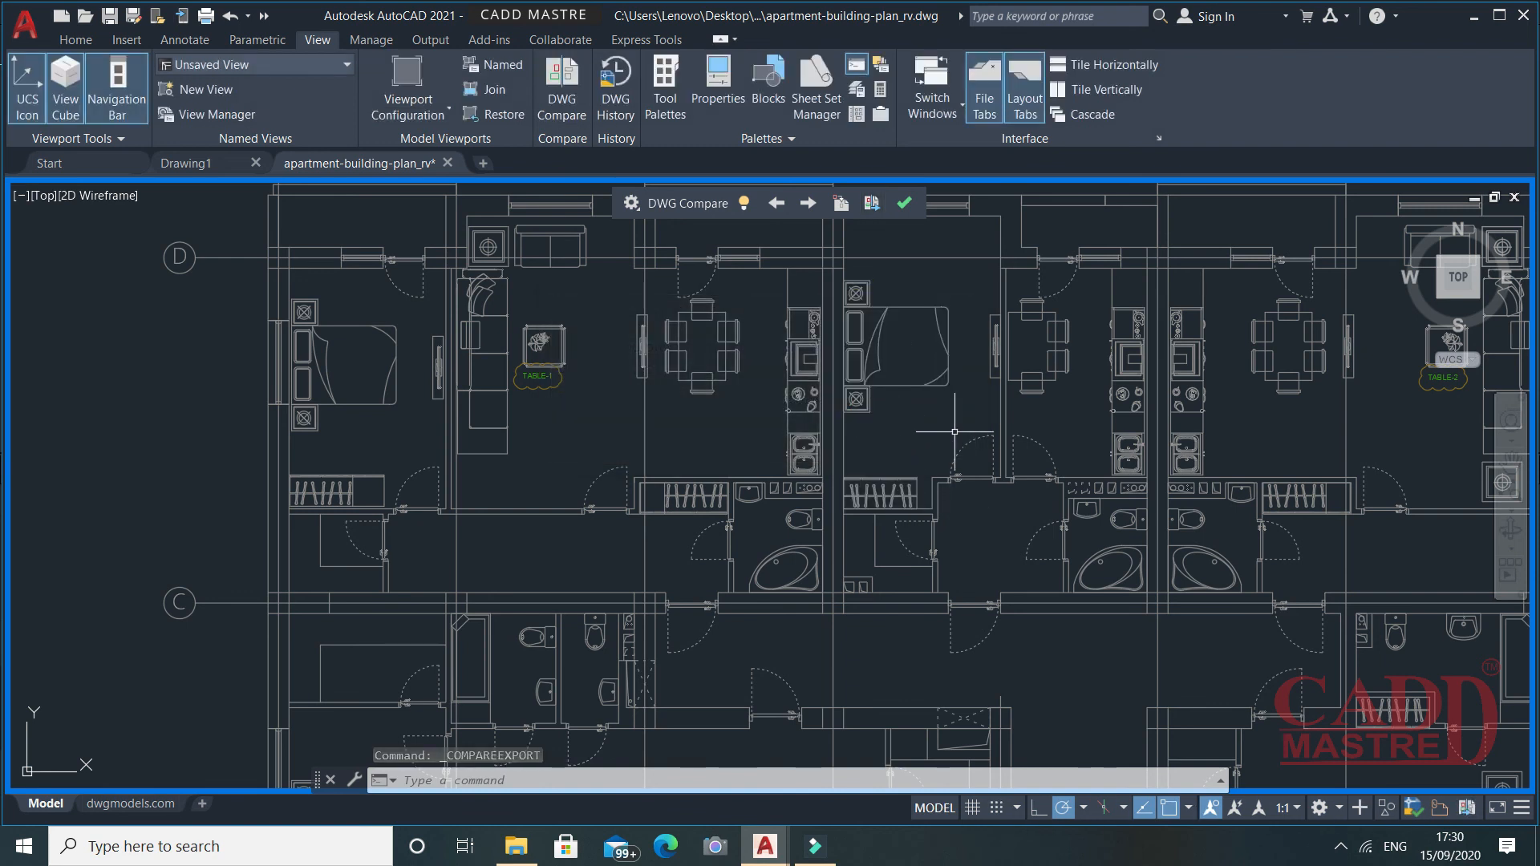
- Close DWG Compare, returning the plan to its normal colours
left_click(903, 203)
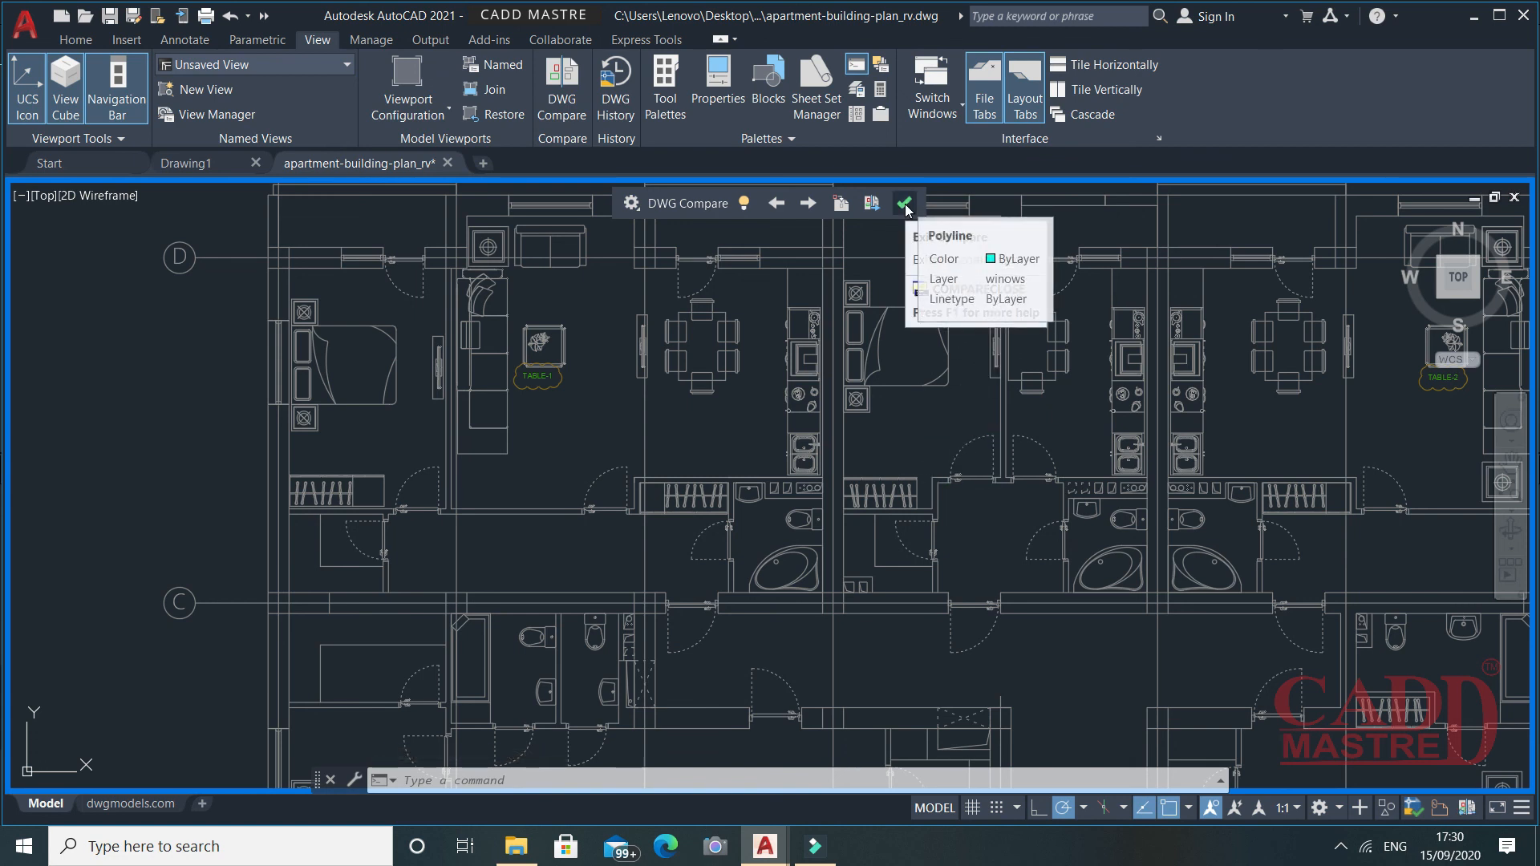
left_click(902, 203)
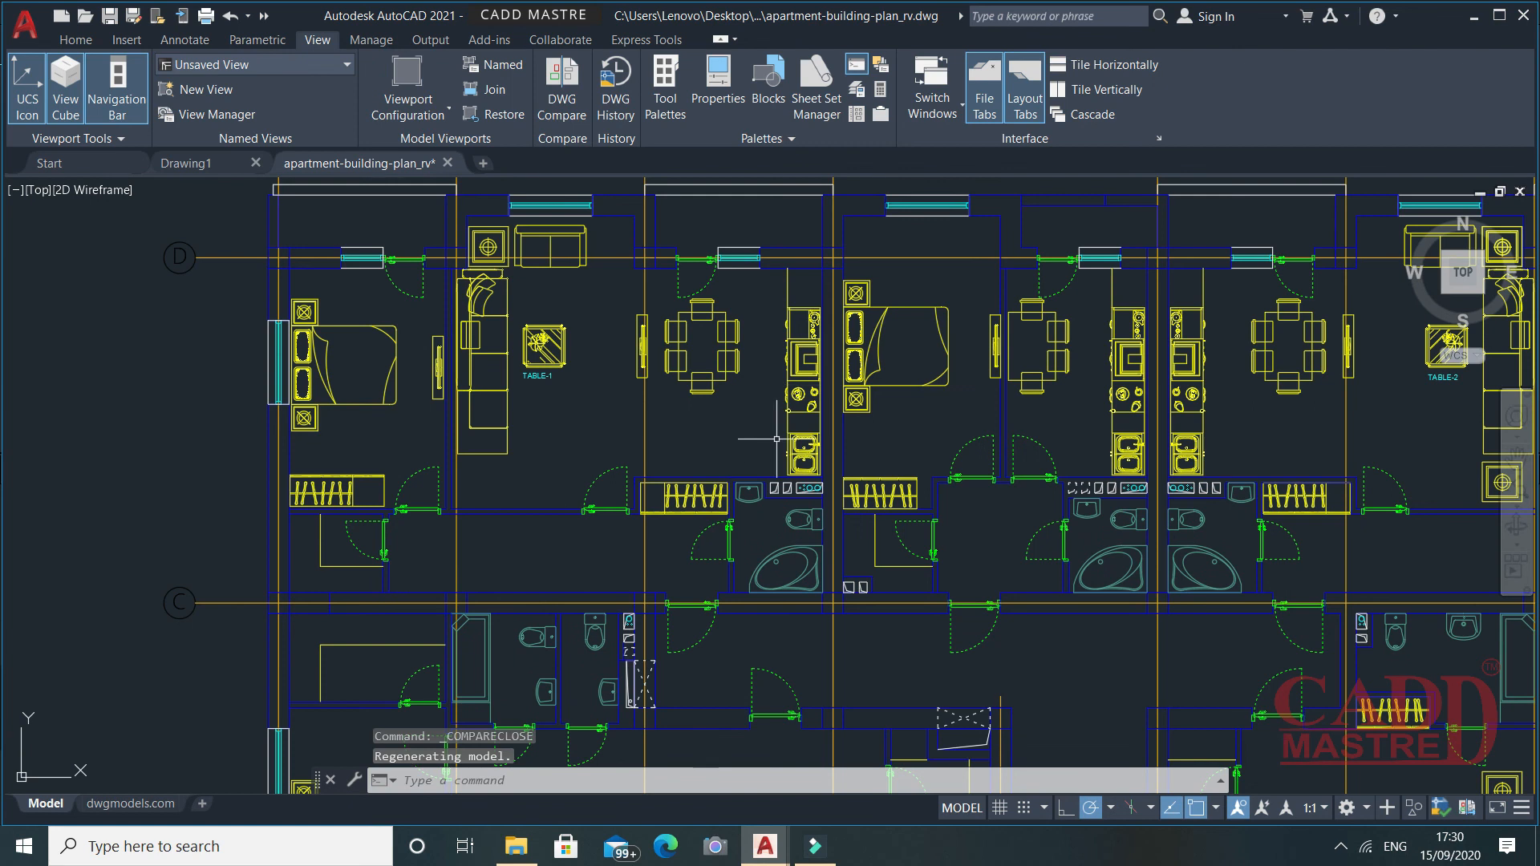